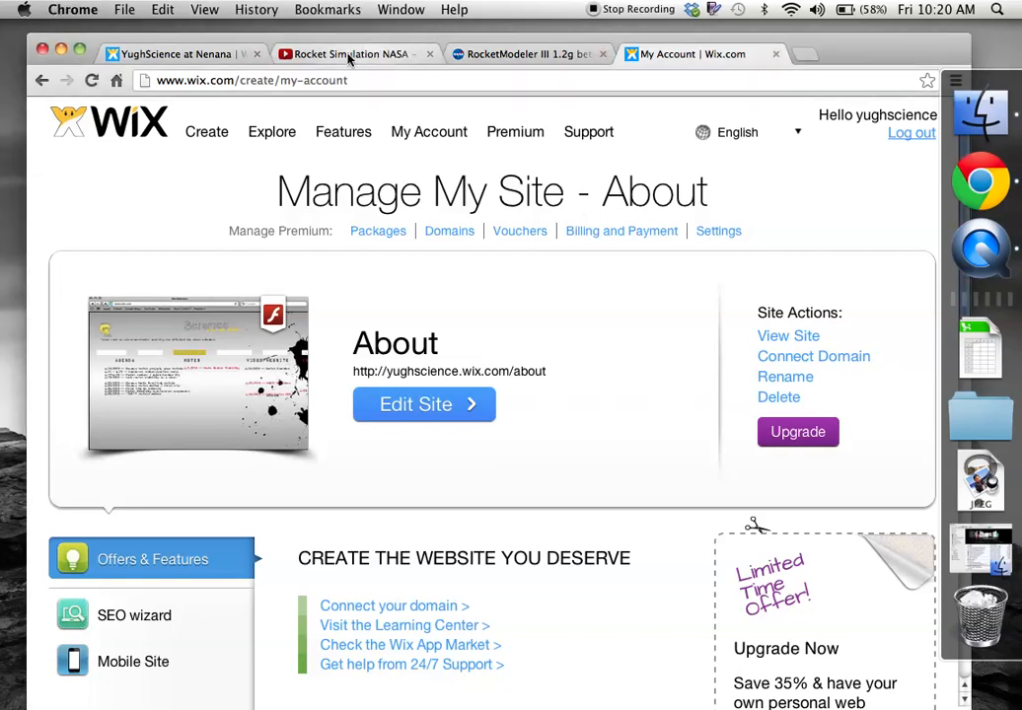
Switch to the YughScience site tab and view its Physical Science page.
{"action": "left_click", "coordinate": [177, 53]}
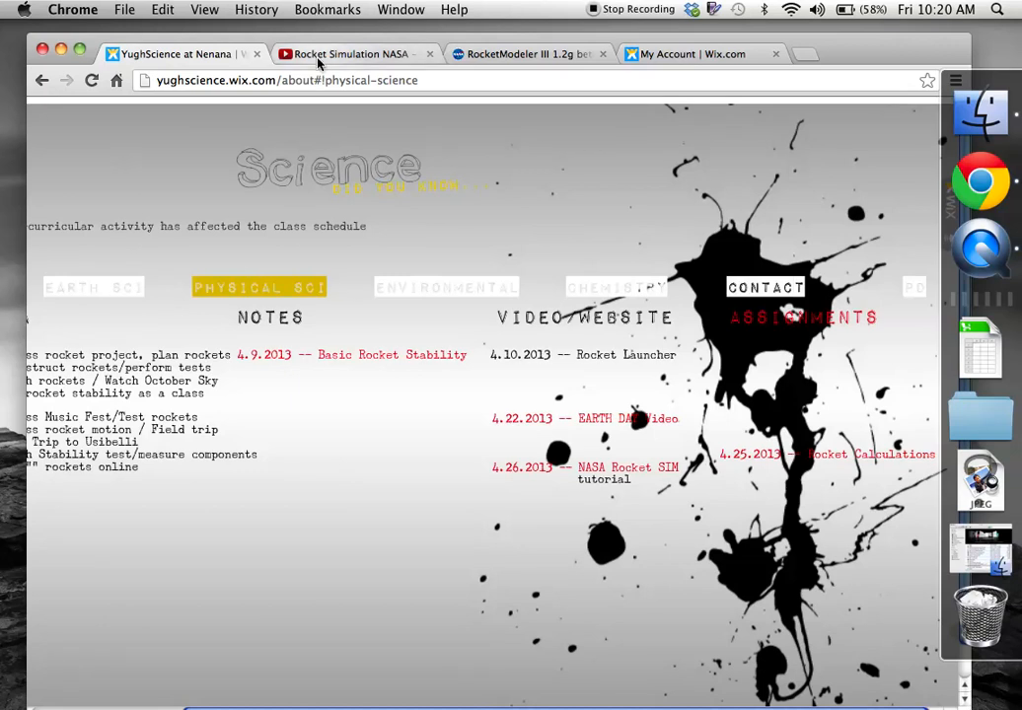
{"action": "left_click", "coordinate": [286, 80]}
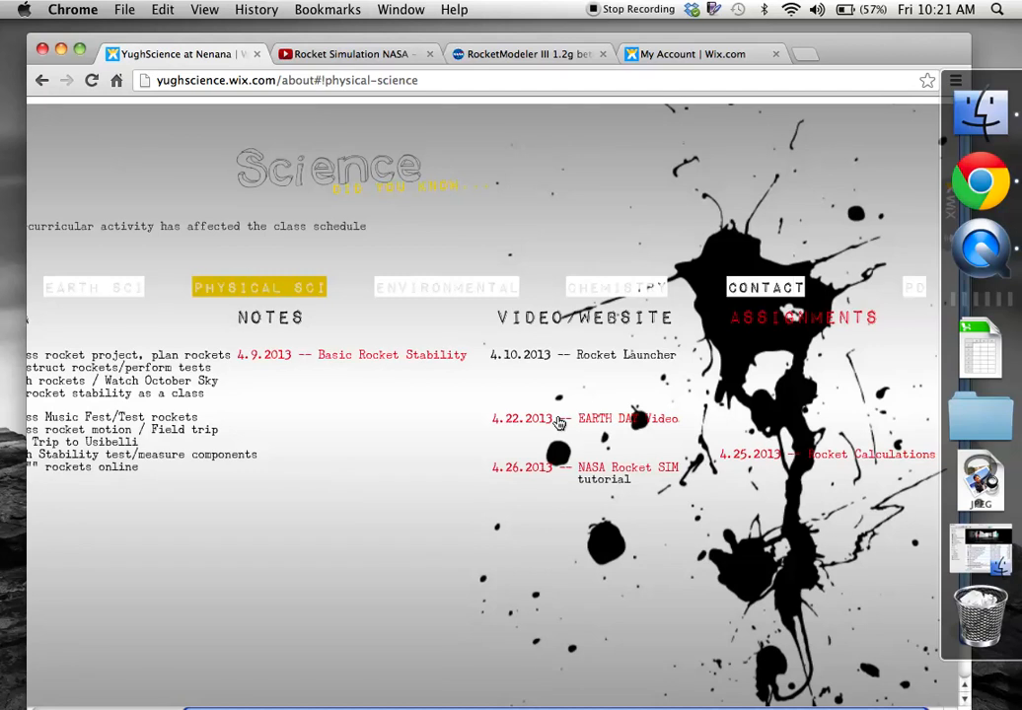
{"action": "mouse_move", "coordinate": [596, 468]}
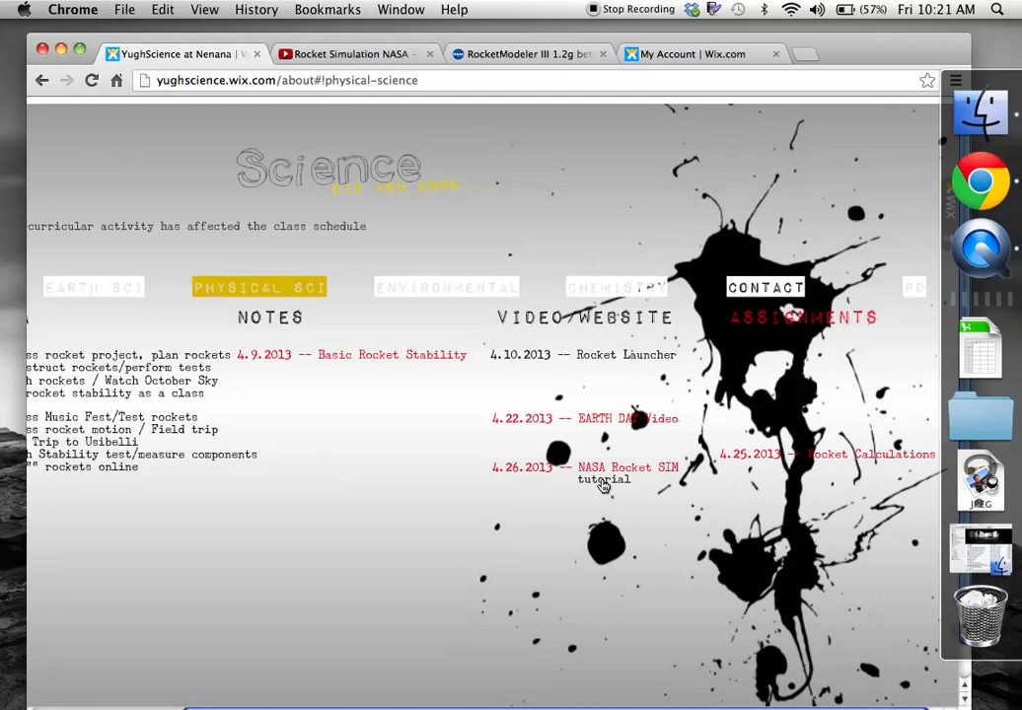
{"action": "mouse_move", "coordinate": [617, 483]}
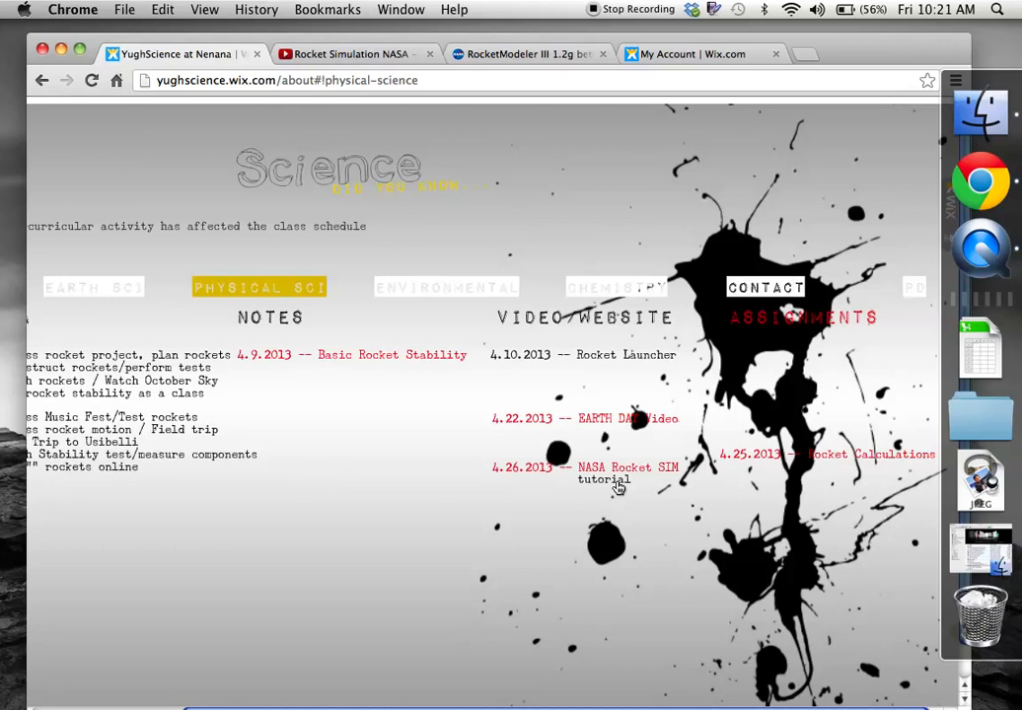
{"action": "mouse_move", "coordinate": [617, 485]}
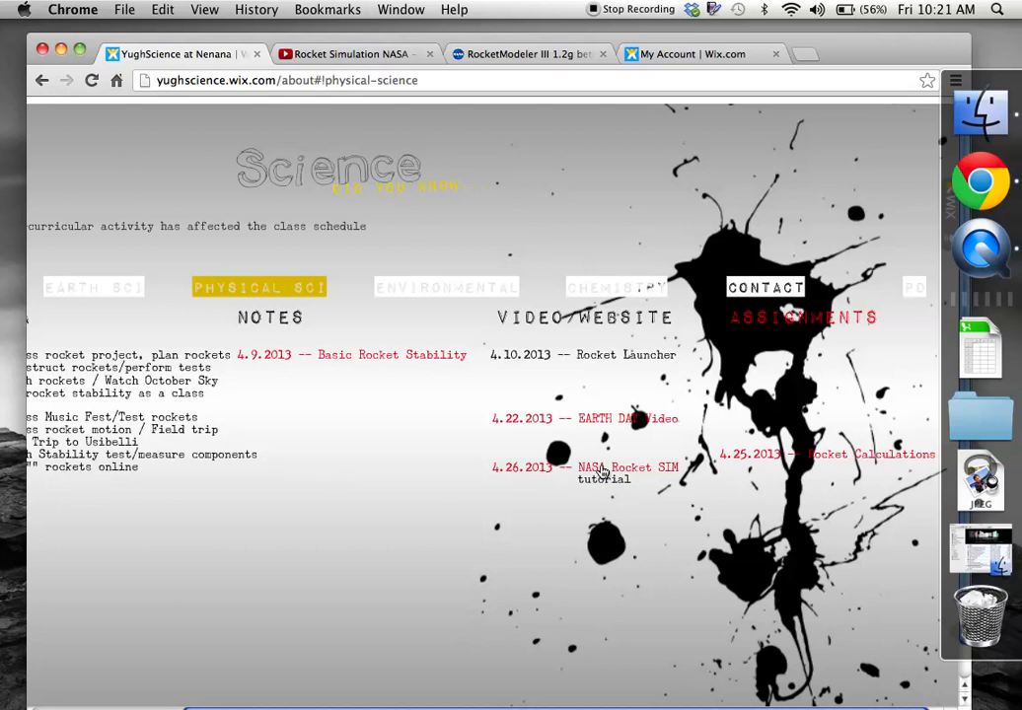
Open the '4.26.2013 -- NASA Rocket SIM tutorial' link to load RocketModeler III.
{"action": "left_click", "coordinate": [626, 467]}
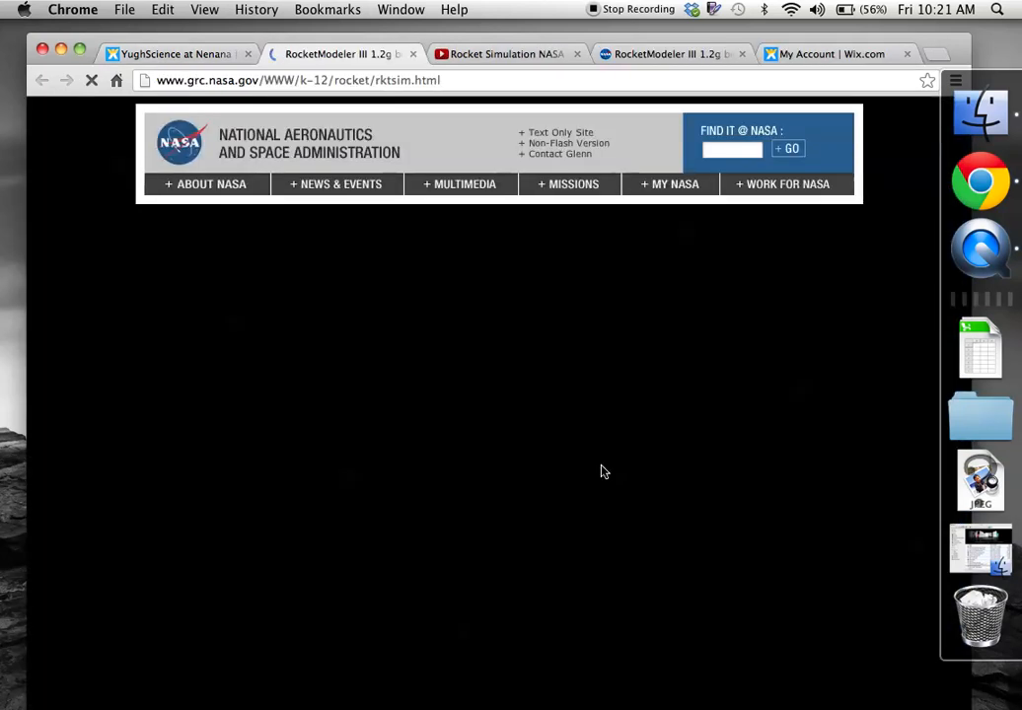
{"action": "mouse_move", "coordinate": [527, 388]}
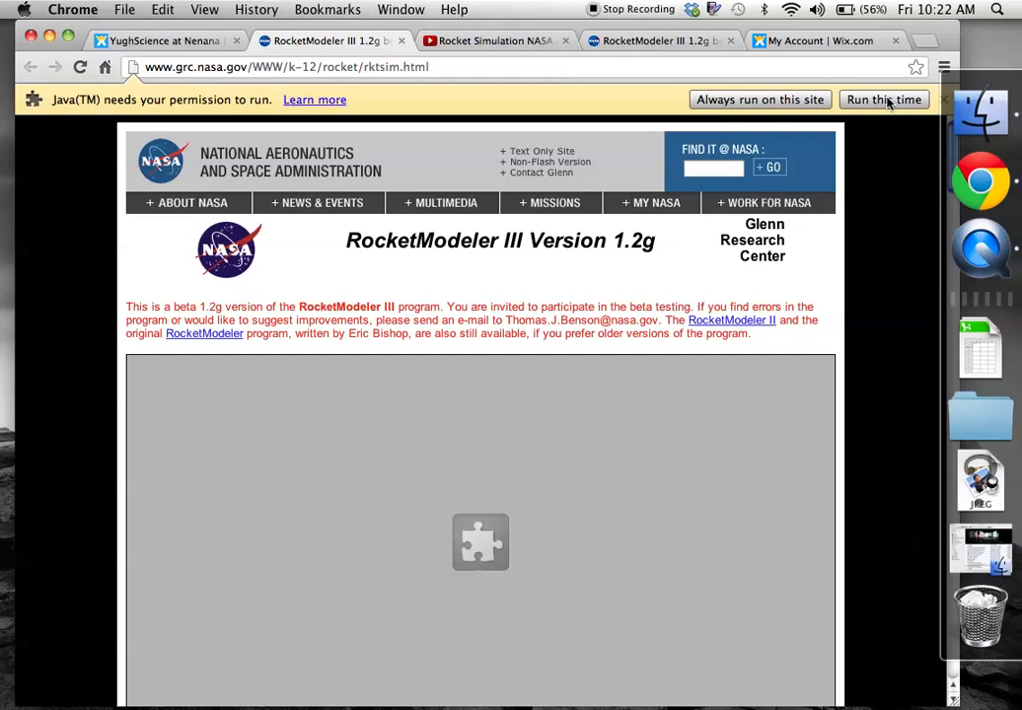
Allow the Java applet to run this time so the simulator loads.
{"action": "left_click", "coordinate": [882, 100]}
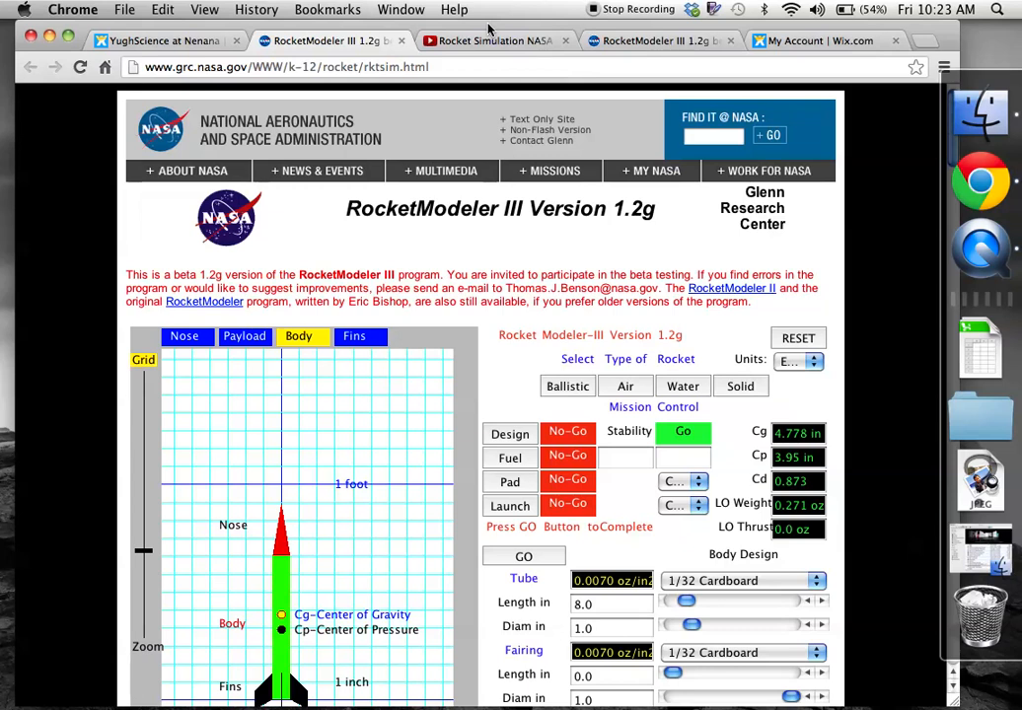
{"action": "mouse_move", "coordinate": [881, 151]}
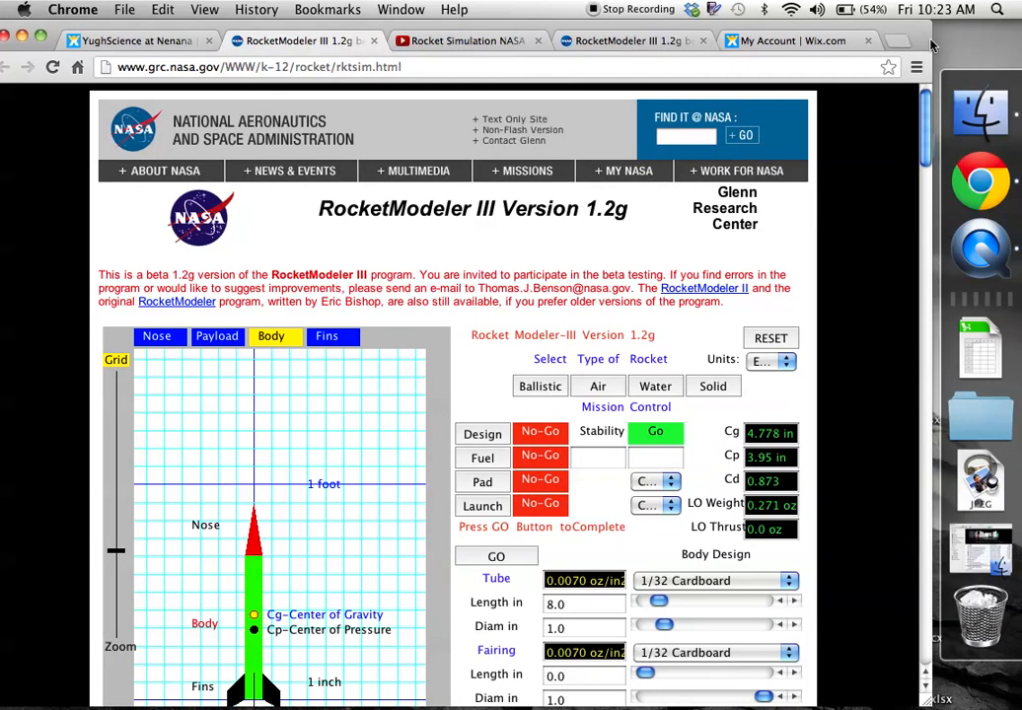
{"action": "scroll", "scroll_direction": "down", "scroll_amount": 3}
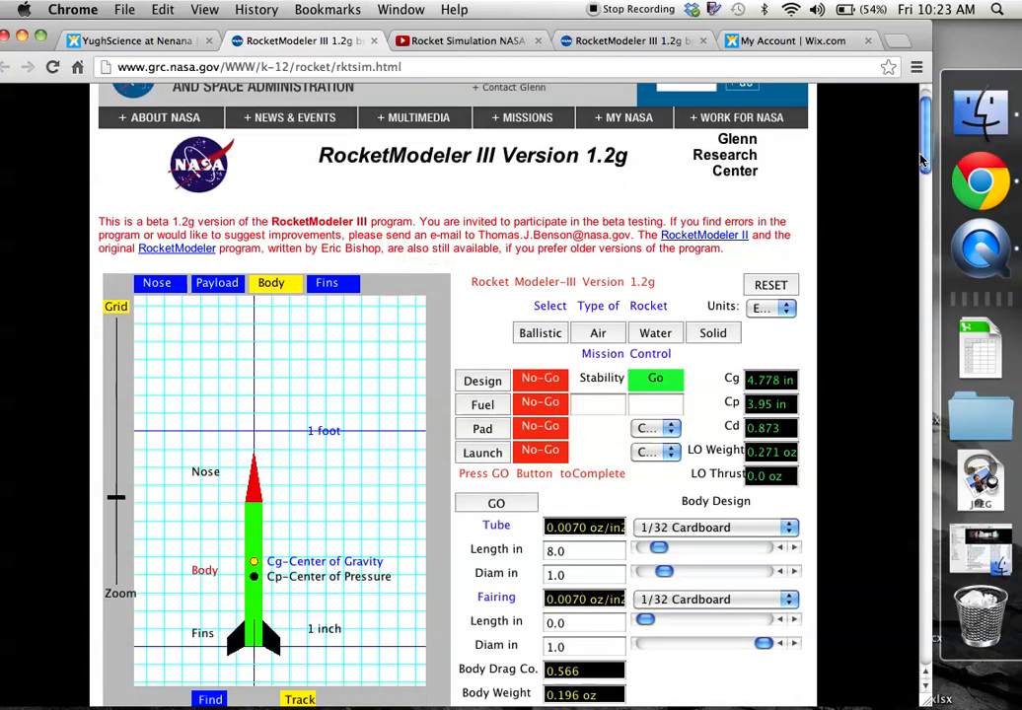
{"action": "scroll", "scroll_direction": "up", "scroll_amount": 3}
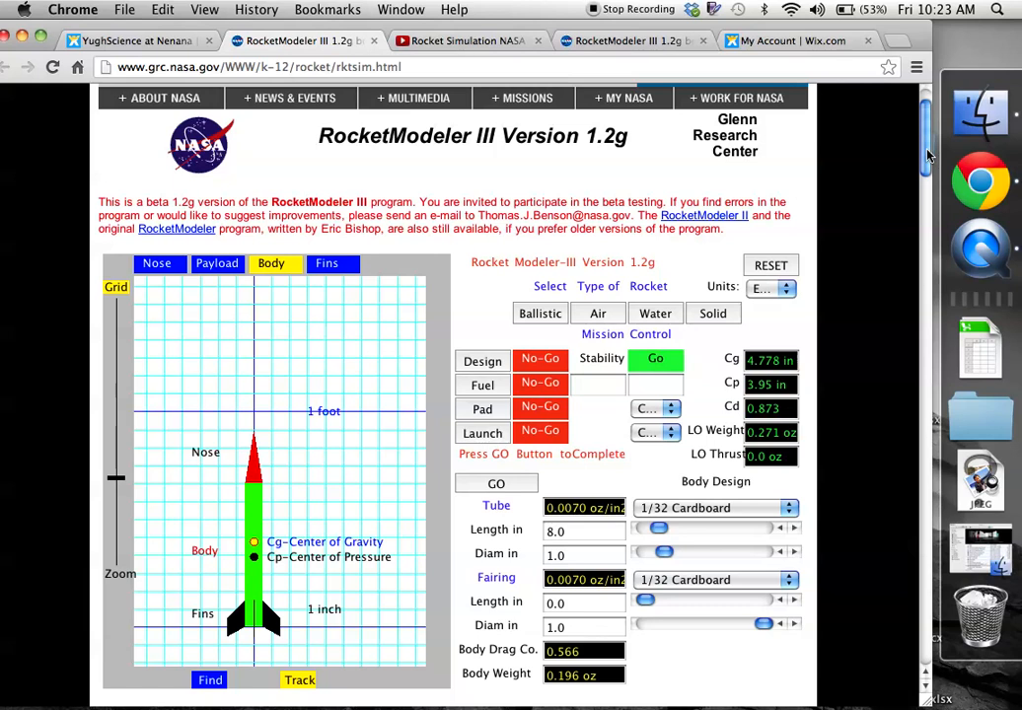
{"action": "mouse_move", "coordinate": [898, 156]}
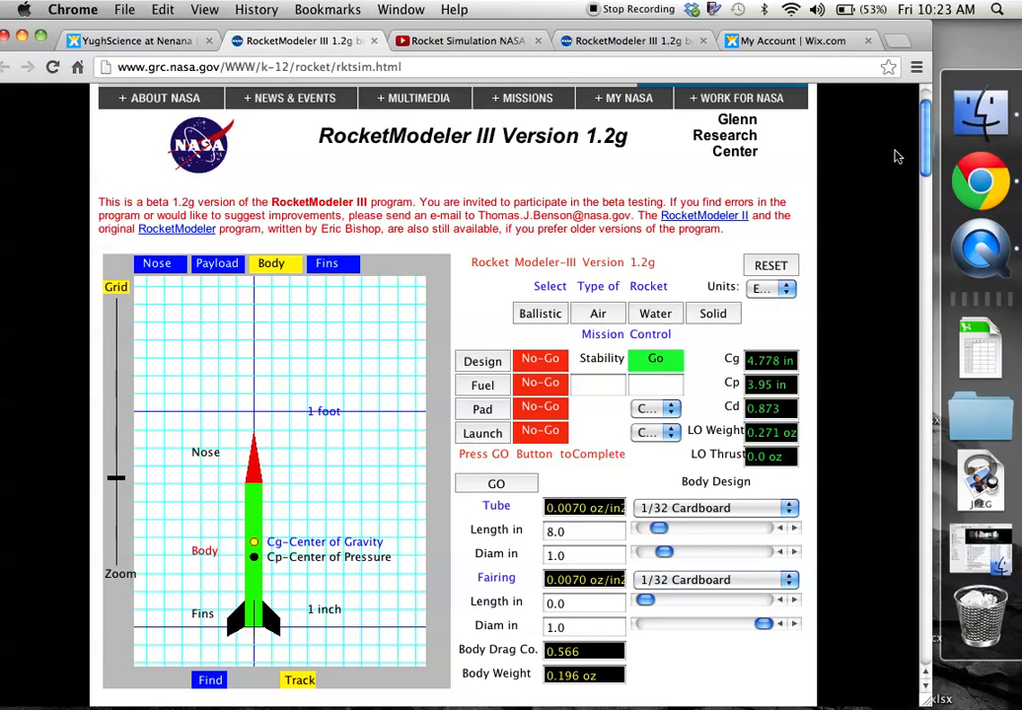
{"action": "scroll", "scroll_direction": "down", "scroll_amount": 3}
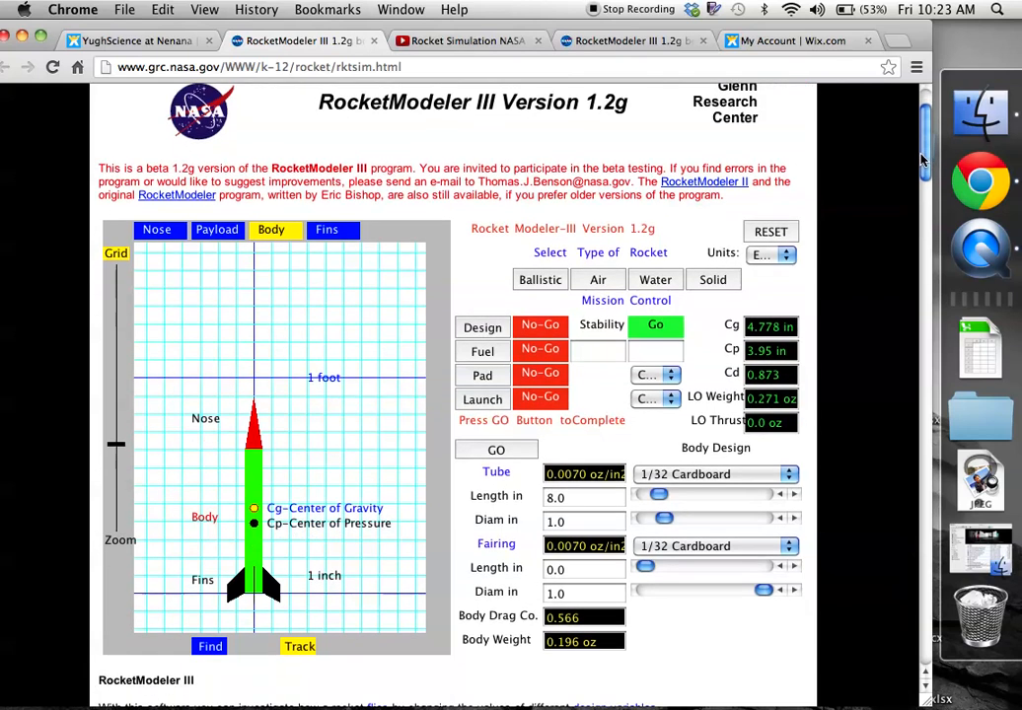
{"action": "scroll", "scroll_direction": "up", "scroll_amount": 3}
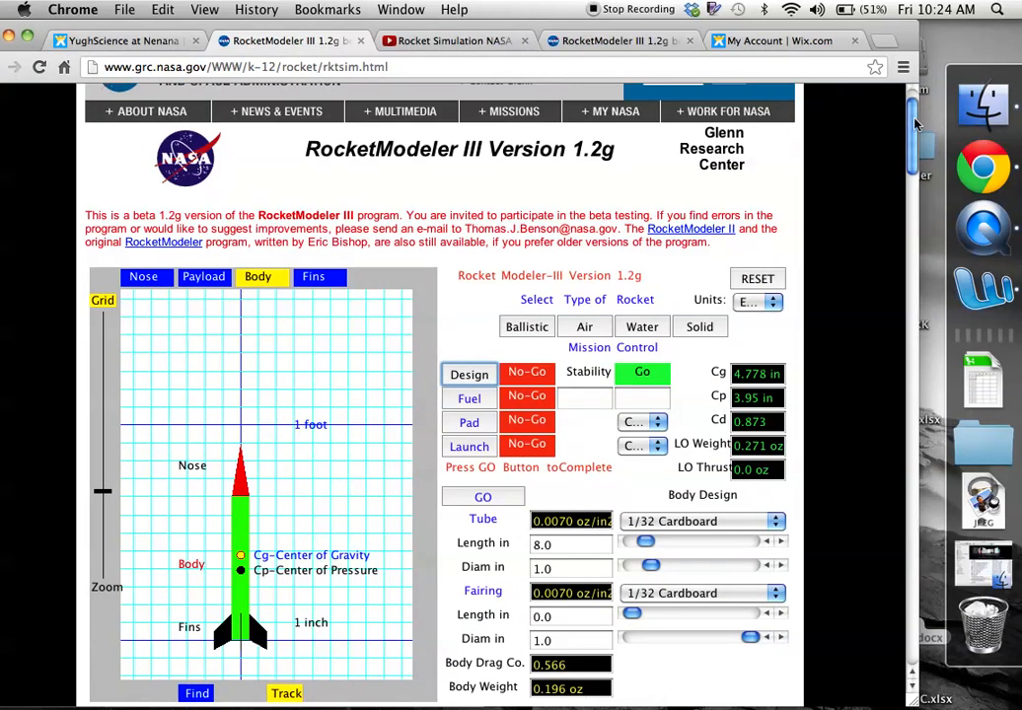
Set units to Metric and choose the Air rocket type.
{"action": "scroll", "scroll_direction": "down", "scroll_amount": 3}
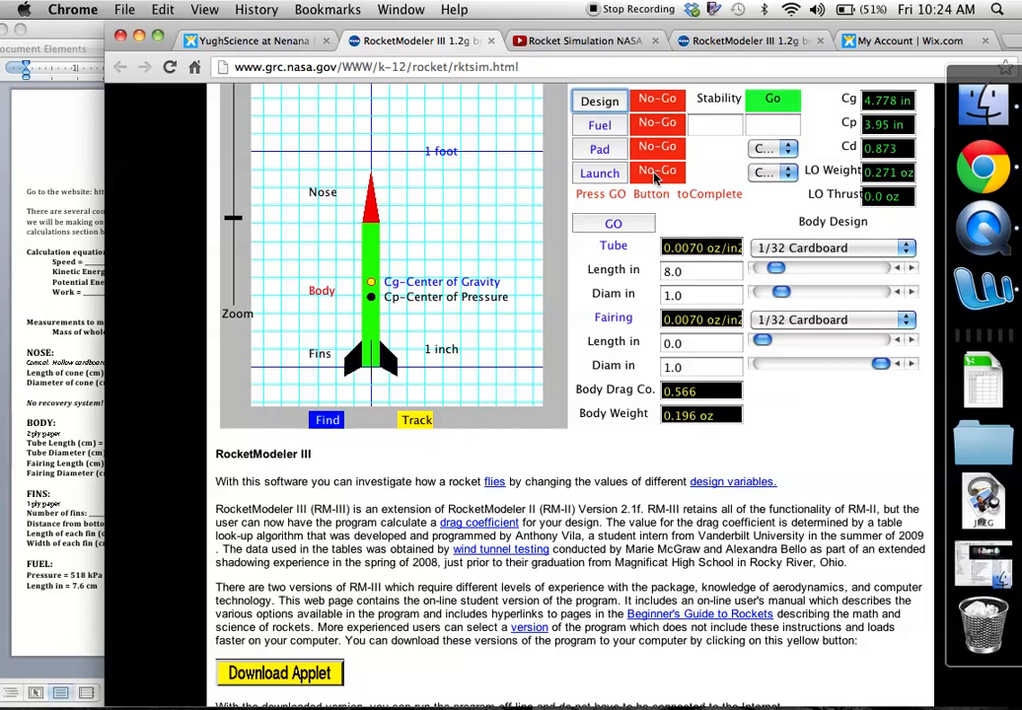
{"action": "mouse_move", "coordinate": [619, 253]}
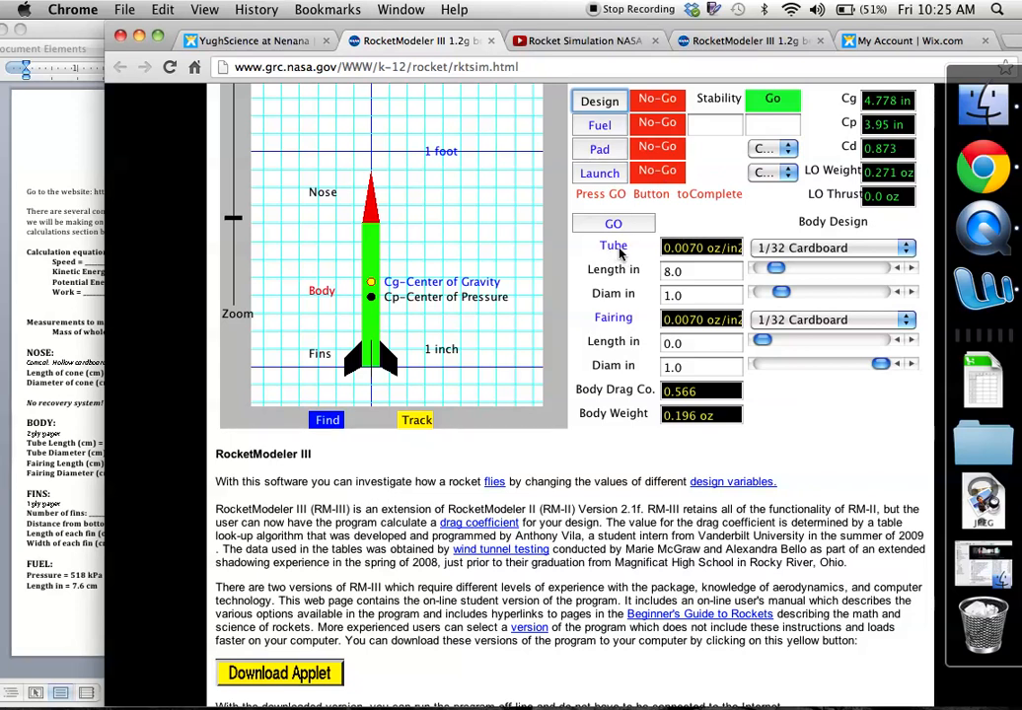
{"action": "mouse_move", "coordinate": [624, 276]}
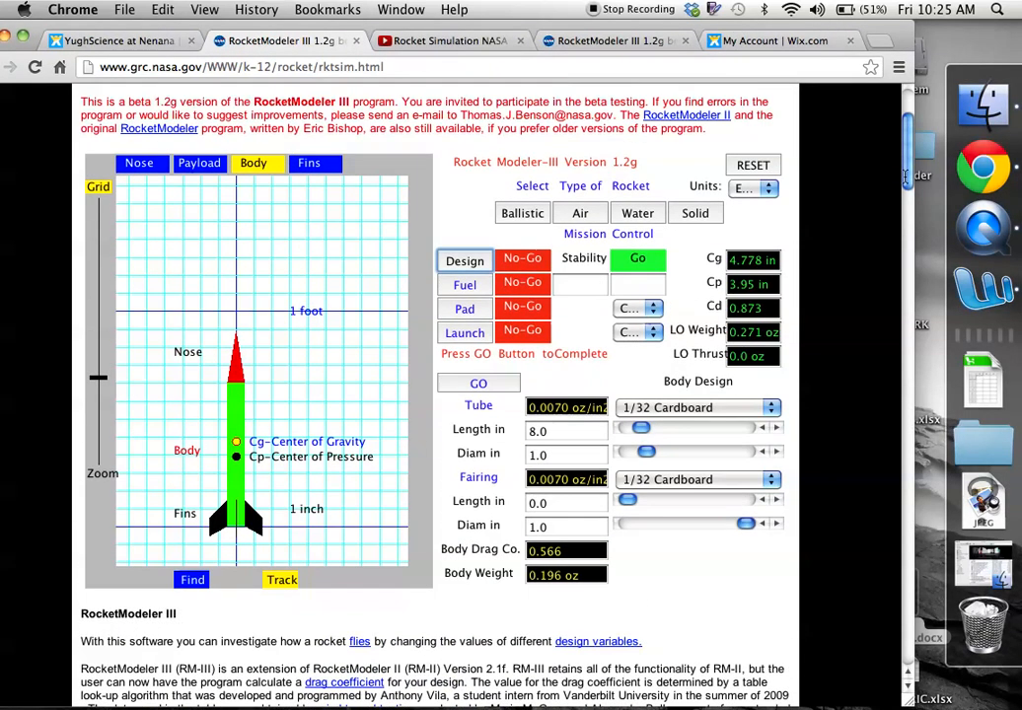
{"action": "left_click", "coordinate": [753, 187]}
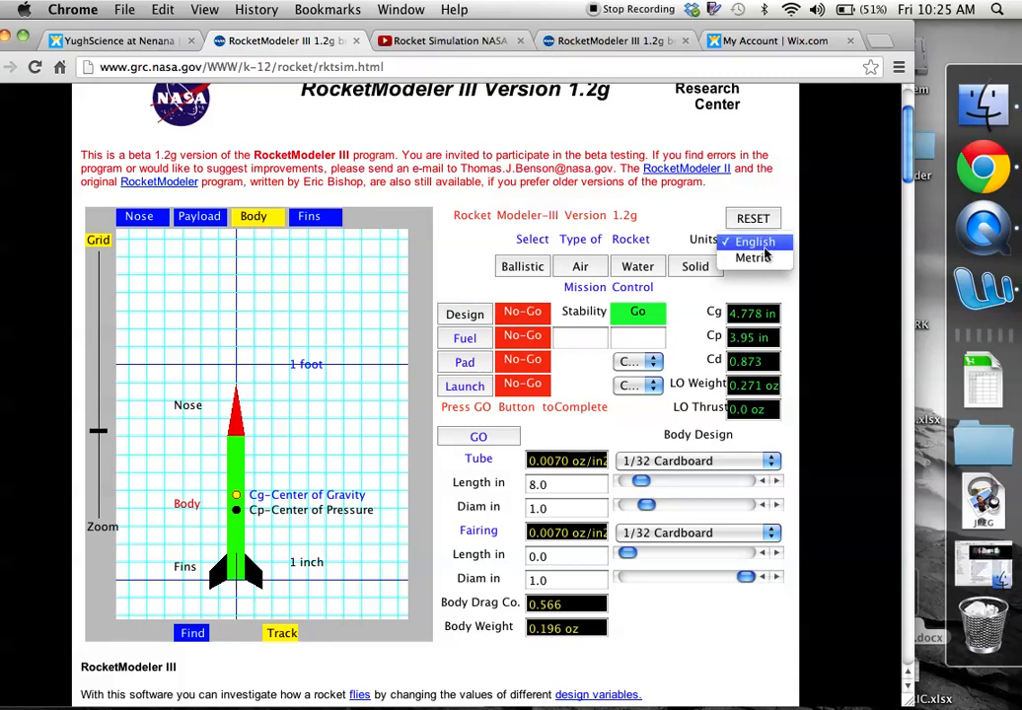
{"action": "left_click", "coordinate": [752, 257]}
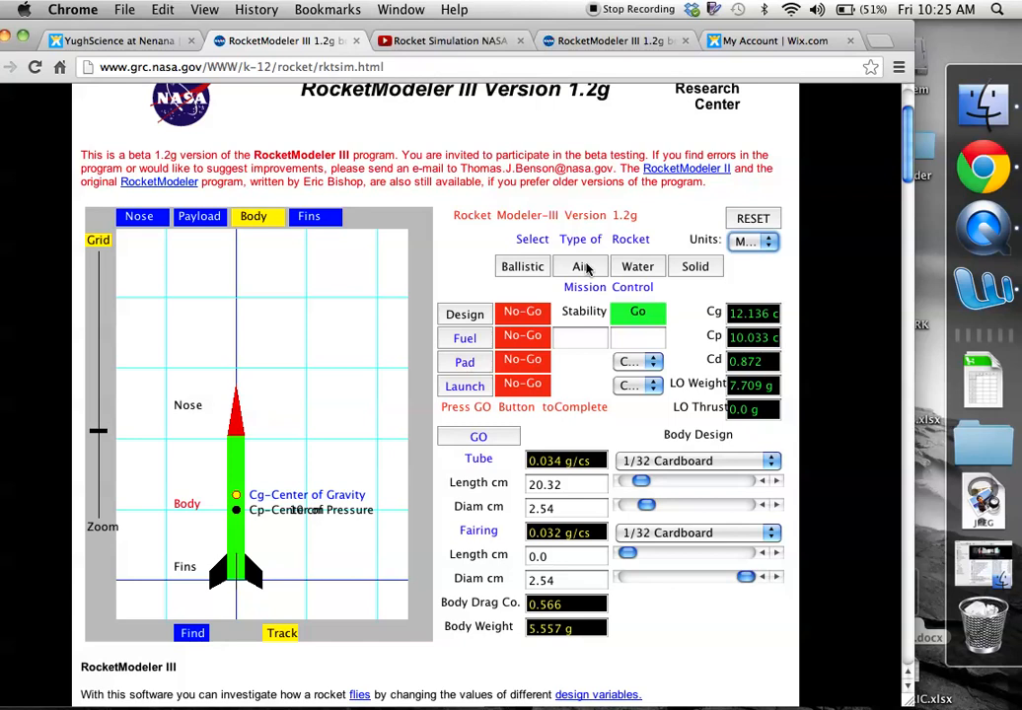
{"action": "left_click", "coordinate": [580, 266]}
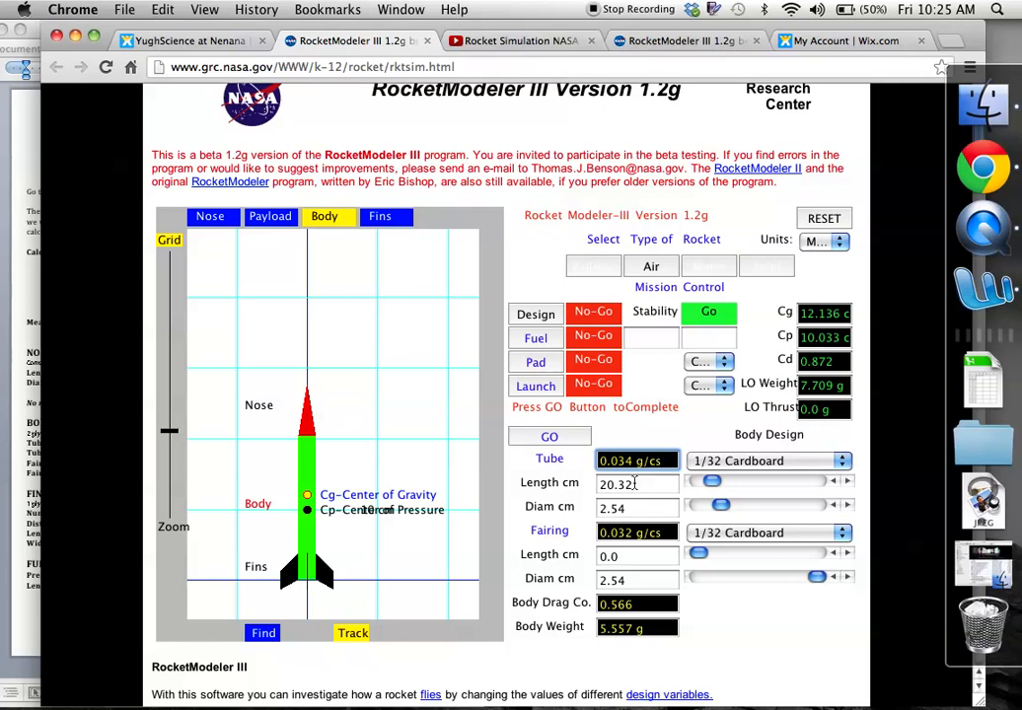
Keep fairing length at 0 and make the body tube 2-ply paper.
{"action": "triple_click", "coordinate": [636, 484]}
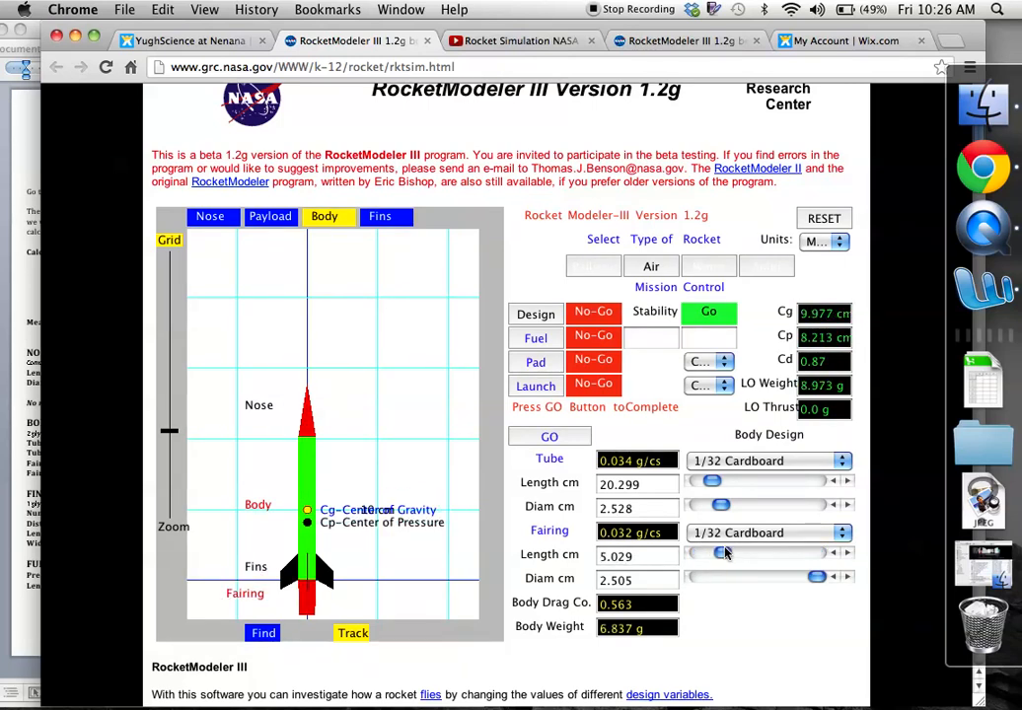
{"action": "left_click_drag", "start_coordinate": [725, 552], "coordinate": [735, 553]}
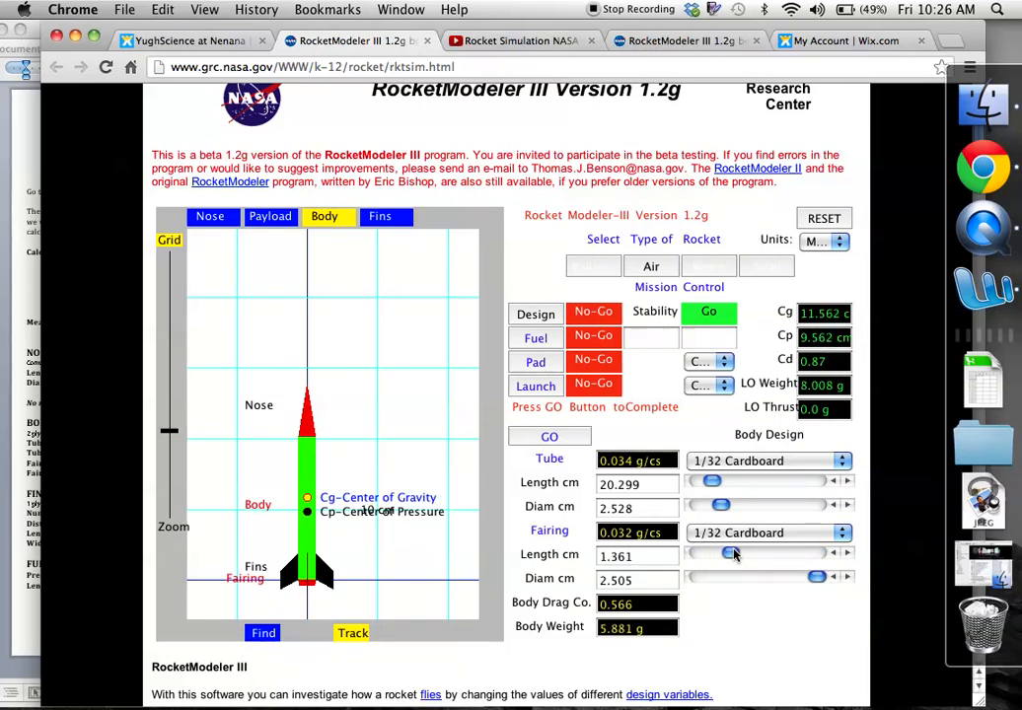
{"action": "left_click_drag", "start_coordinate": [735, 553], "coordinate": [720, 553]}
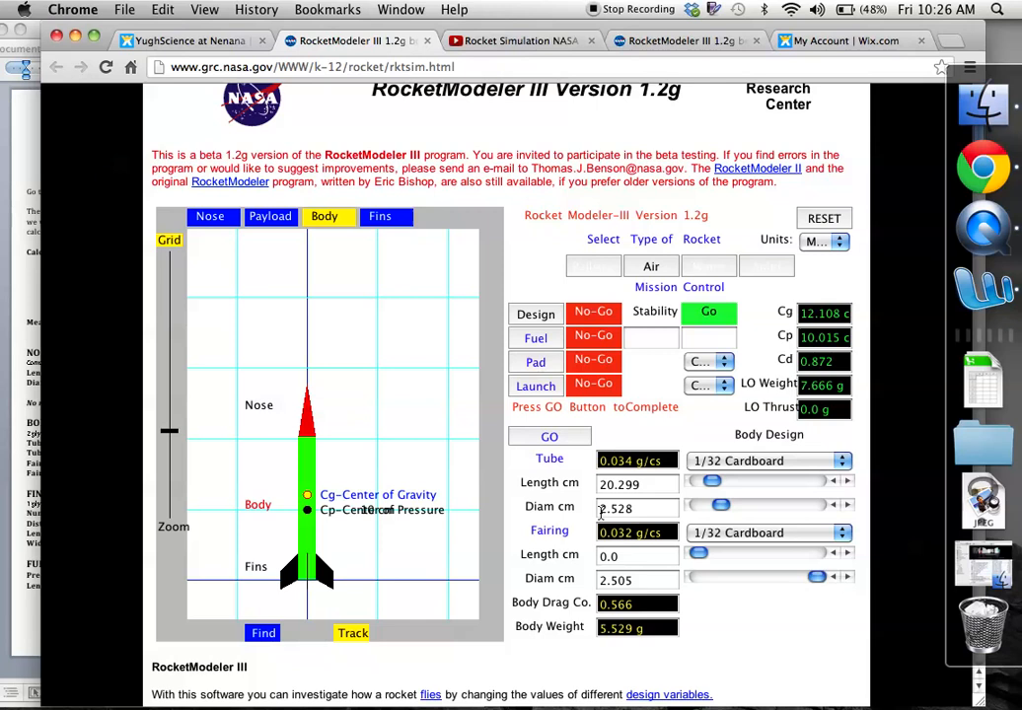
{"action": "mouse_move", "coordinate": [750, 466]}
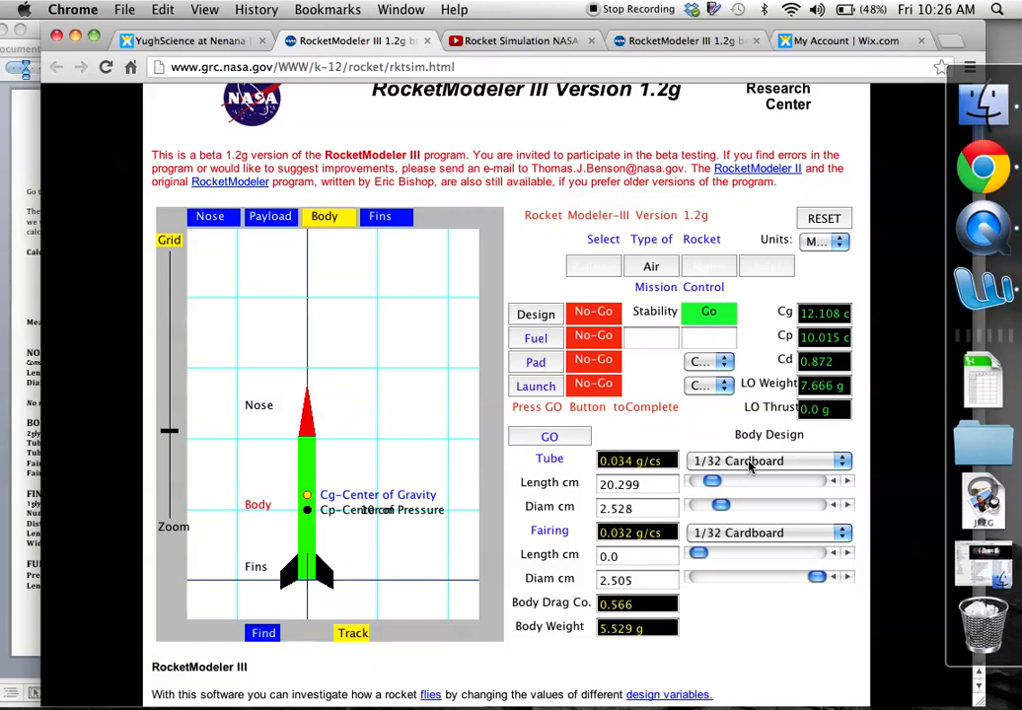
{"action": "mouse_move", "coordinate": [795, 454]}
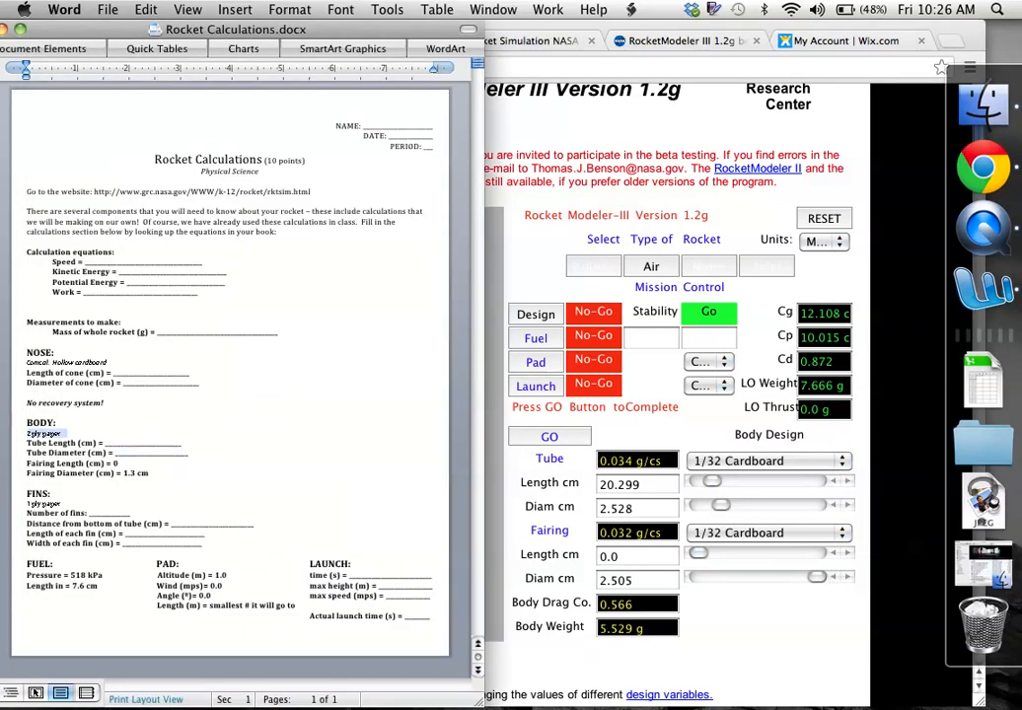
{"action": "left_click", "coordinate": [769, 461]}
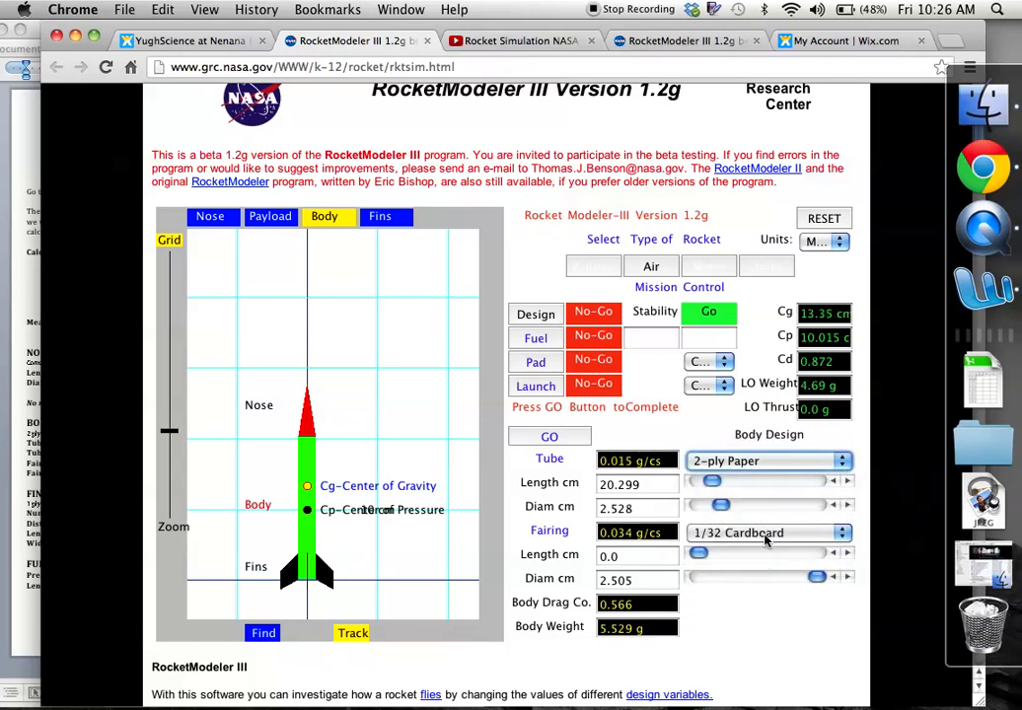
Make the fairing 2-ply paper and apply the body design so Design reads Go.
{"action": "left_click", "coordinate": [769, 533]}
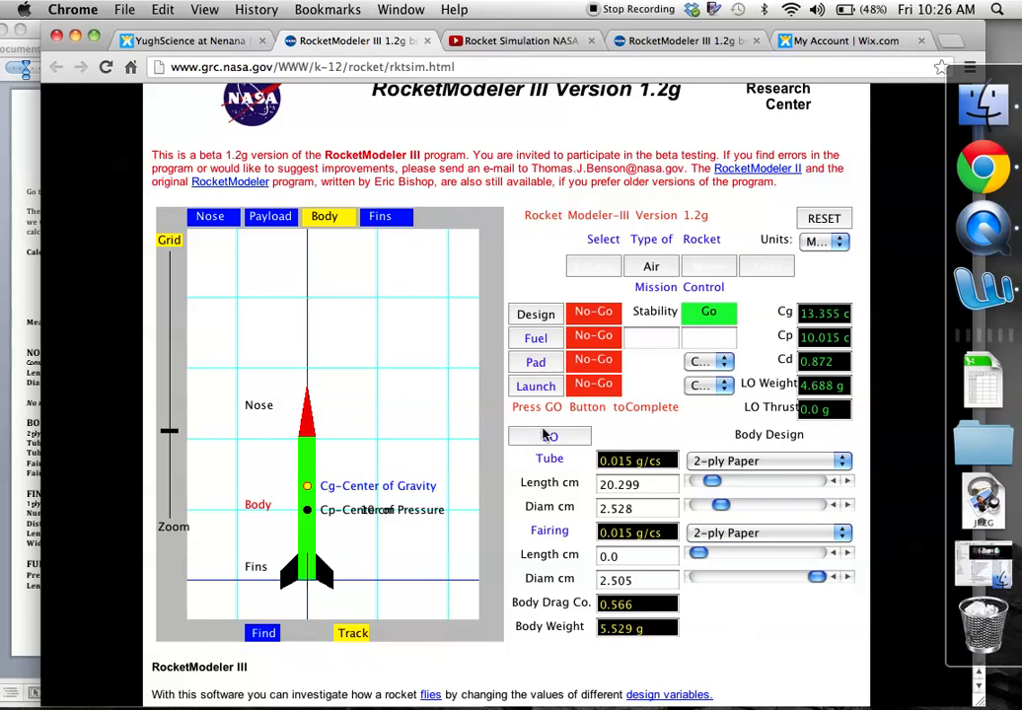
{"action": "left_click", "coordinate": [550, 436]}
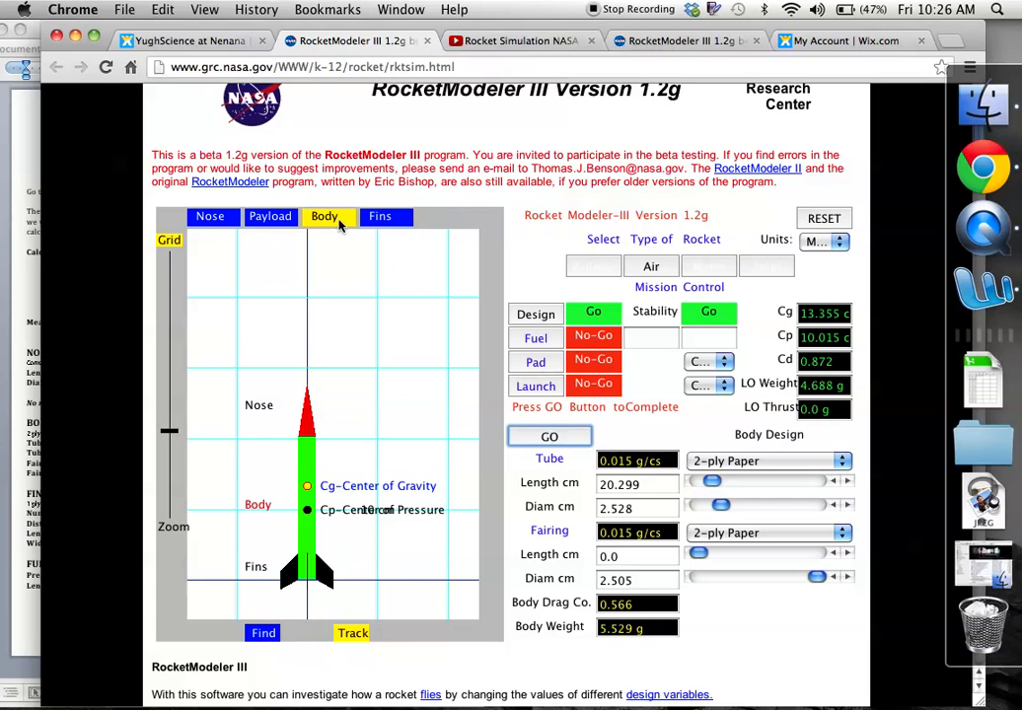
{"action": "left_click", "coordinate": [209, 216]}
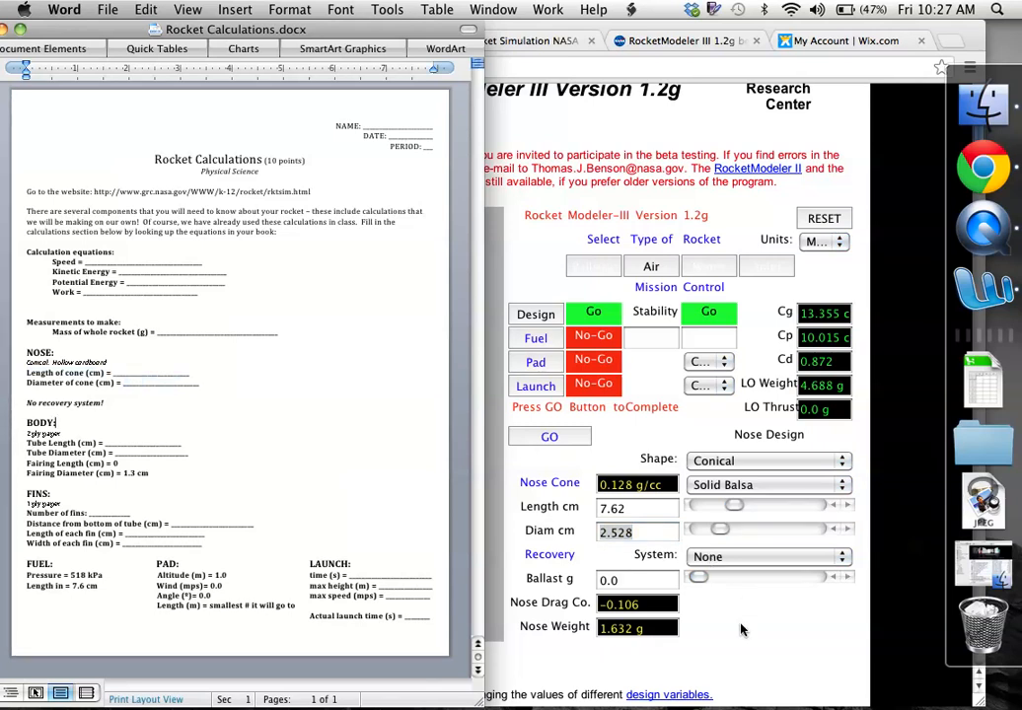
Show the nose shape choices, with conical still selected.
{"action": "left_click", "coordinate": [767, 460]}
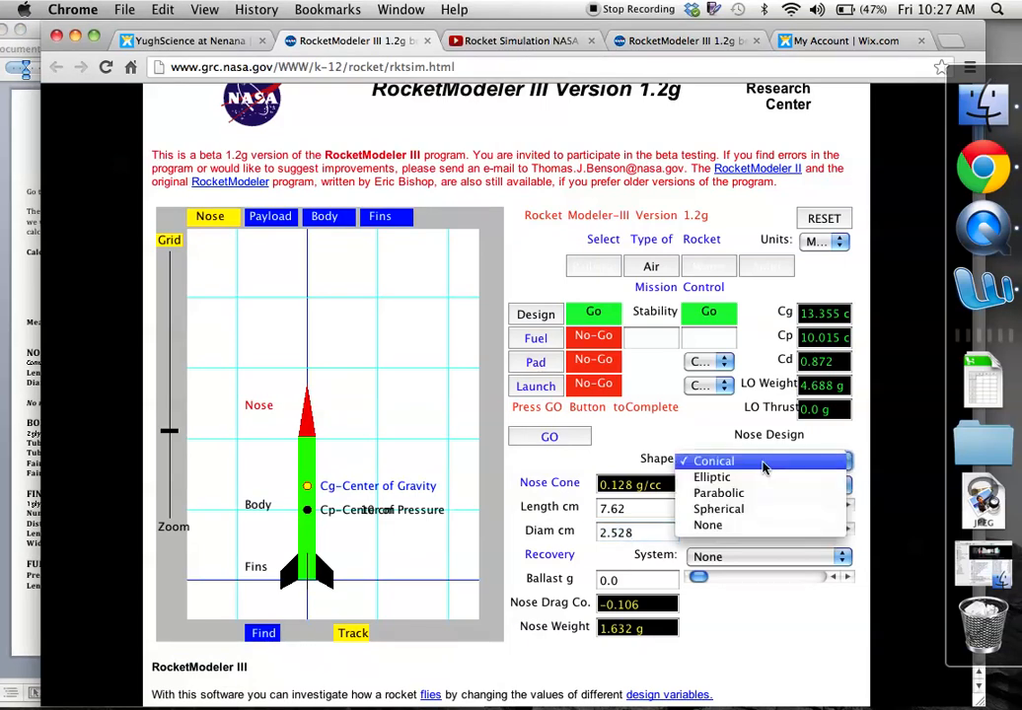
{"action": "mouse_move", "coordinate": [712, 478]}
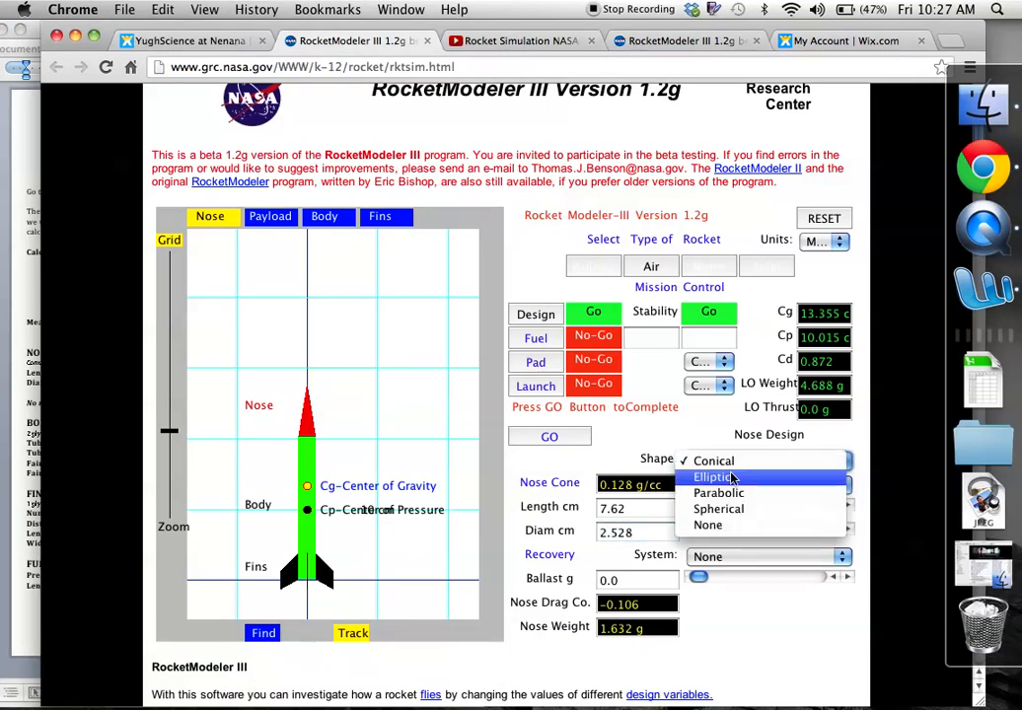
{"action": "left_click", "coordinate": [714, 478]}
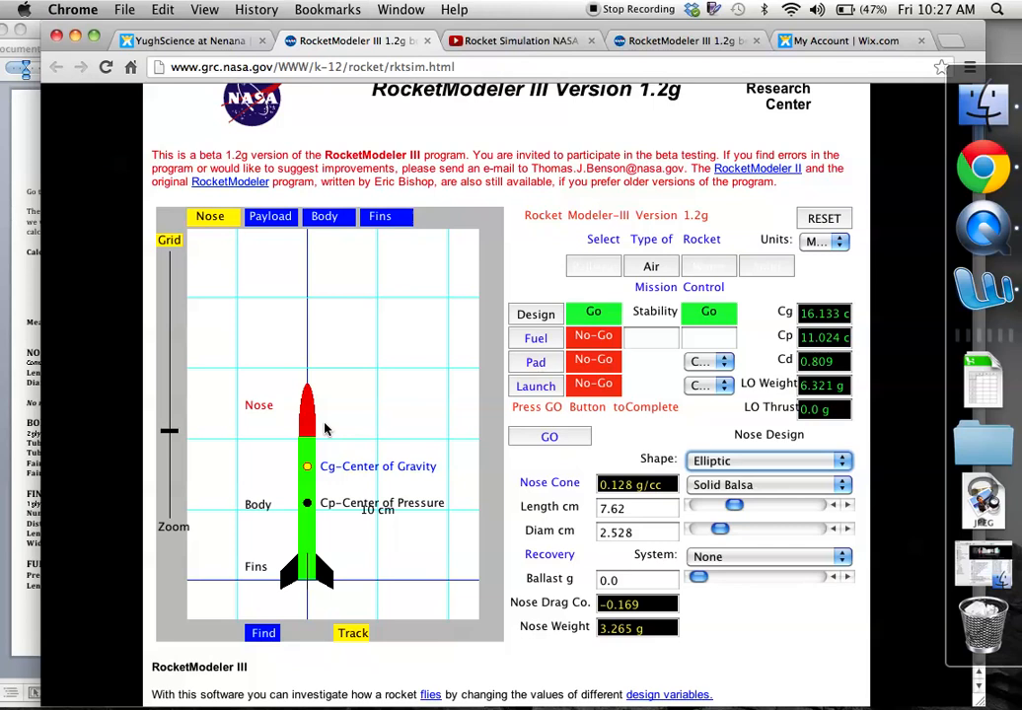
{"action": "left_click", "coordinate": [769, 460]}
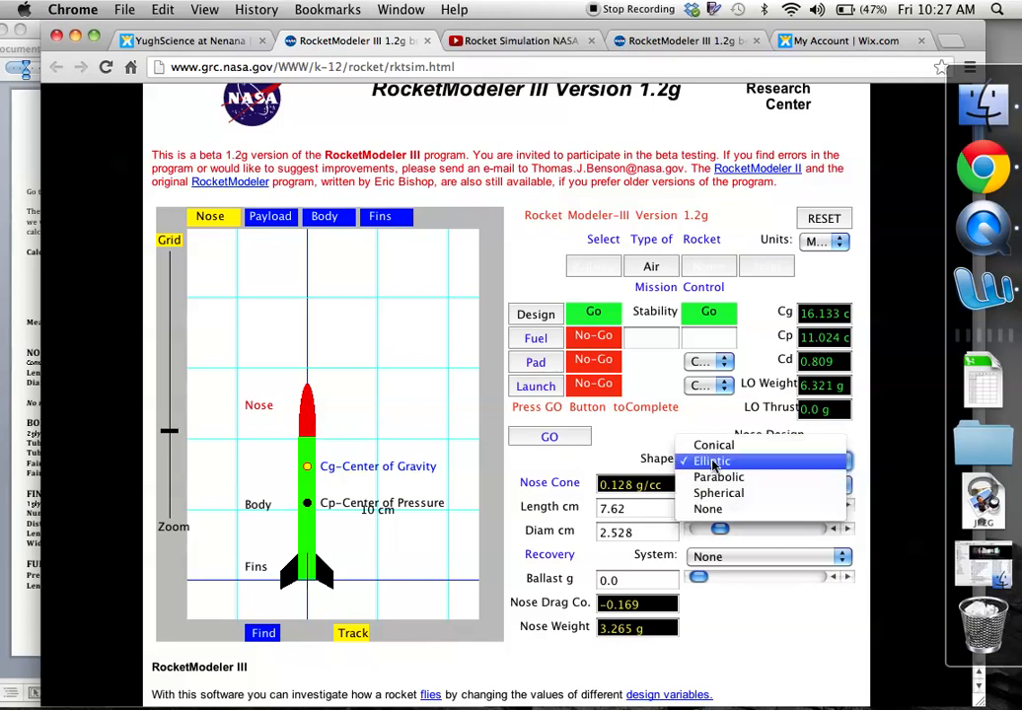
{"action": "left_click", "coordinate": [720, 476]}
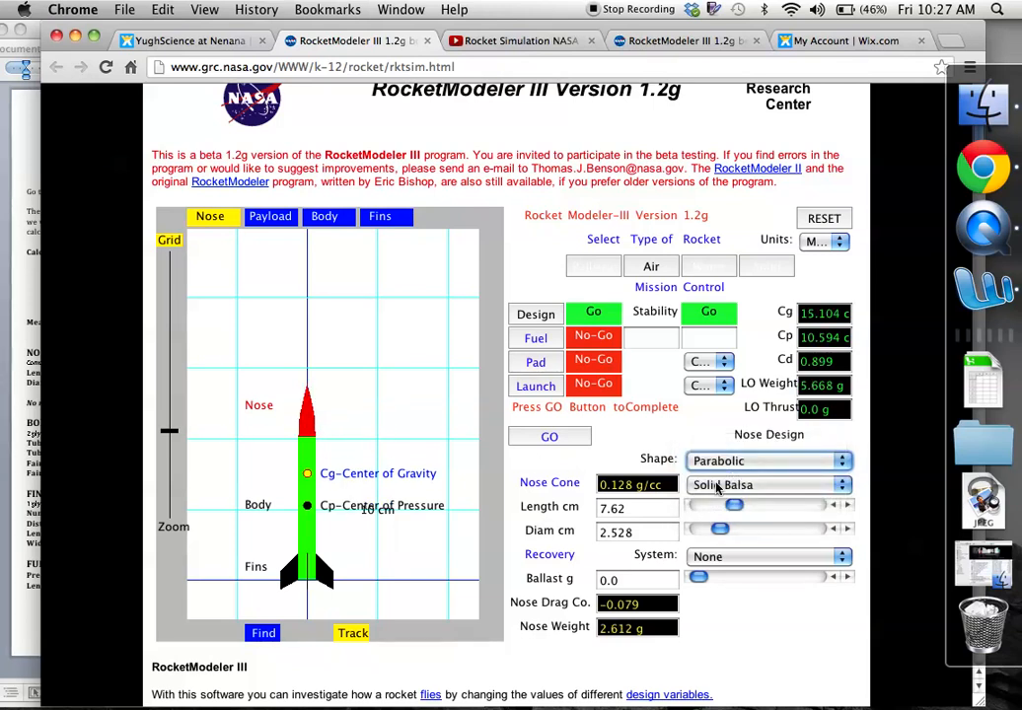
{"action": "left_click", "coordinate": [768, 461]}
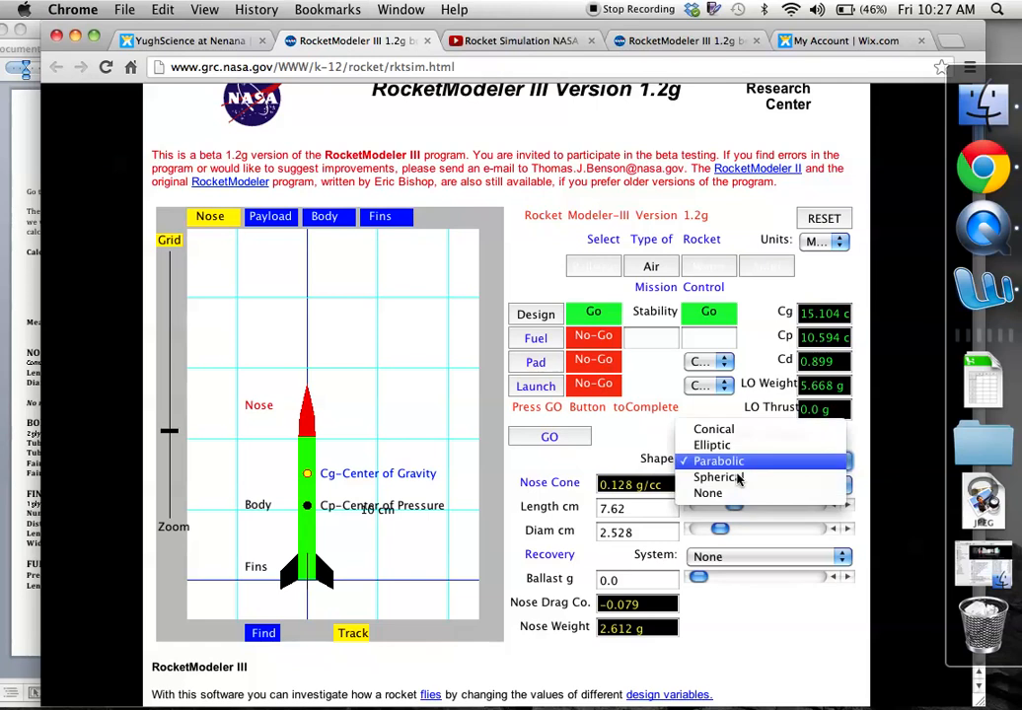
{"action": "mouse_move", "coordinate": [715, 445]}
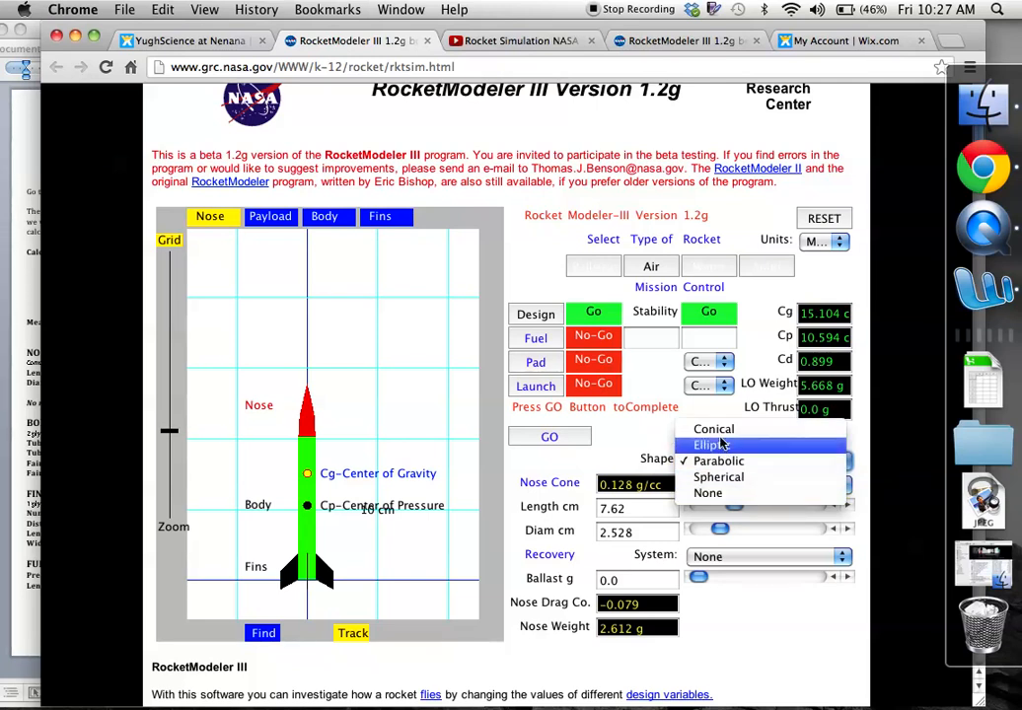
{"action": "left_click", "coordinate": [713, 428]}
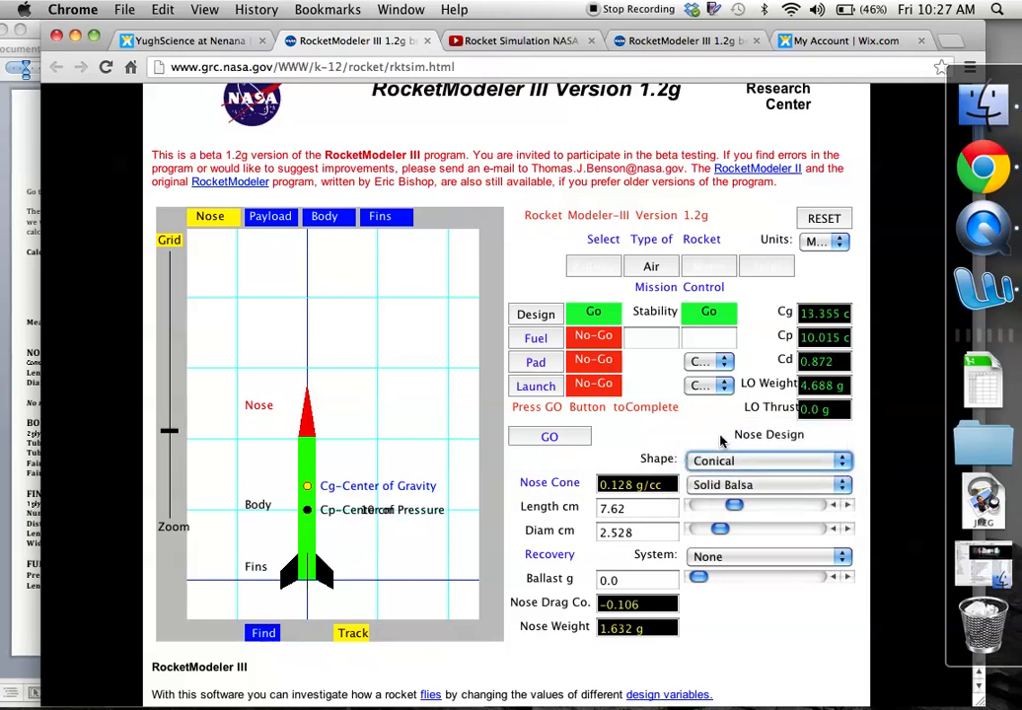
{"action": "left_click", "coordinate": [768, 484]}
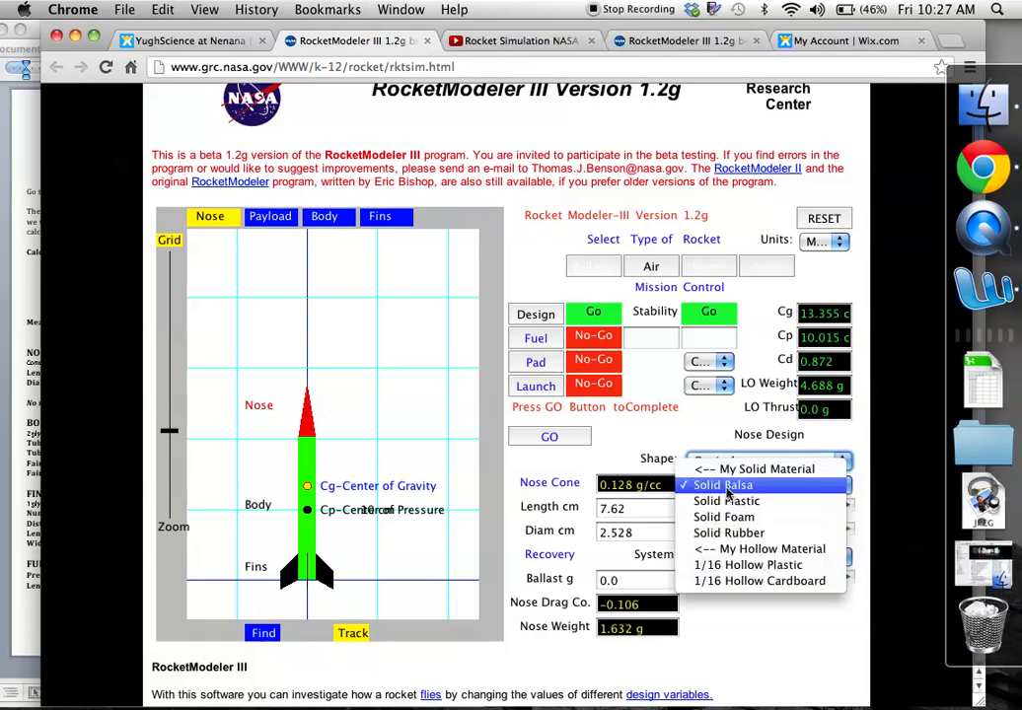
{"action": "mouse_move", "coordinate": [759, 581]}
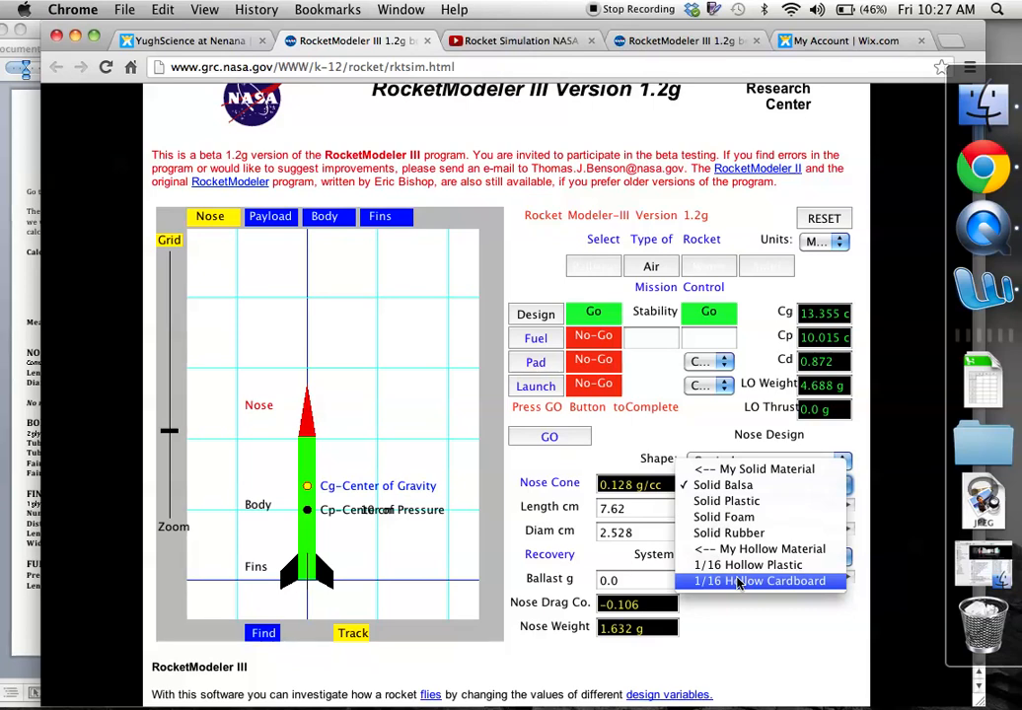
Set the nose cone material to 1/16 hollow cardboard and apply the design.
{"action": "left_click", "coordinate": [760, 581]}
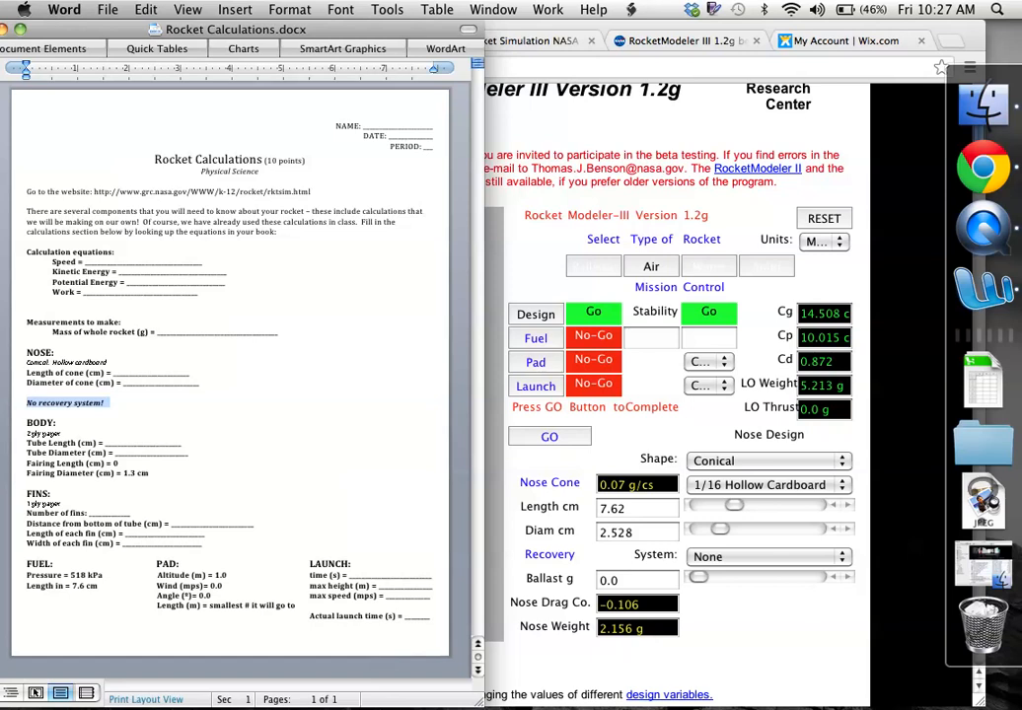
{"action": "left_click", "coordinate": [358, 40]}
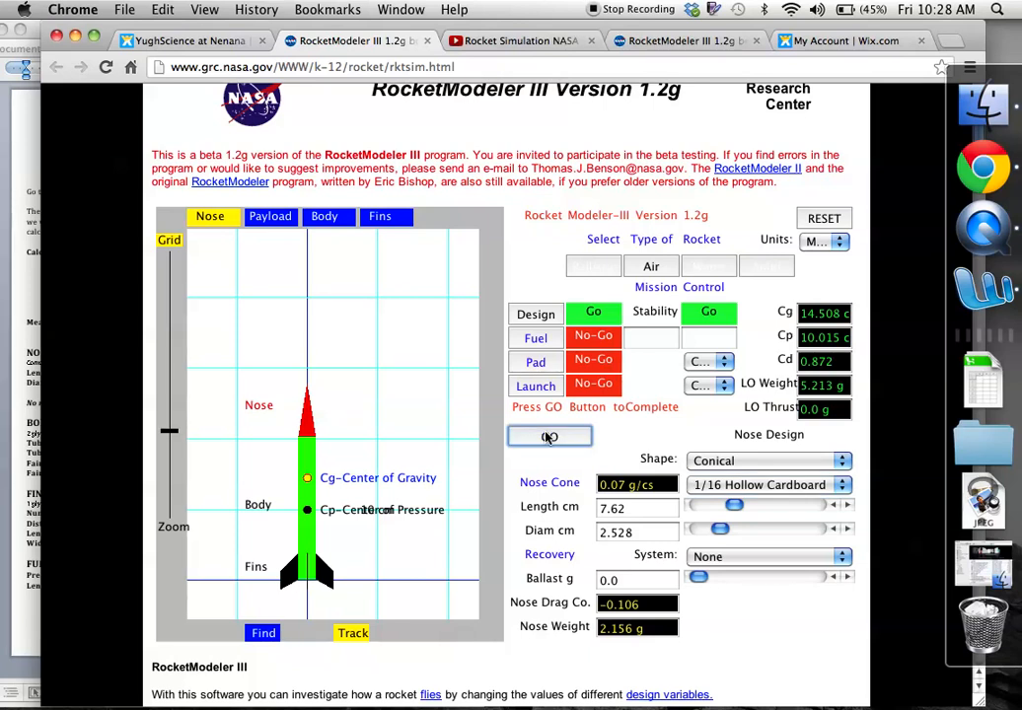
{"action": "left_click", "coordinate": [269, 216]}
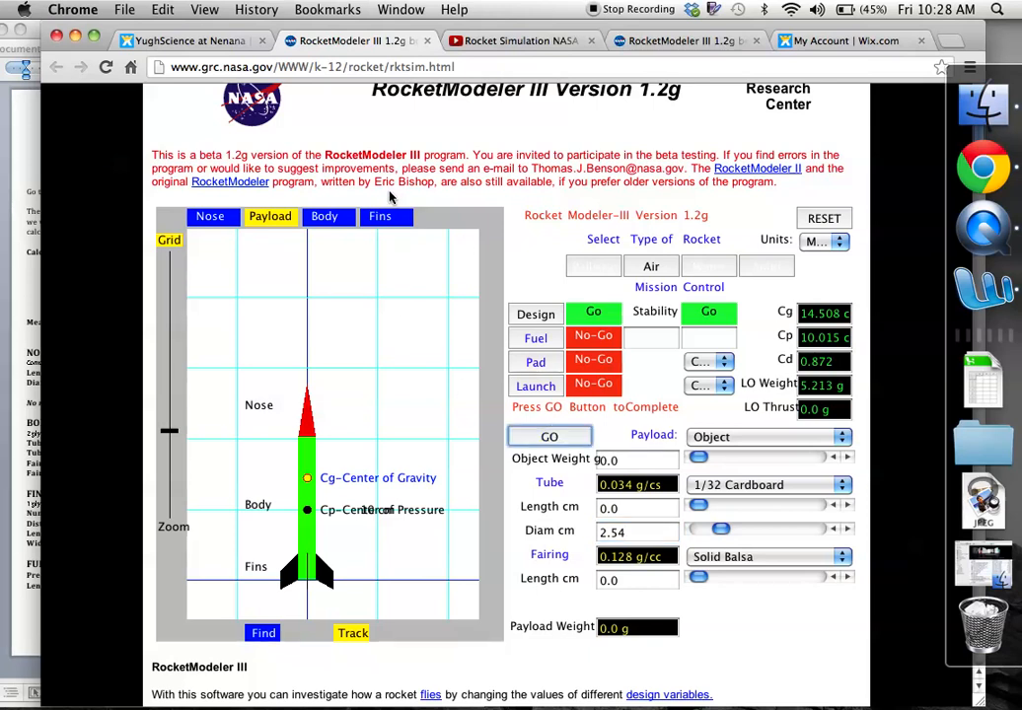
Bring up the fin design settings: three trapezoidal 1/16 balsa fins, 3.807 cm long.
{"action": "left_click", "coordinate": [380, 216]}
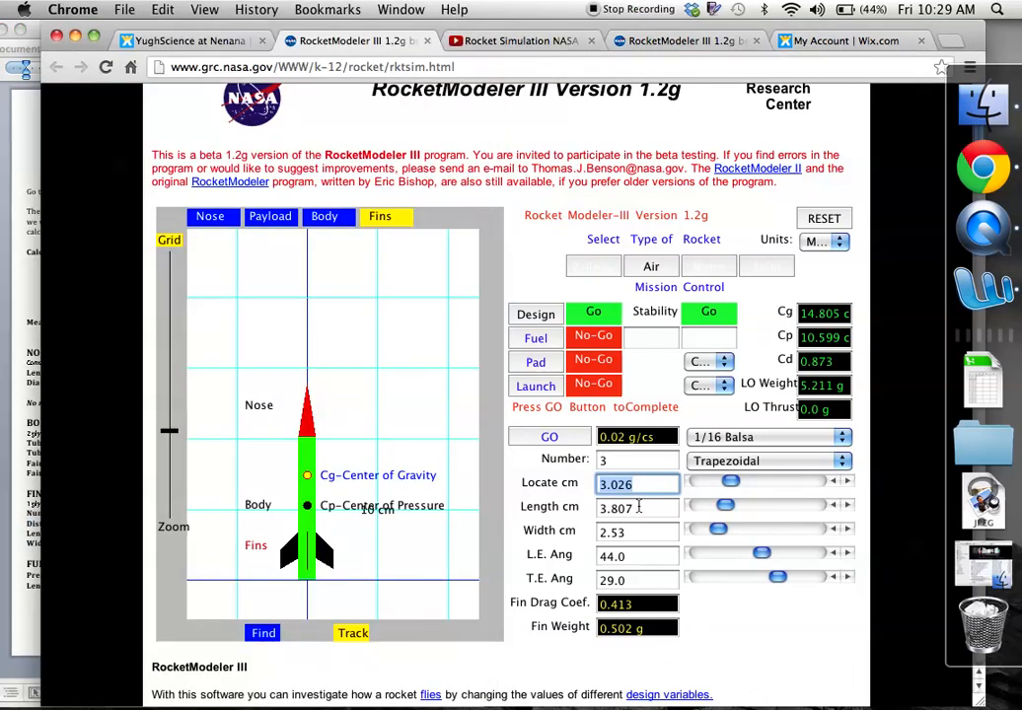
Drag the fin Length slider until it reads 7.305 cm.
{"action": "left_click_drag", "start_coordinate": [730, 505], "coordinate": [735, 505]}
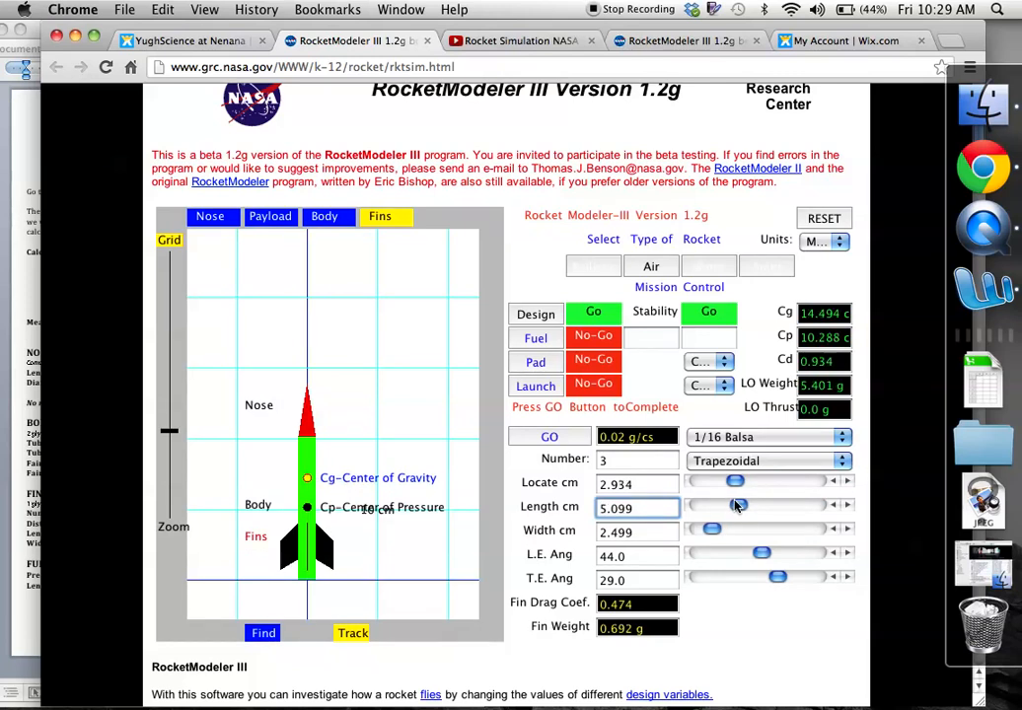
{"action": "left_click_drag", "start_coordinate": [737, 506], "coordinate": [753, 506]}
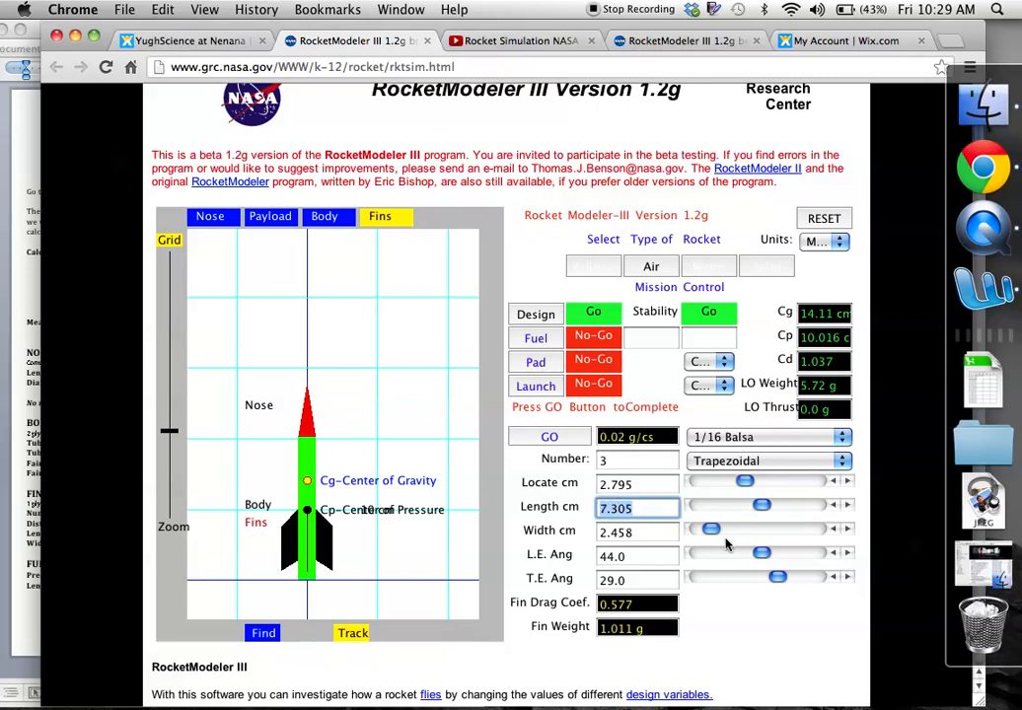
{"action": "mouse_move", "coordinate": [592, 543]}
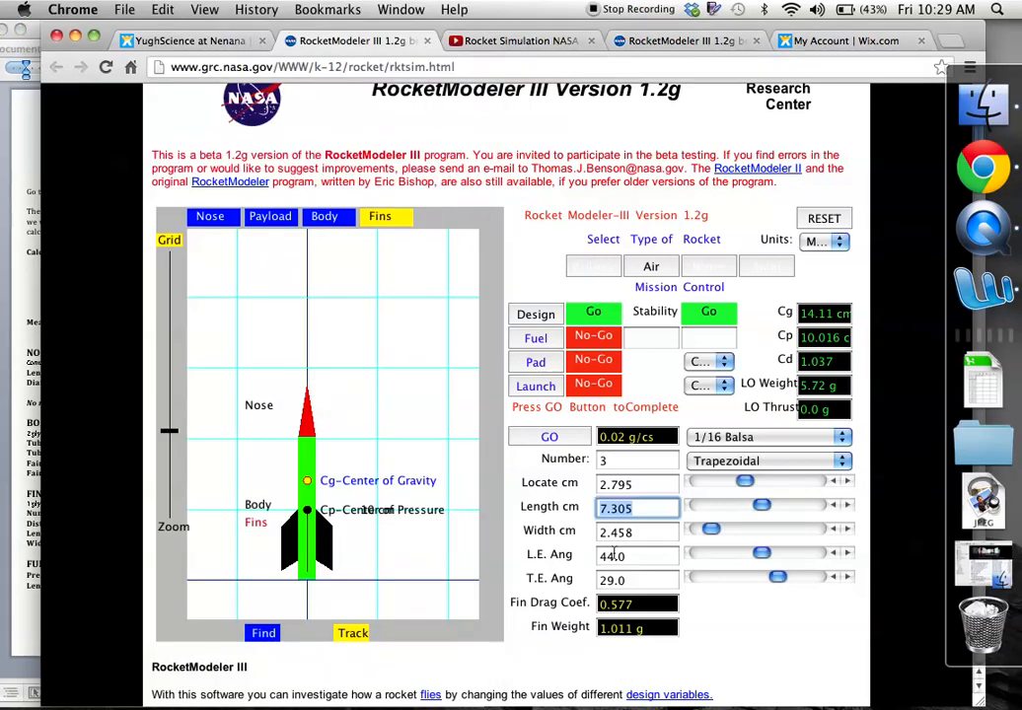
Try fin leading- and trailing-edge angles, returning the trailing edge to 0°.
{"action": "left_click", "coordinate": [636, 532]}
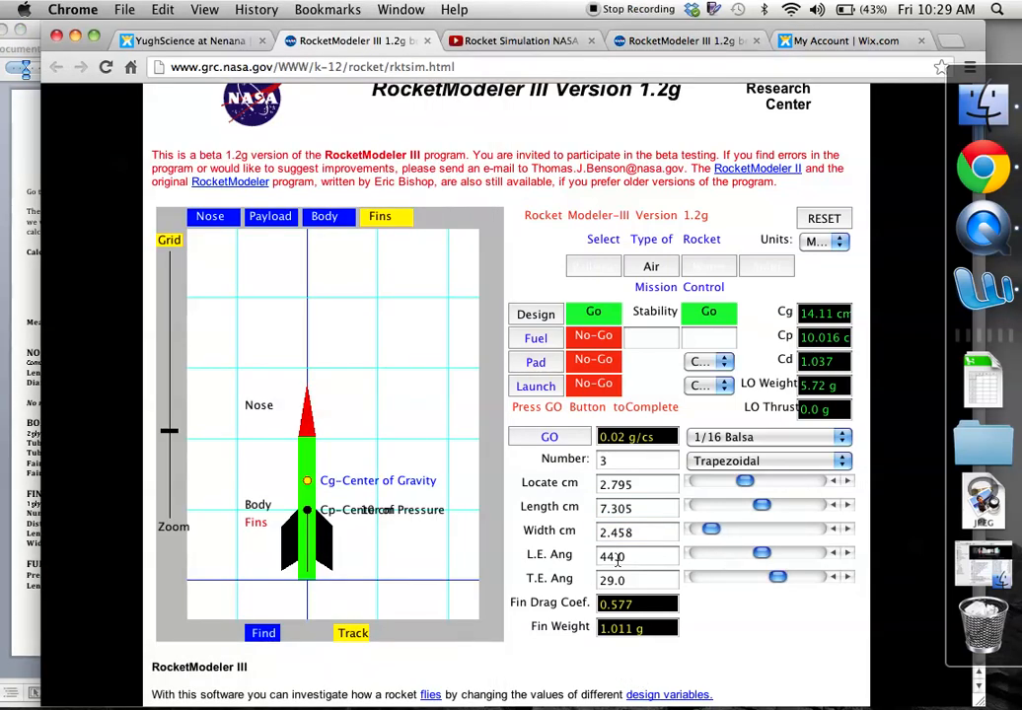
{"action": "left_click", "coordinate": [637, 557]}
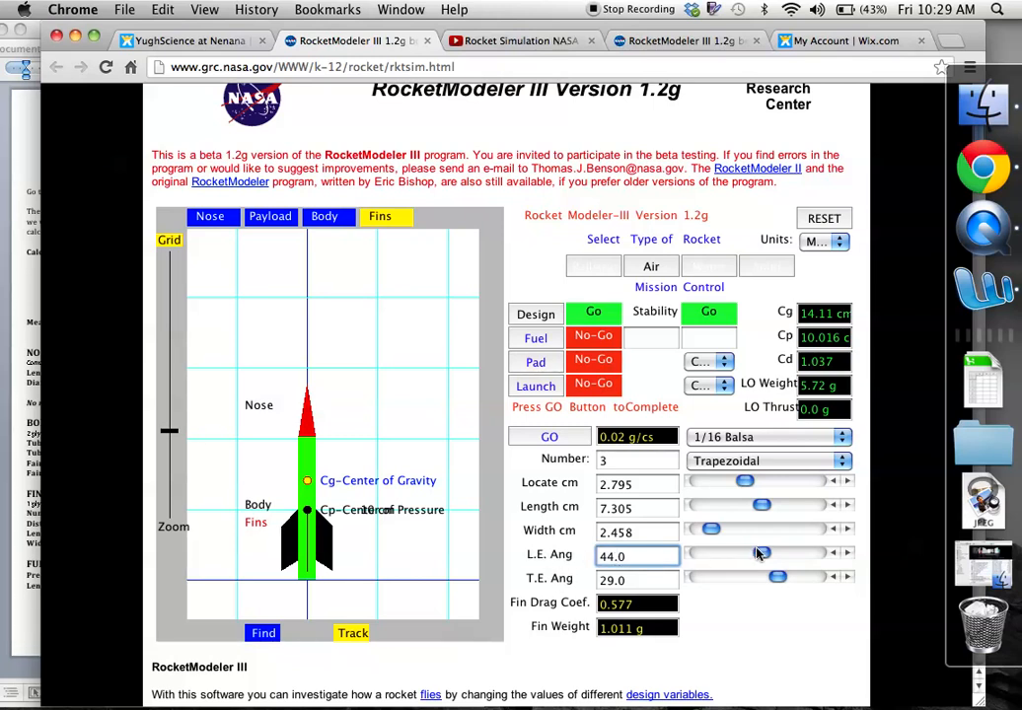
{"action": "left_click_drag", "start_coordinate": [762, 553], "coordinate": [745, 554]}
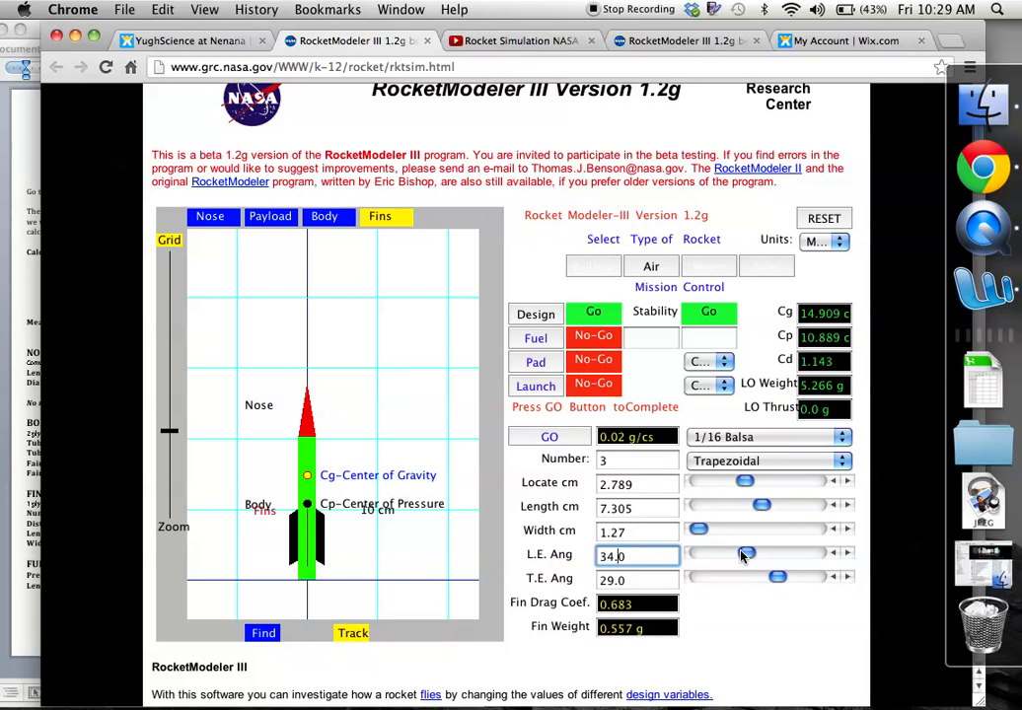
{"action": "left_click_drag", "start_coordinate": [747, 553], "coordinate": [815, 554]}
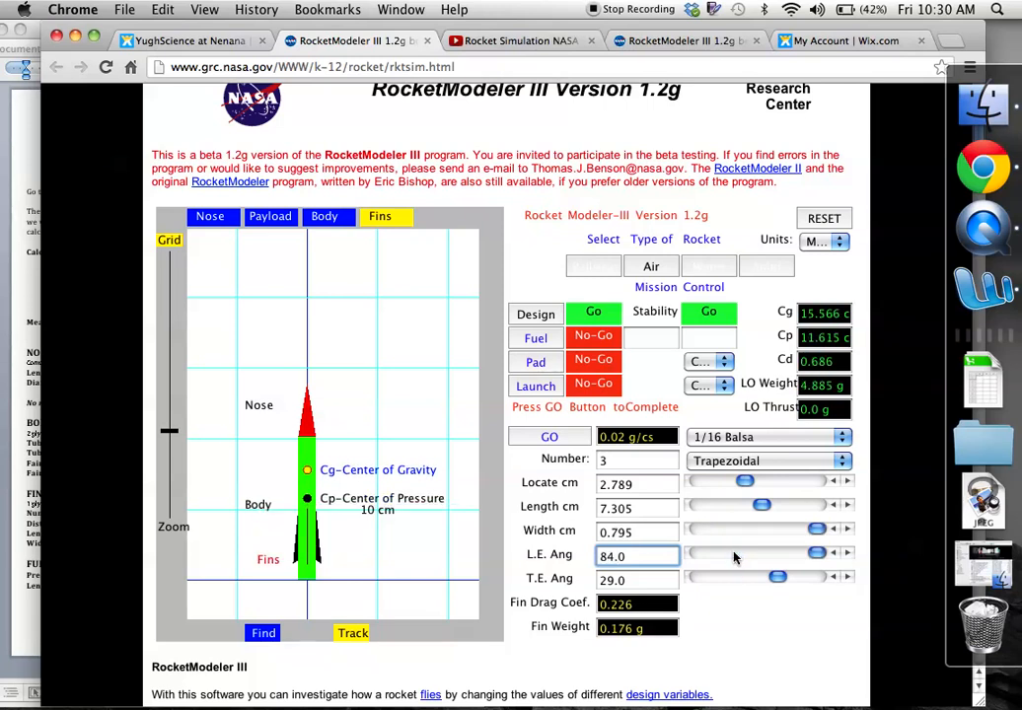
{"action": "left_click_drag", "start_coordinate": [813, 555], "coordinate": [740, 555]}
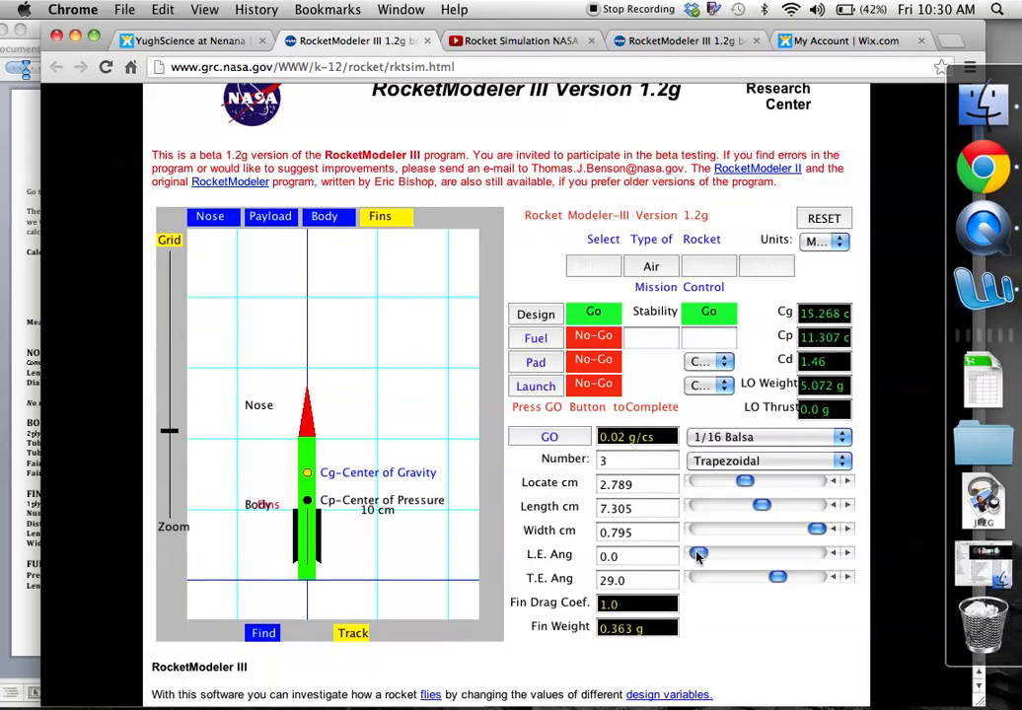
{"action": "mouse_move", "coordinate": [730, 574]}
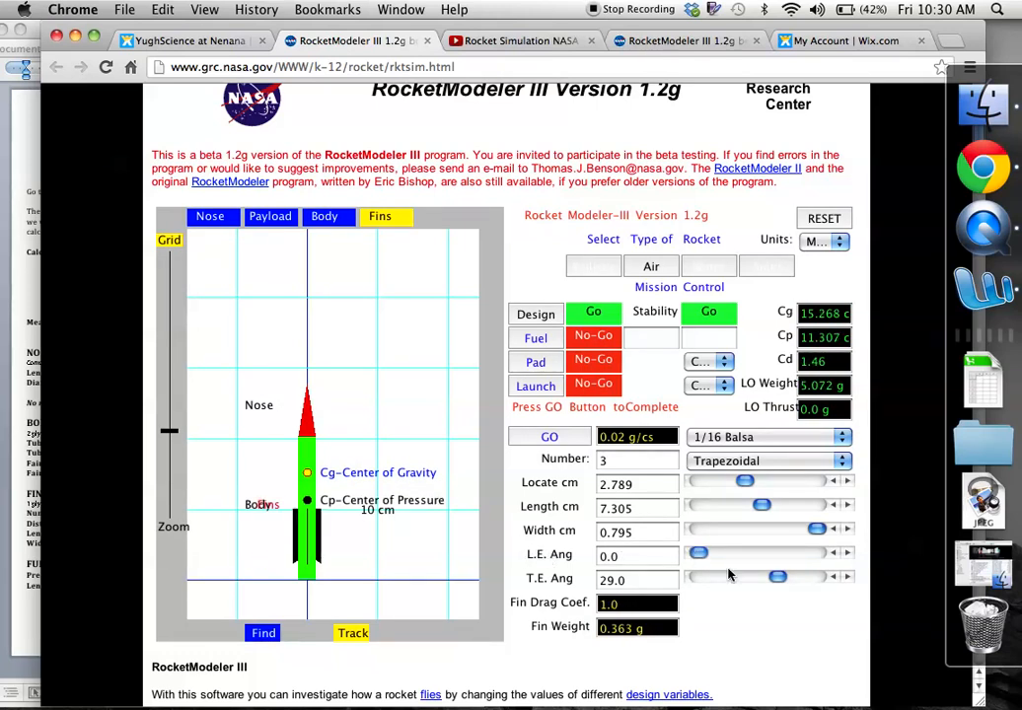
{"action": "left_click_drag", "start_coordinate": [778, 576], "coordinate": [755, 576]}
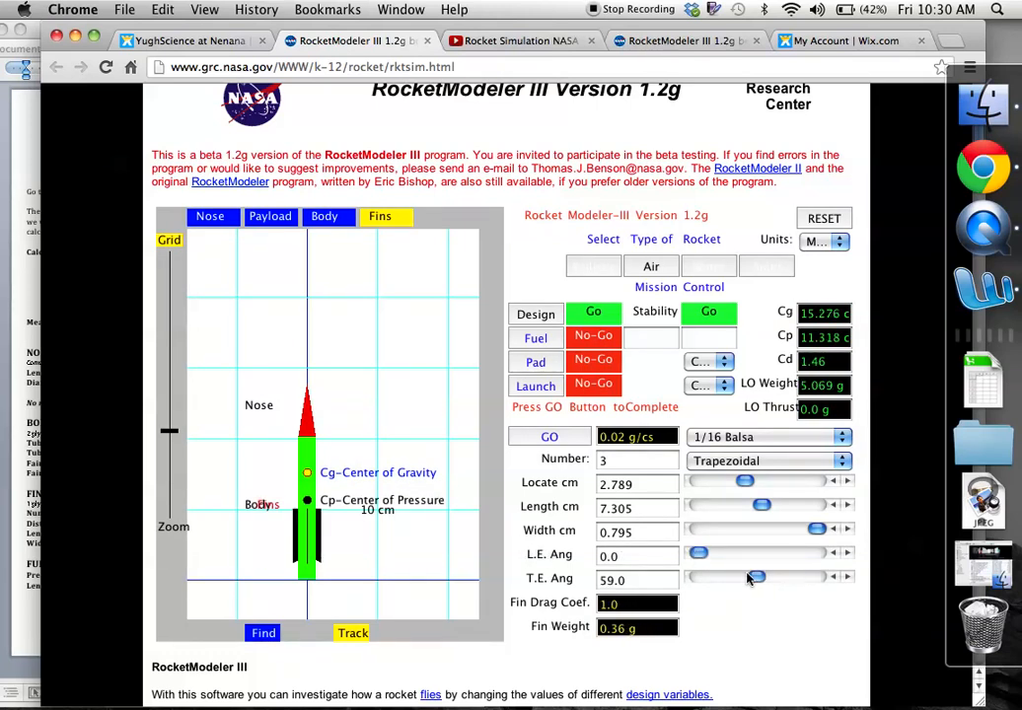
{"action": "left_click_drag", "start_coordinate": [755, 577], "coordinate": [718, 577]}
{"action": "type", "text": "0"}
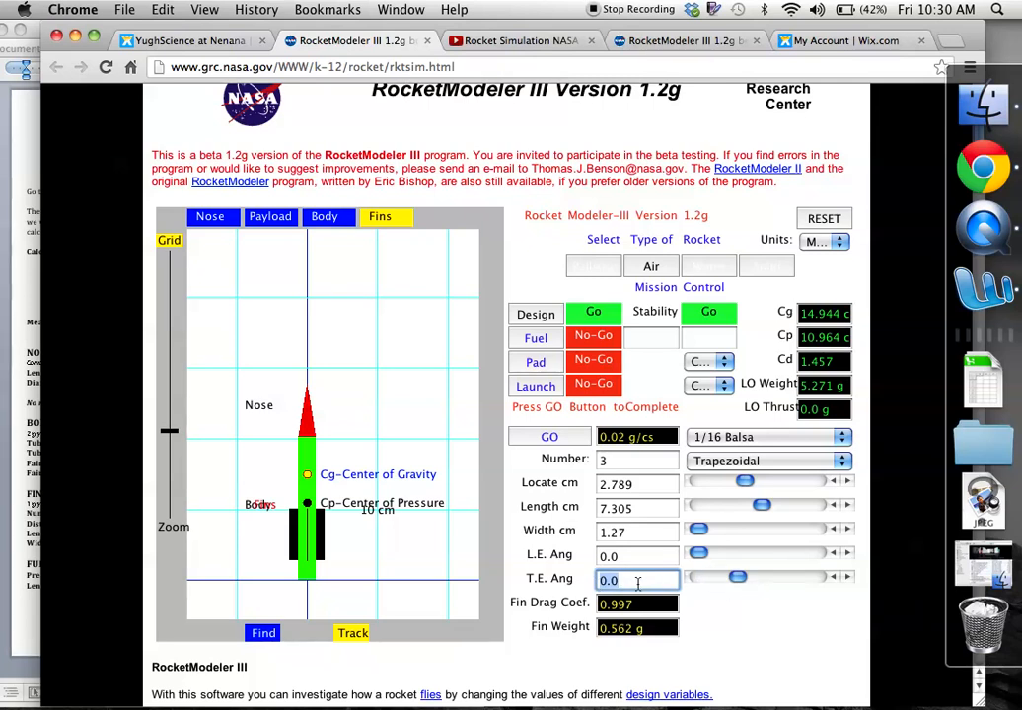
{"action": "mouse_move", "coordinate": [730, 588]}
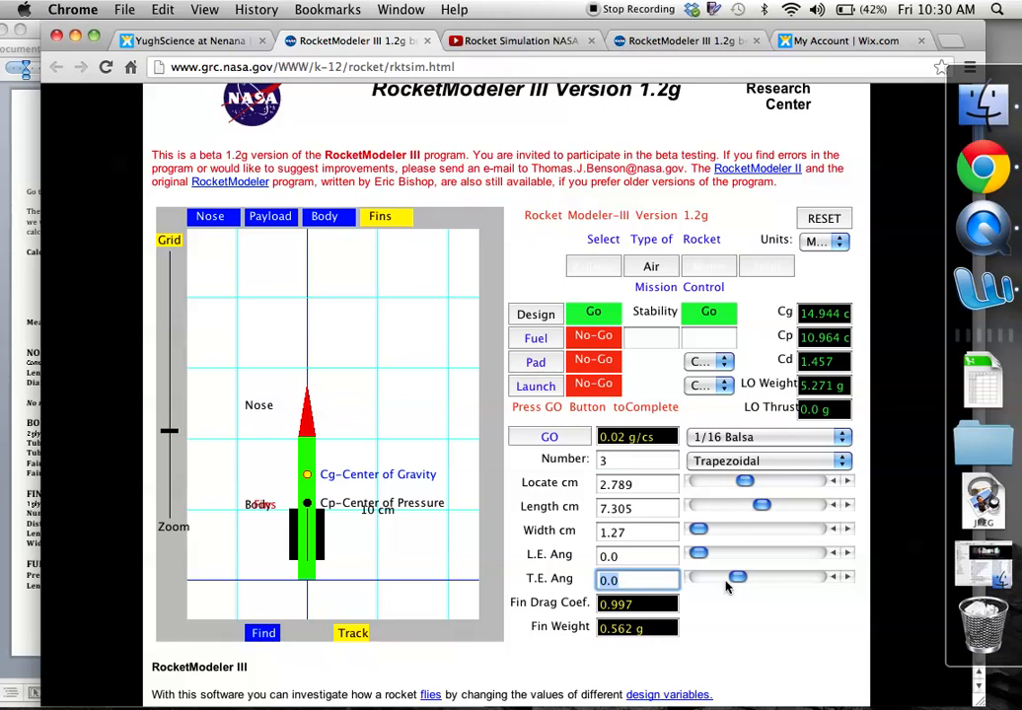
{"action": "mouse_move", "coordinate": [715, 587]}
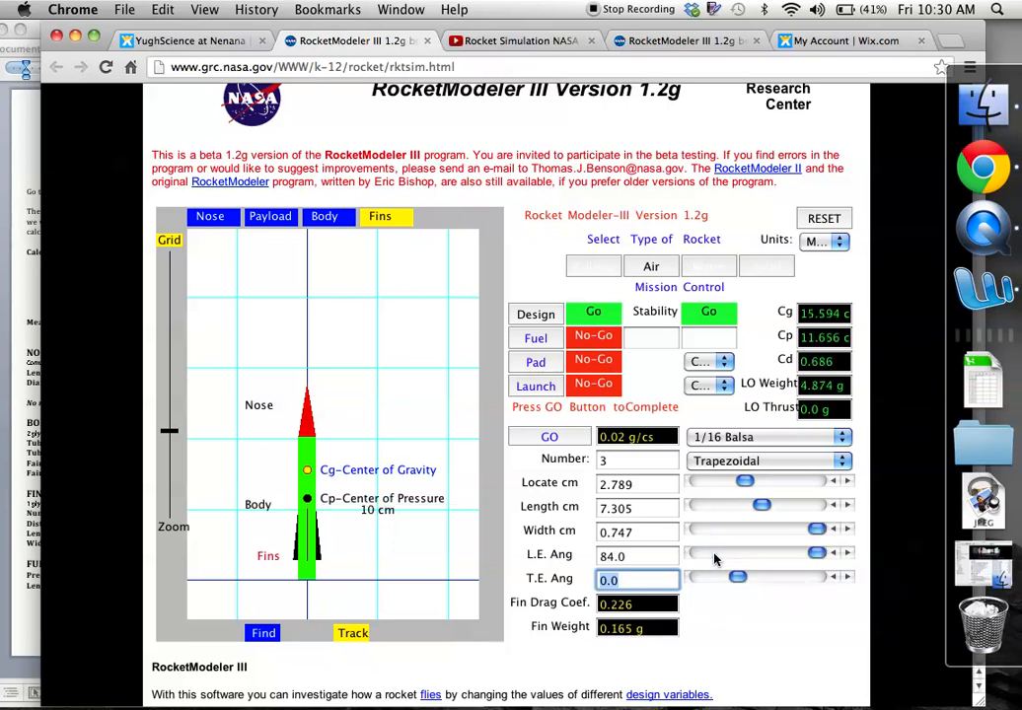
Bring the fin leading-edge angle down near 54° then nudge it up to 64°.
{"action": "left_click_drag", "start_coordinate": [816, 552], "coordinate": [696, 552]}
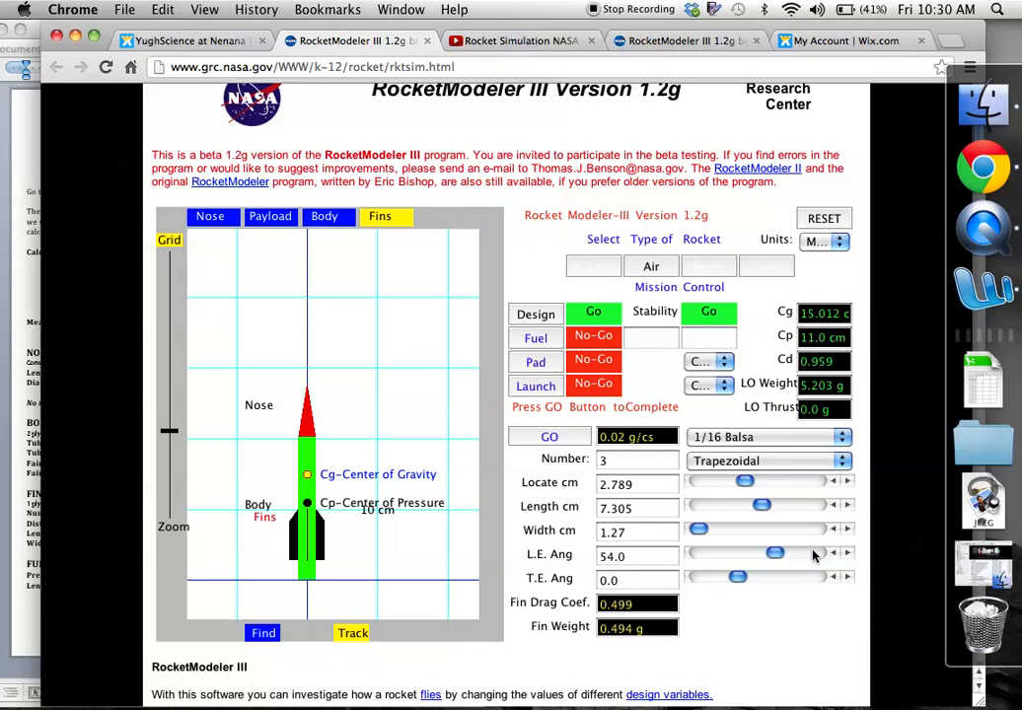
{"action": "left_click", "coordinate": [846, 553]}
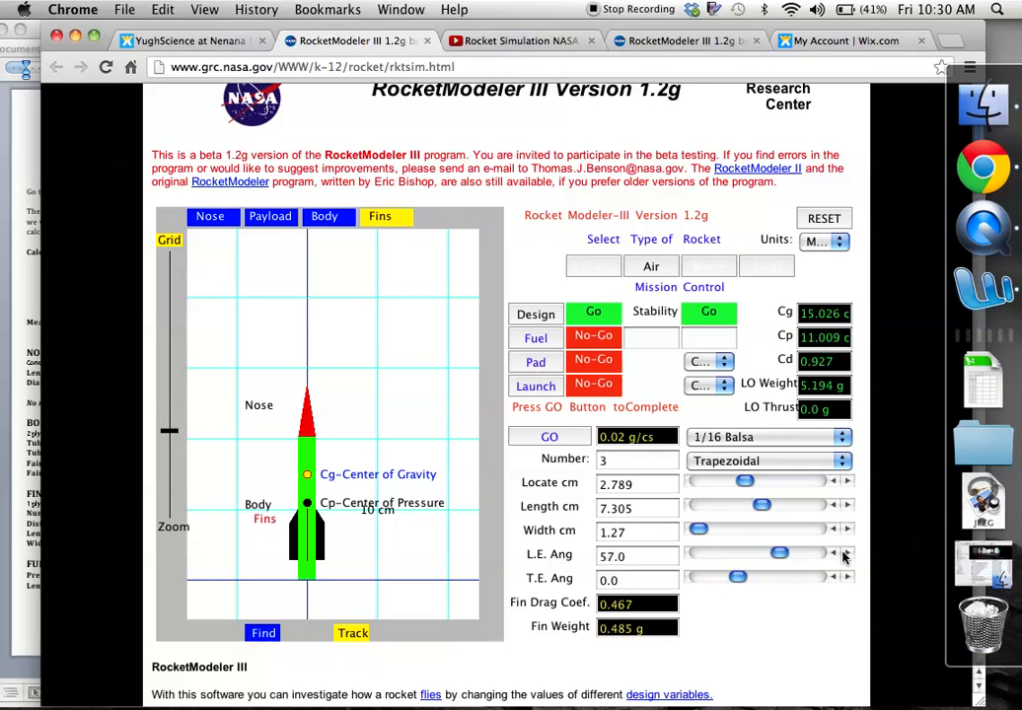
{"action": "left_click", "coordinate": [845, 553]}
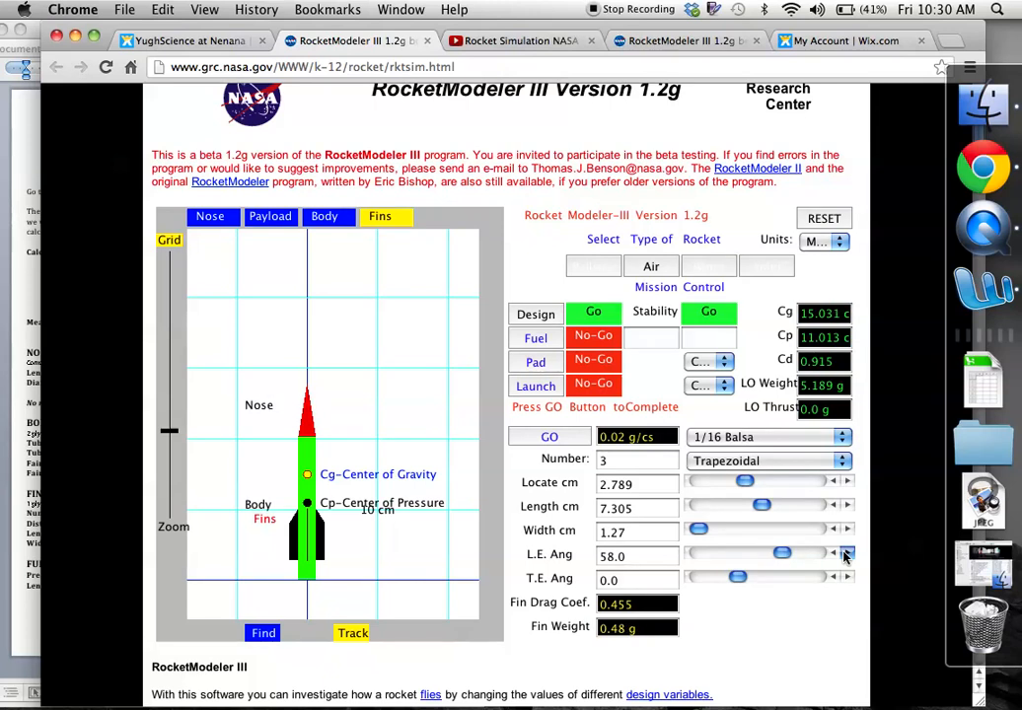
{"action": "left_click", "coordinate": [845, 550]}
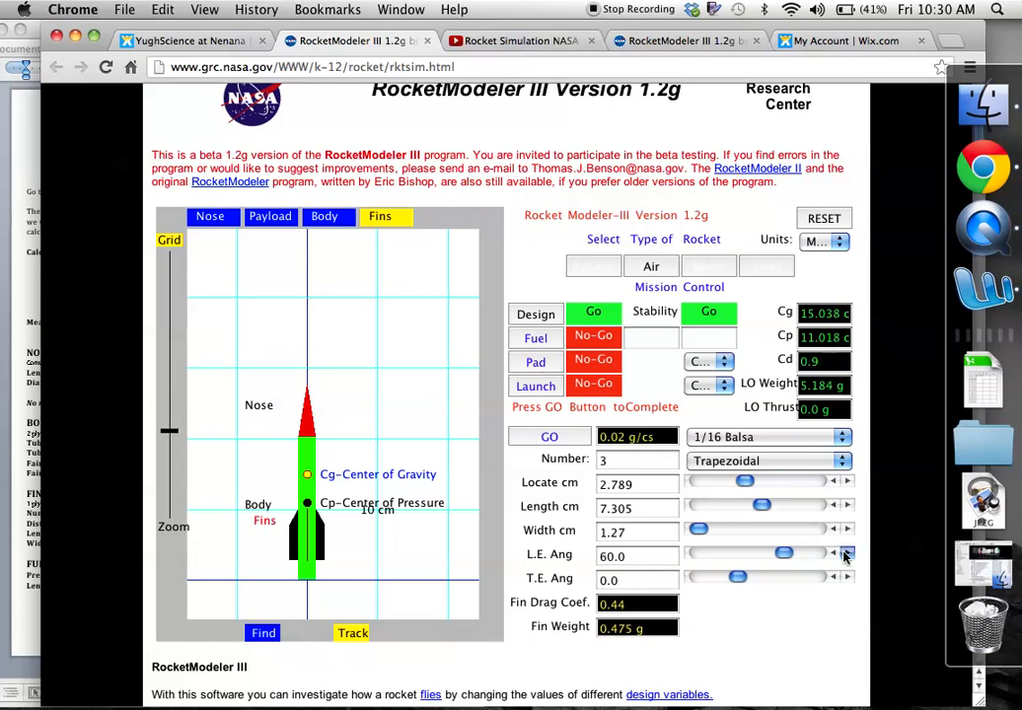
{"action": "left_click", "coordinate": [845, 553]}
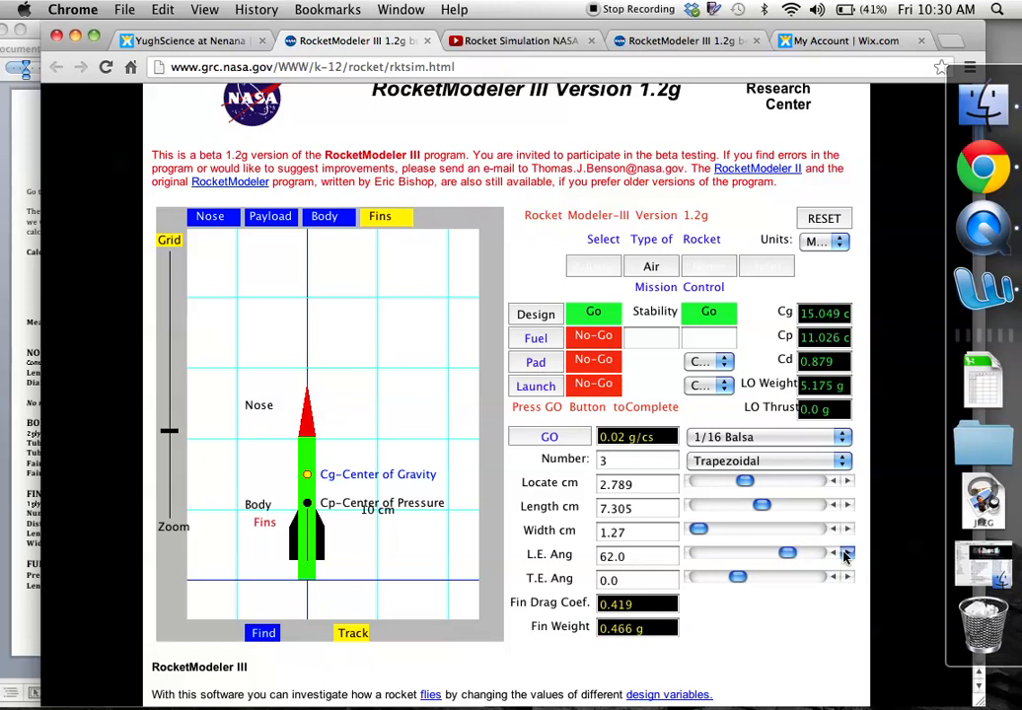
{"action": "left_click", "coordinate": [845, 554]}
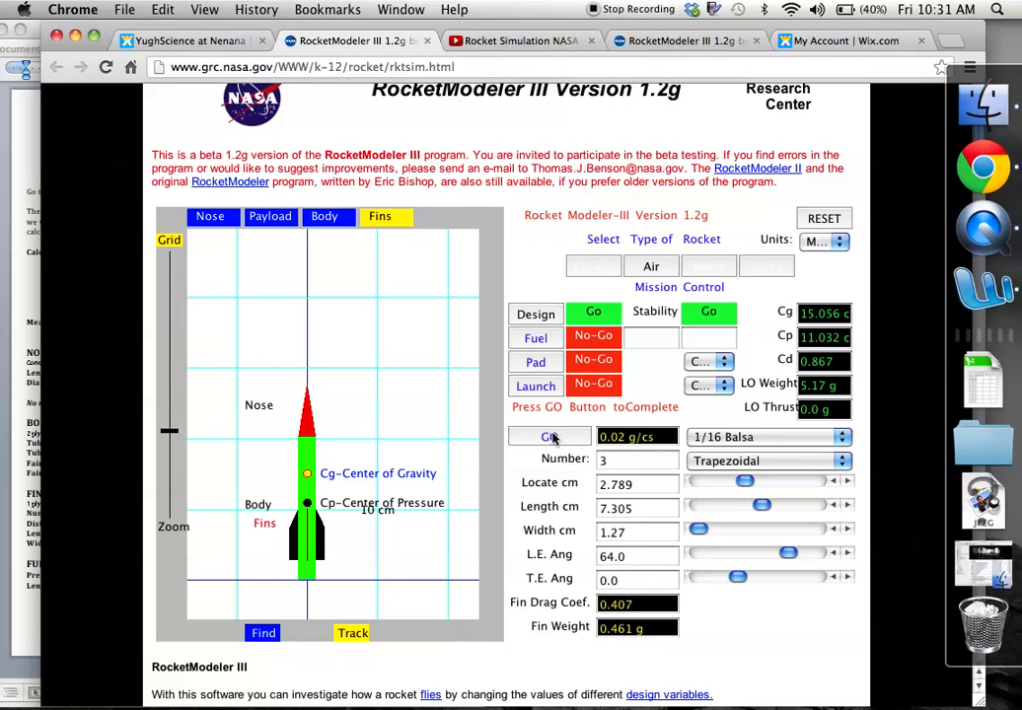
{"action": "left_click", "coordinate": [550, 436]}
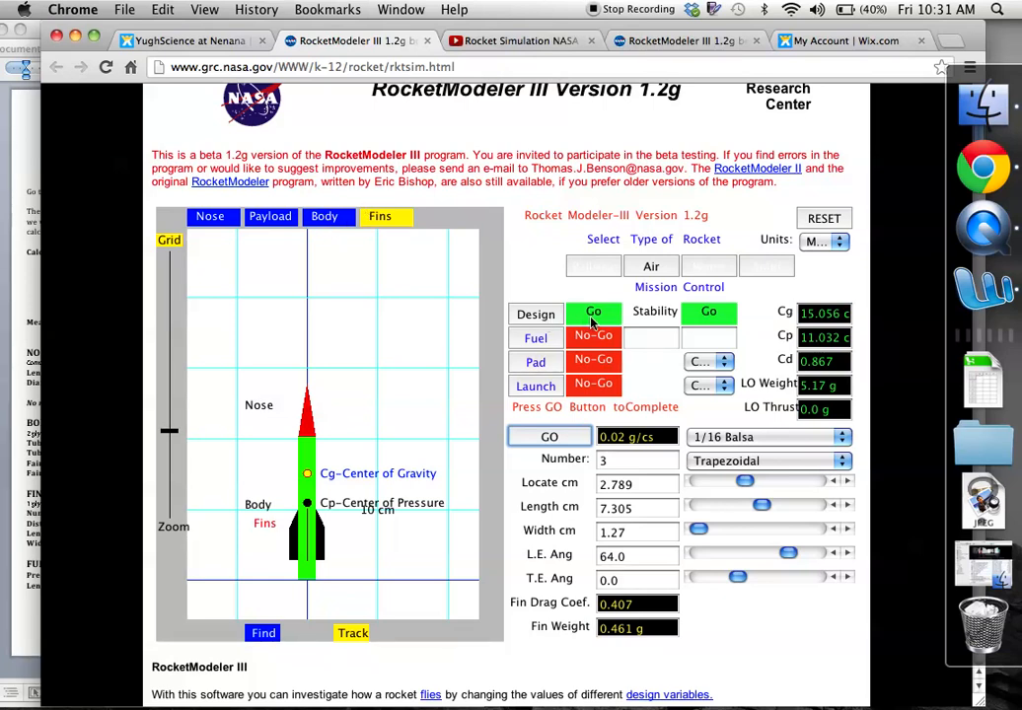
{"action": "mouse_move", "coordinate": [621, 357]}
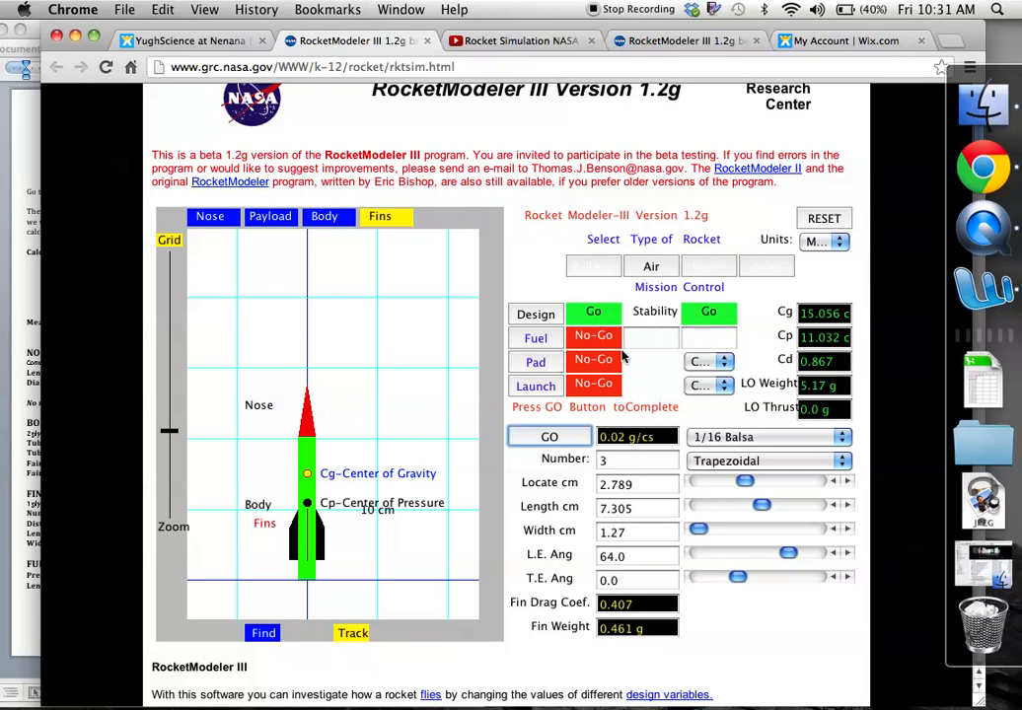
{"action": "mouse_move", "coordinate": [340, 498]}
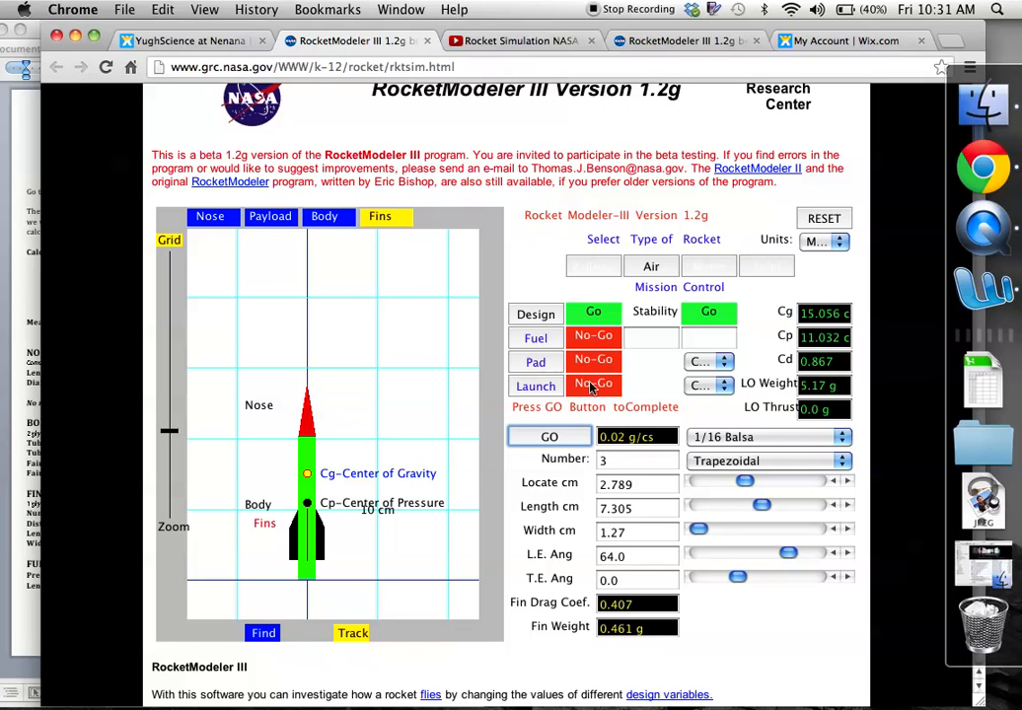
Raise the pump's begin and end air volumes and select the launch tube length.
{"action": "left_click", "coordinate": [535, 338]}
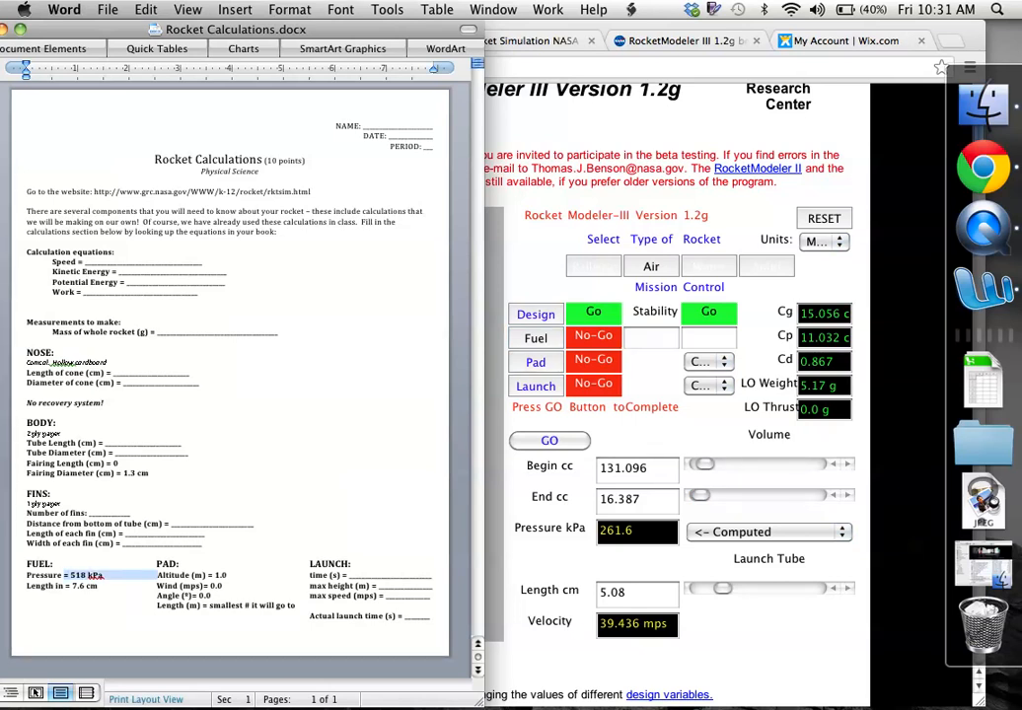
{"action": "mouse_move", "coordinate": [526, 575]}
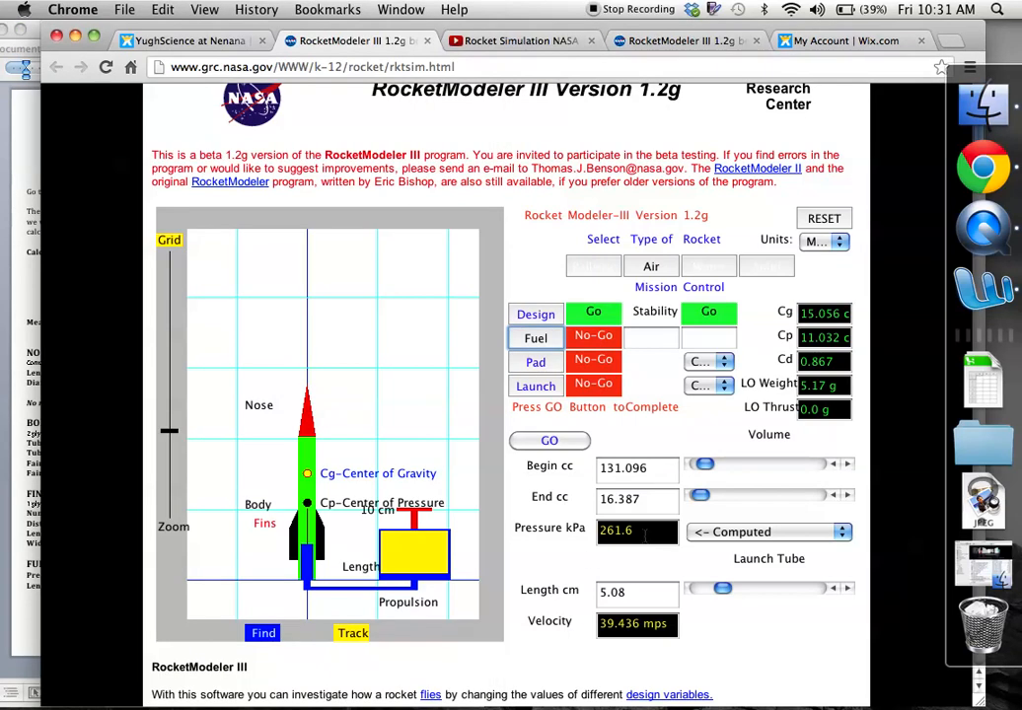
{"action": "left_click_drag", "start_coordinate": [699, 496], "coordinate": [713, 495]}
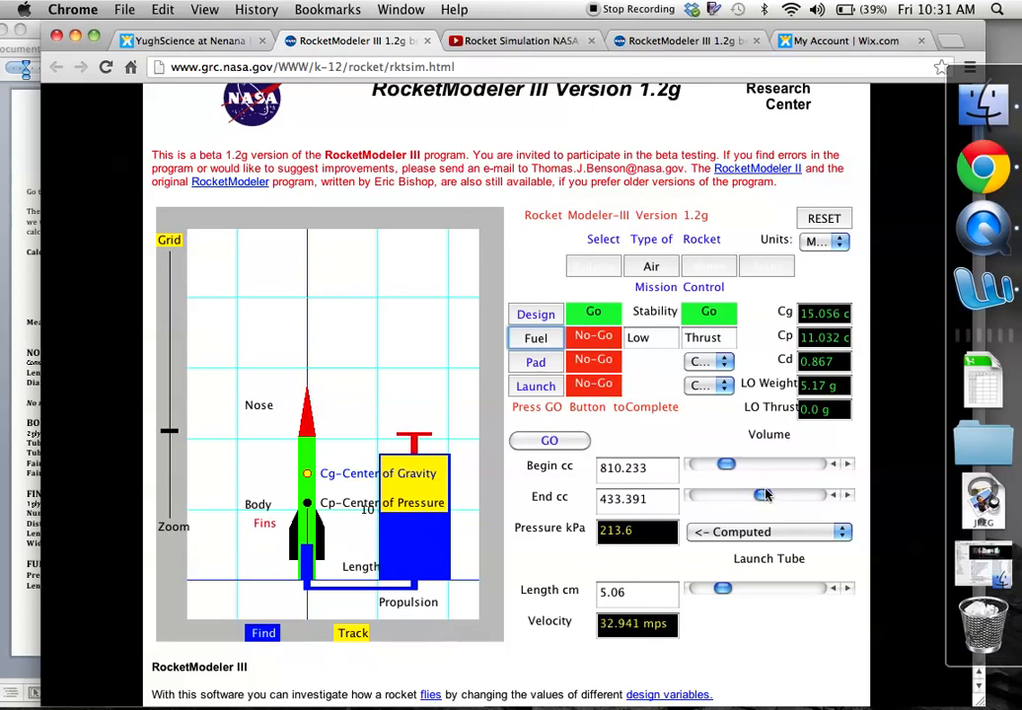
{"action": "left_click_drag", "start_coordinate": [765, 495], "coordinate": [809, 496]}
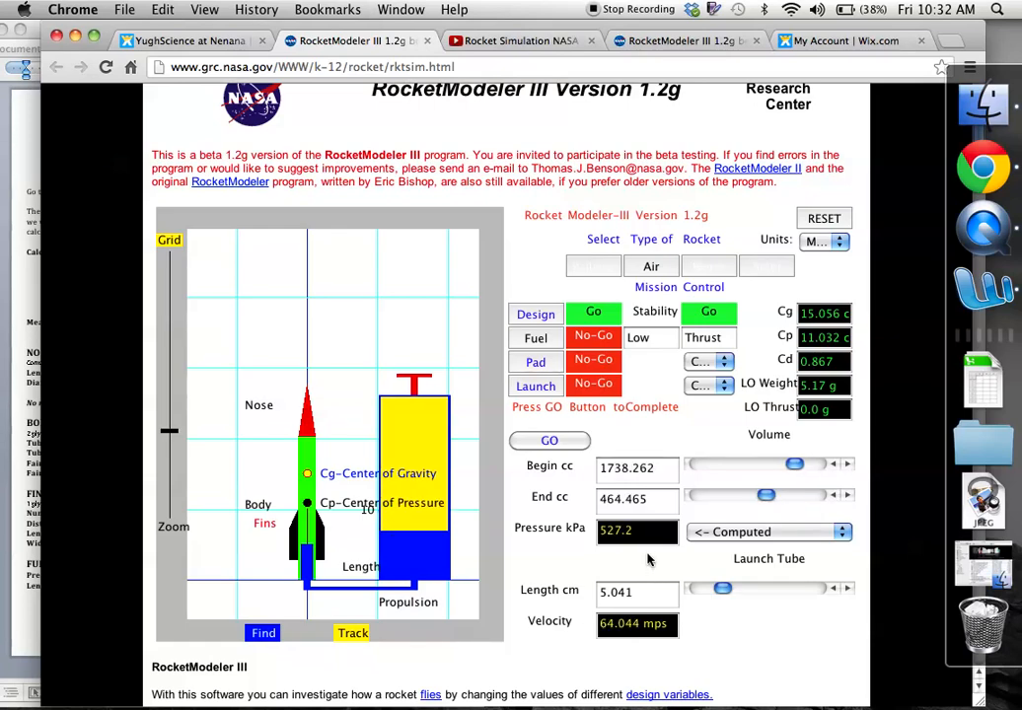
{"action": "left_click", "coordinate": [636, 592]}
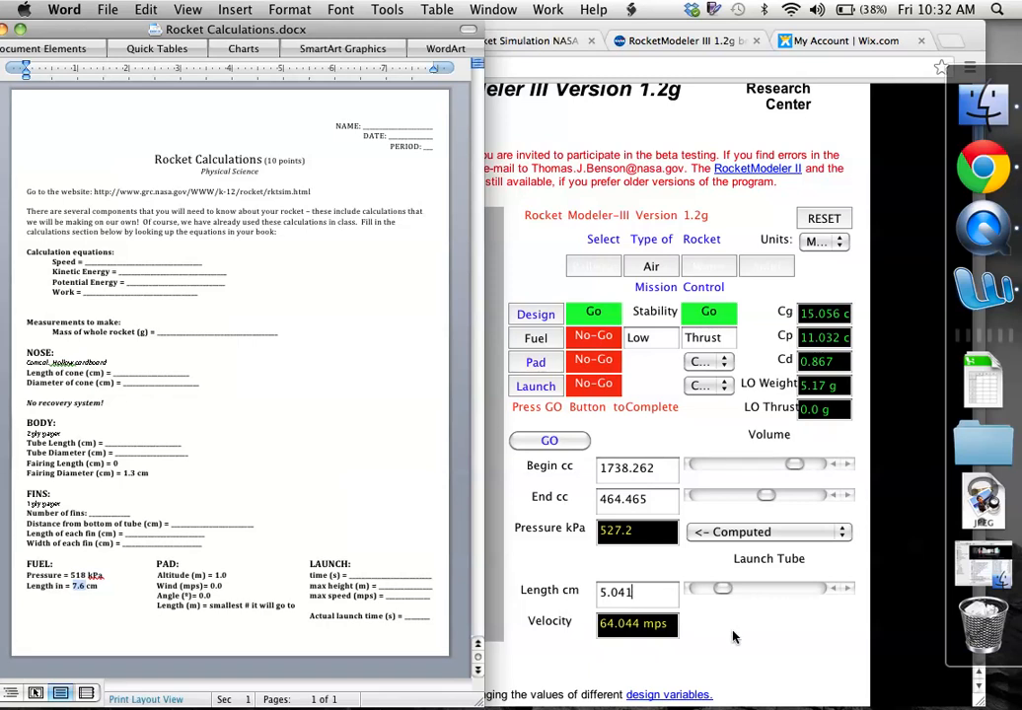
{"action": "left_click", "coordinate": [358, 40]}
{"action": "type", "text": "7.6"}
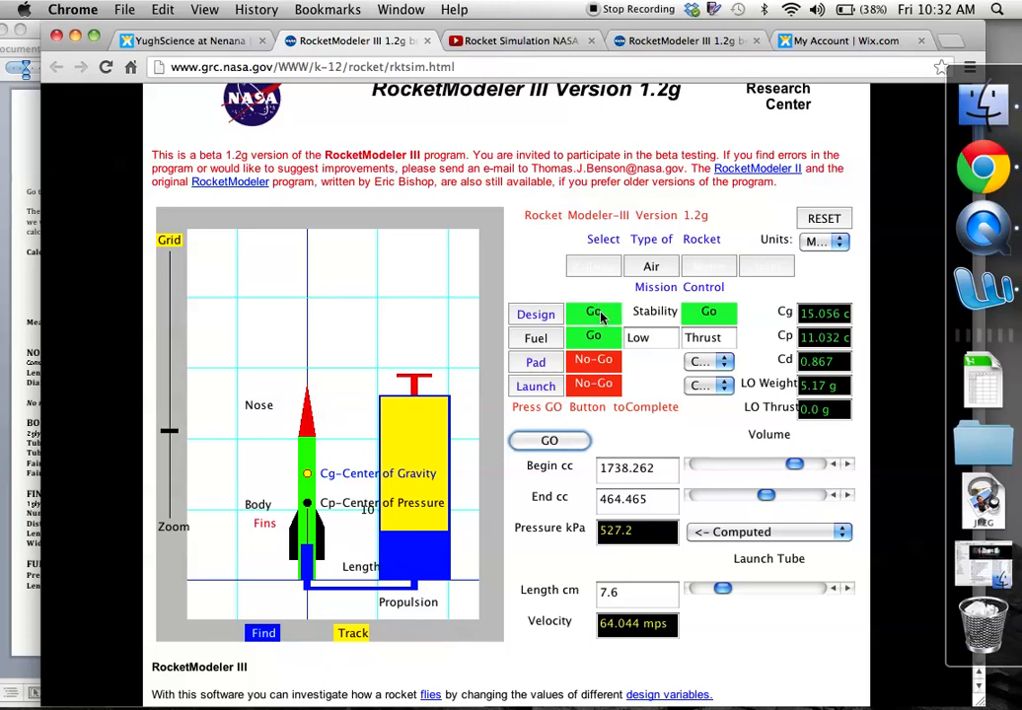
Confirm fuel, then give the pad a 0° launch rail 0.304 m long and confirm.
{"action": "left_click", "coordinate": [535, 363]}
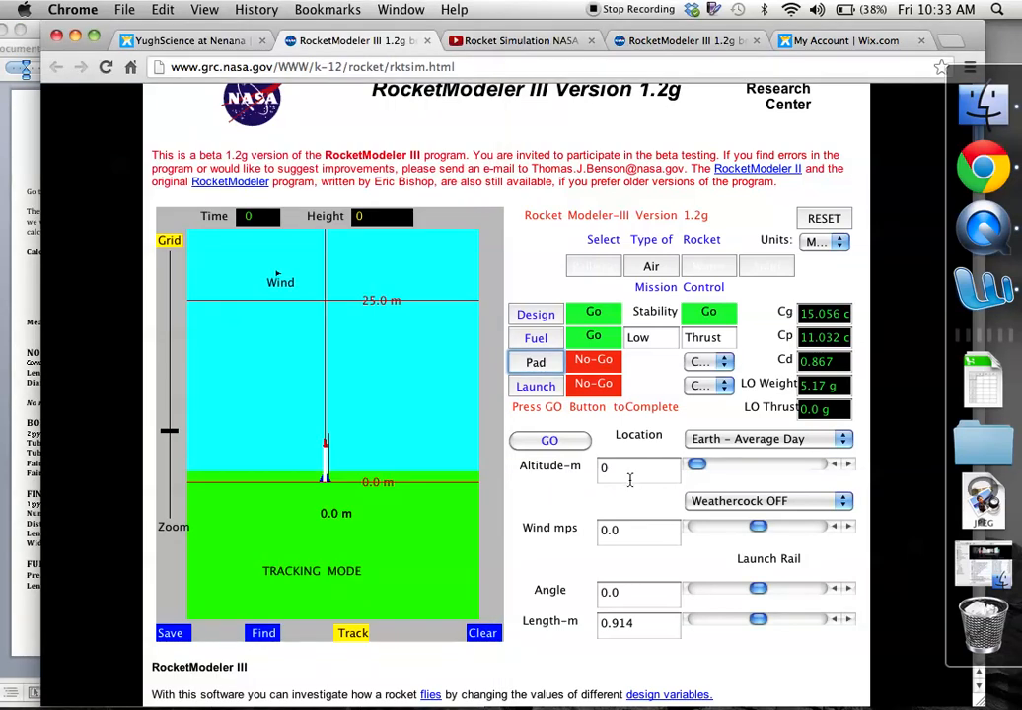
{"action": "type", "text": "1"}
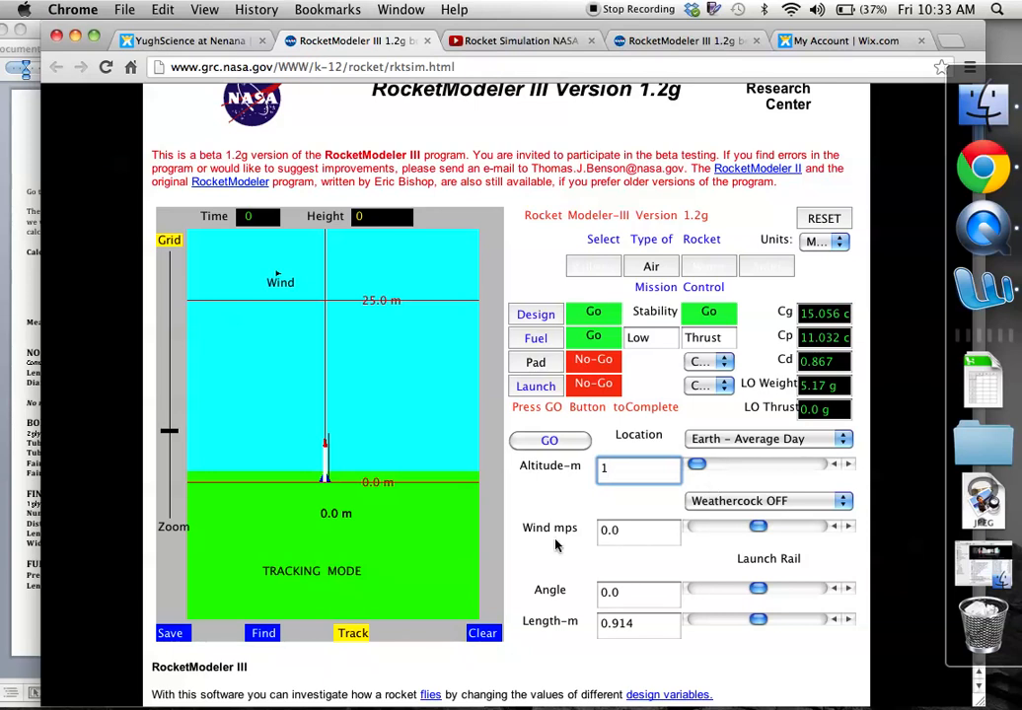
{"action": "left_click", "coordinate": [639, 530]}
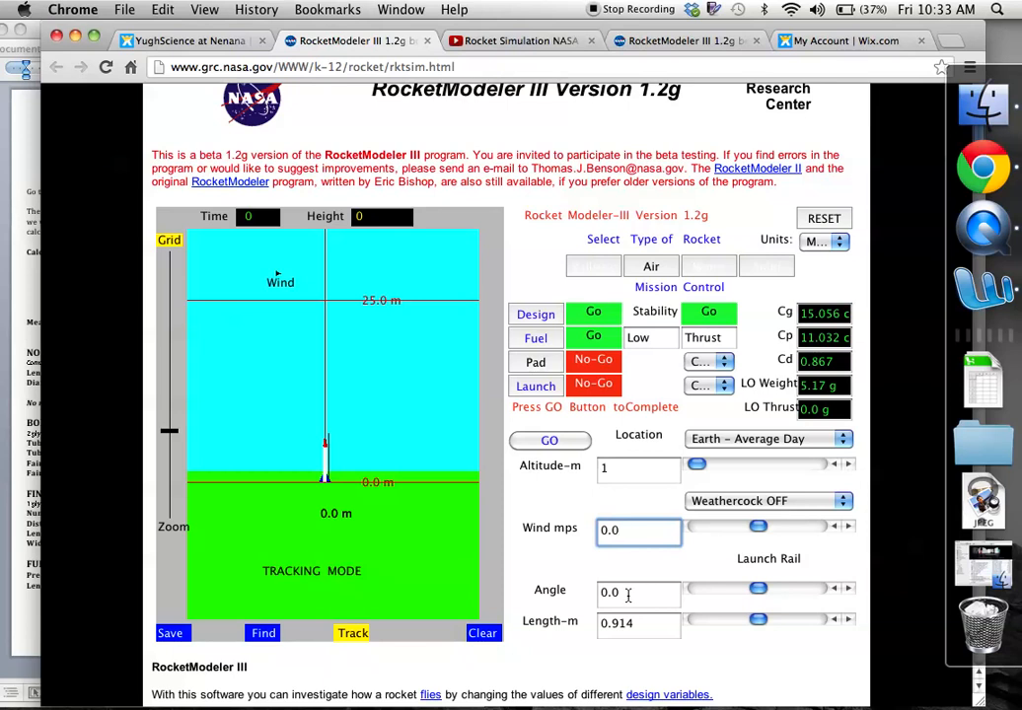
{"action": "left_click", "coordinate": [638, 593]}
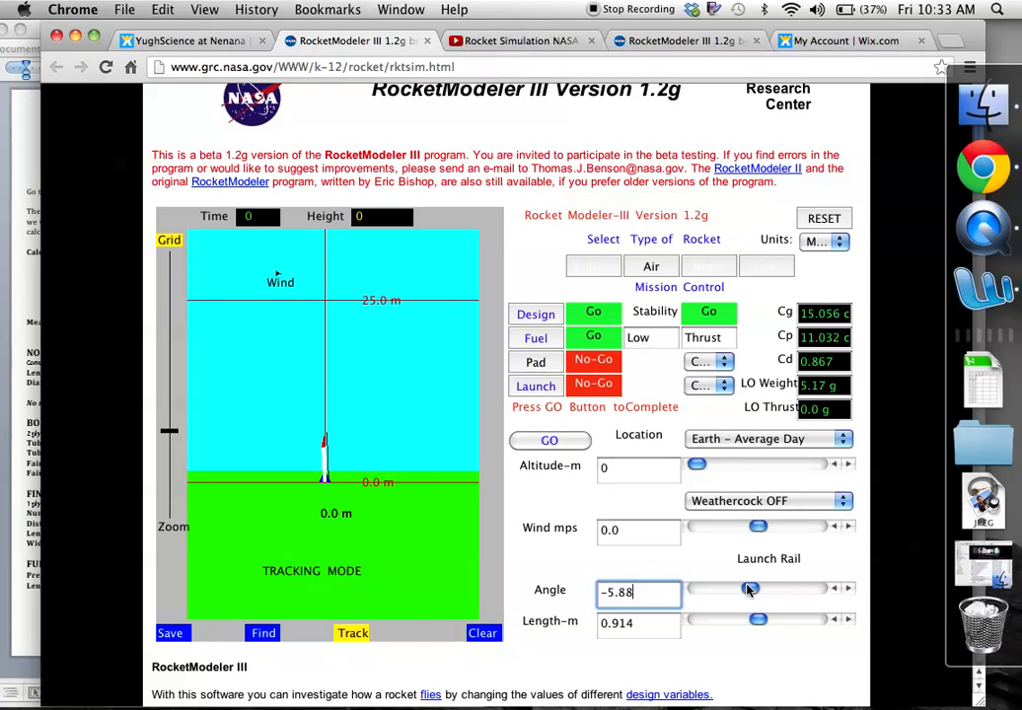
{"action": "left_click_drag", "start_coordinate": [750, 589], "coordinate": [737, 589]}
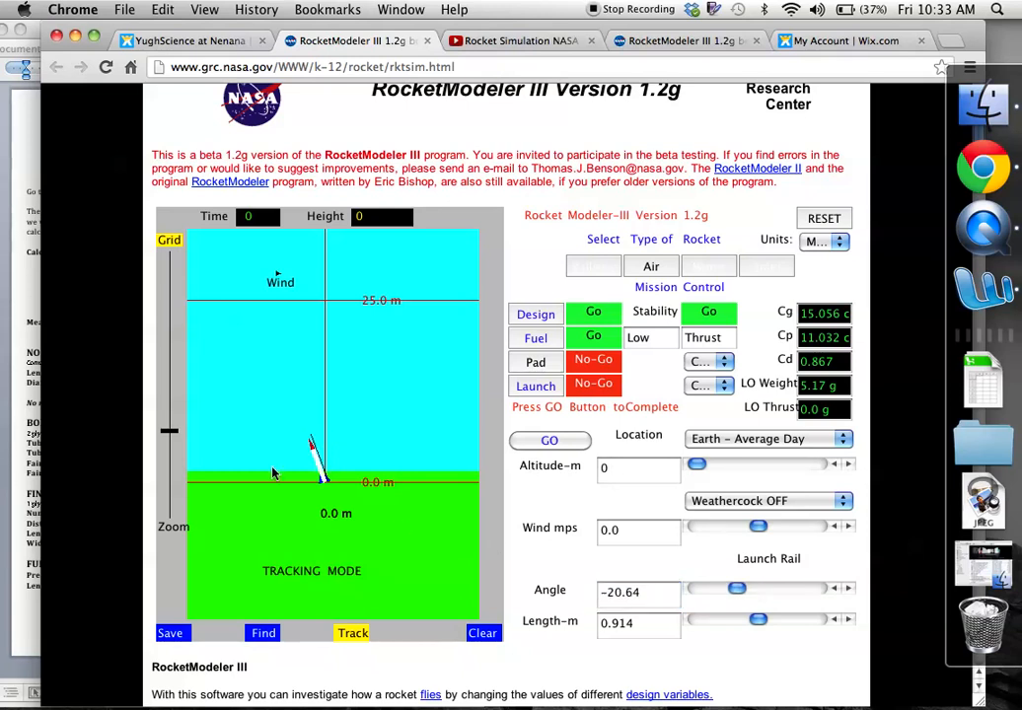
{"action": "left_click", "coordinate": [639, 593]}
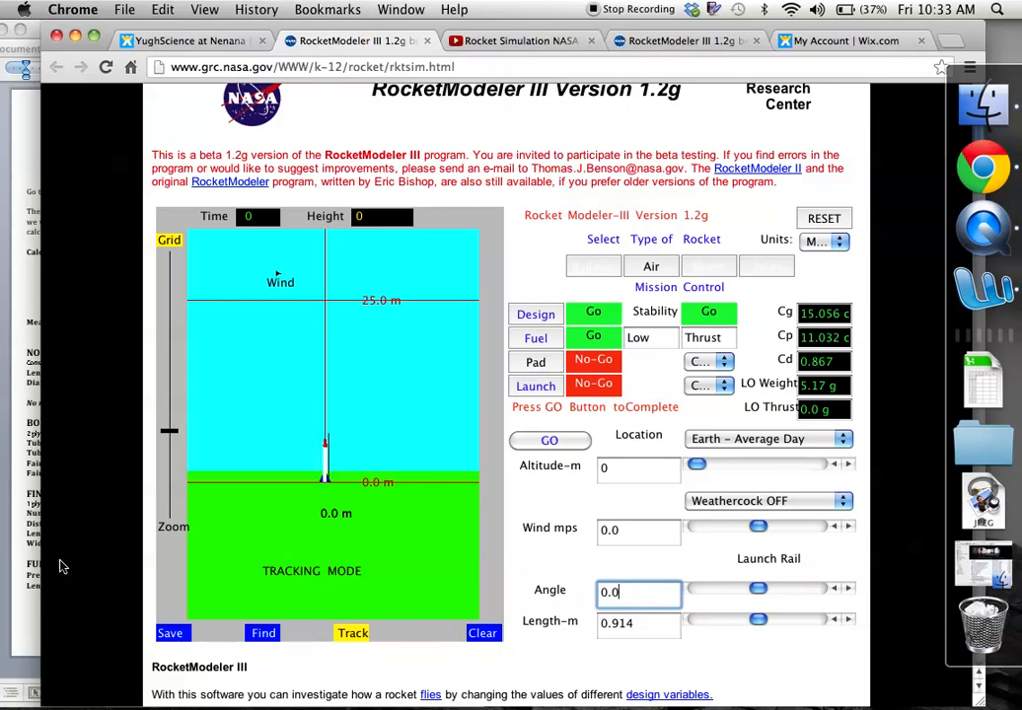
{"action": "left_click_drag", "start_coordinate": [757, 620], "coordinate": [745, 619]}
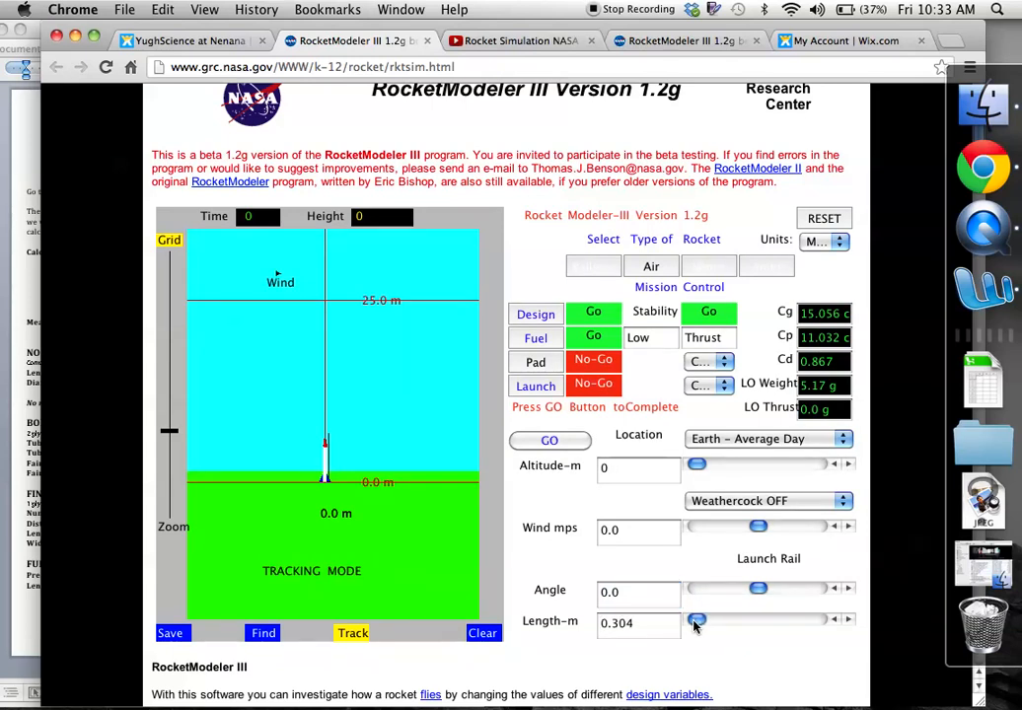
{"action": "mouse_move", "coordinate": [695, 658]}
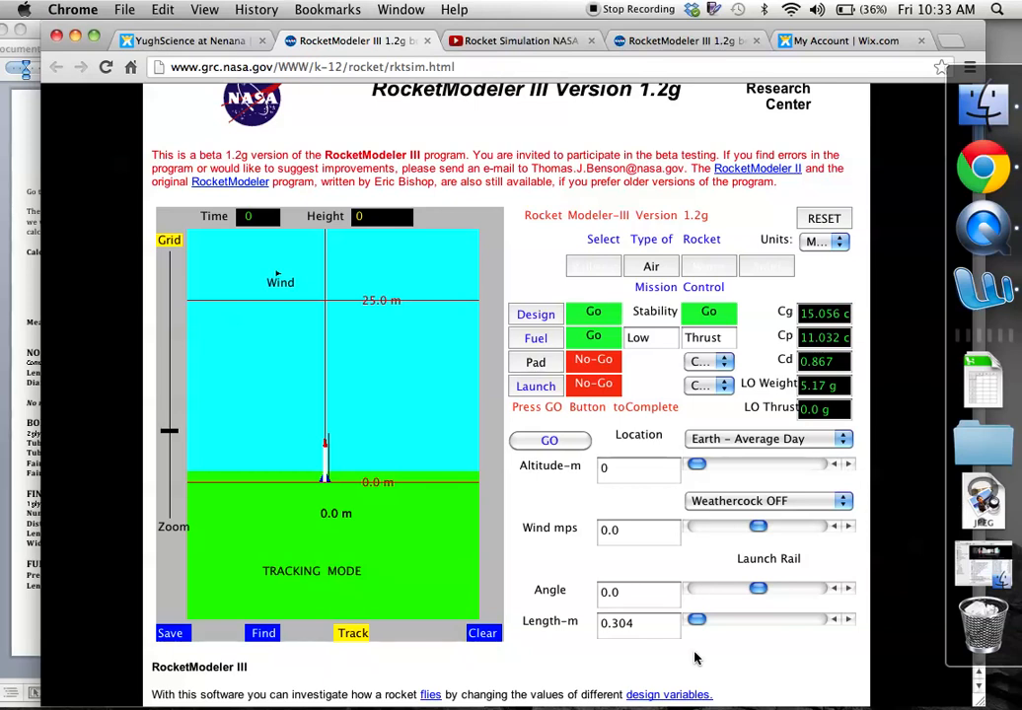
{"action": "mouse_move", "coordinate": [605, 412]}
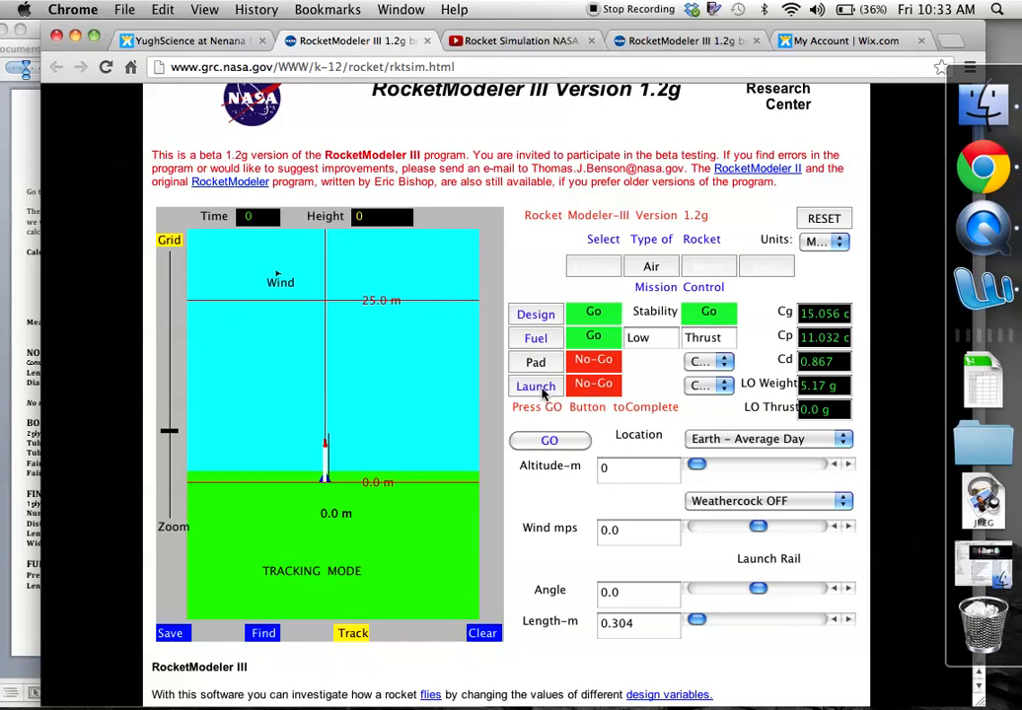
{"action": "left_click", "coordinate": [593, 361]}
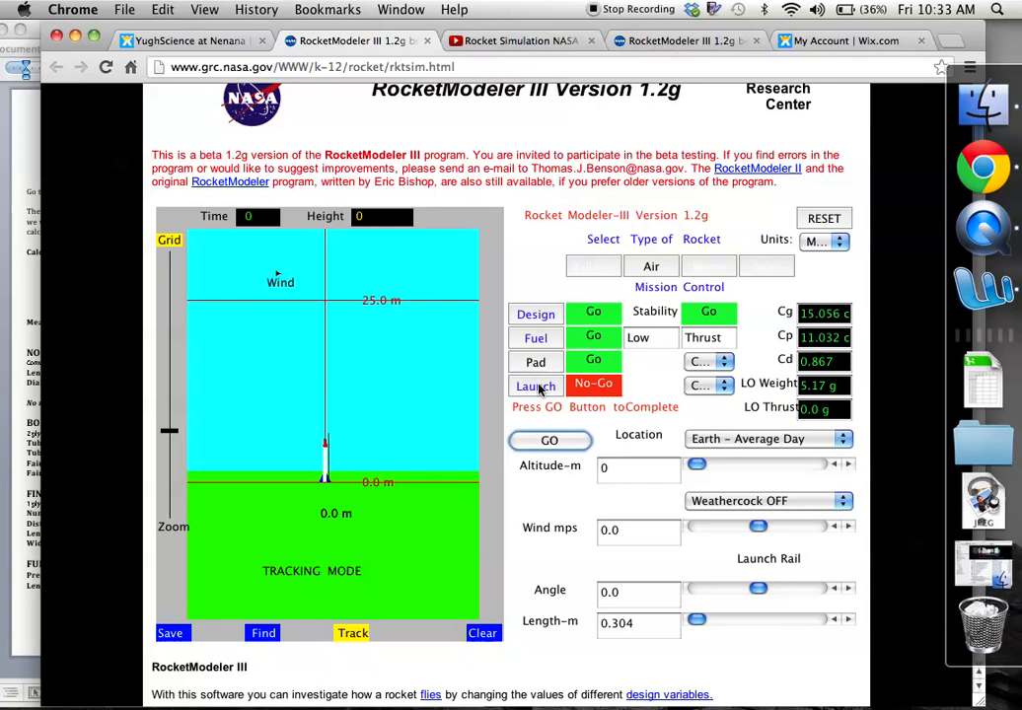
Set Launch to Go, fire the rocket, and check the time and height readings.
{"action": "left_click", "coordinate": [536, 386]}
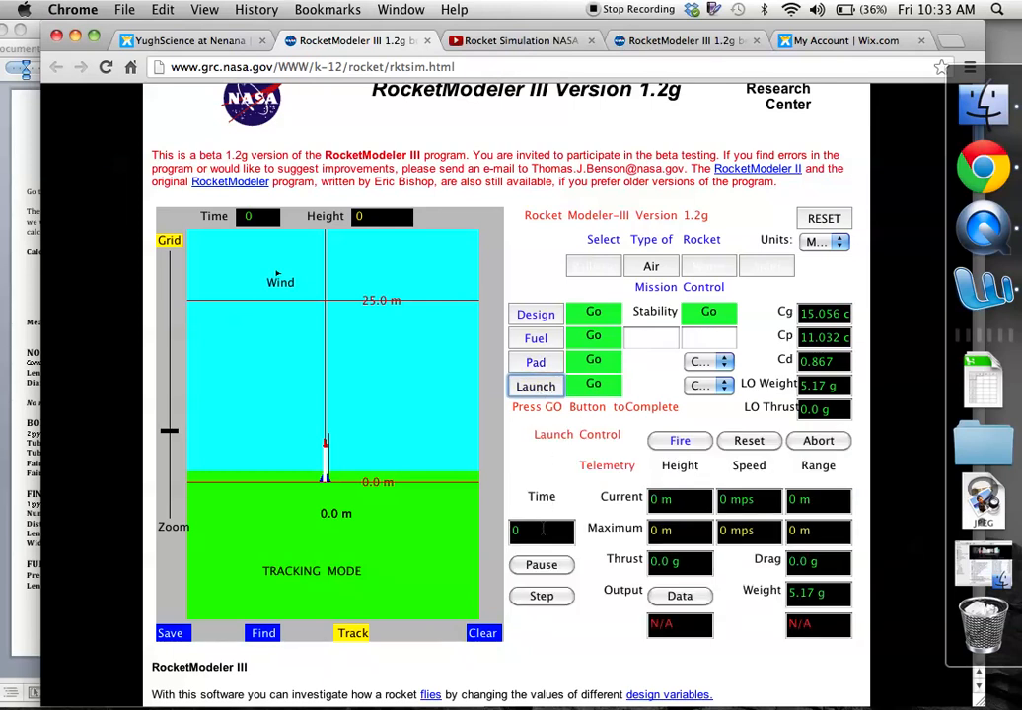
{"action": "mouse_move", "coordinate": [745, 557]}
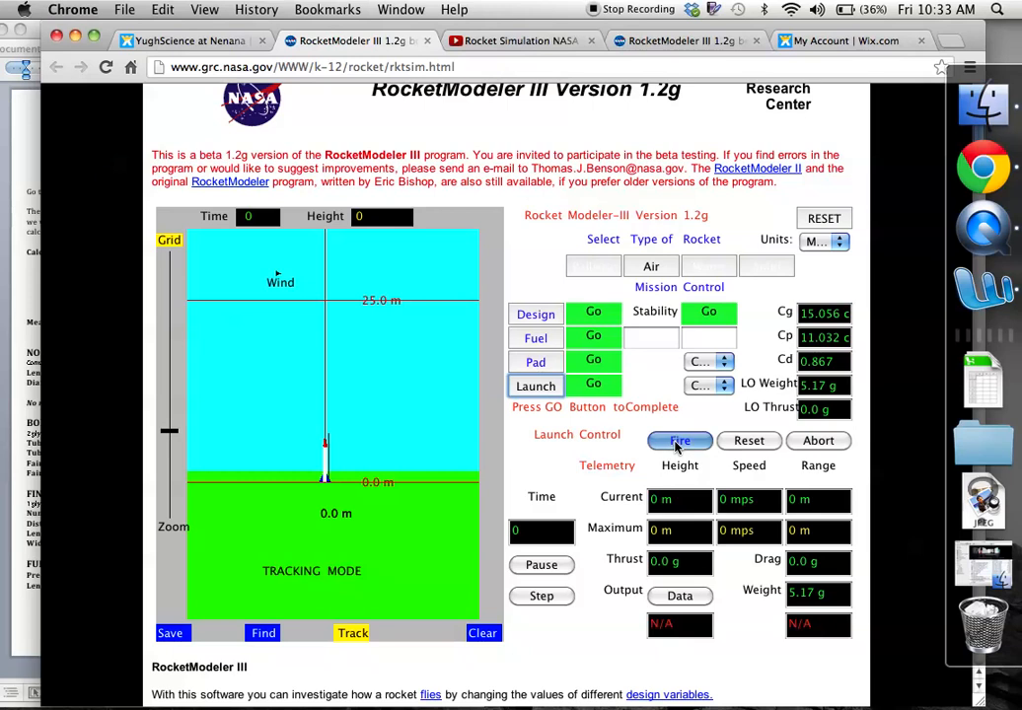
{"action": "left_click", "coordinate": [679, 441]}
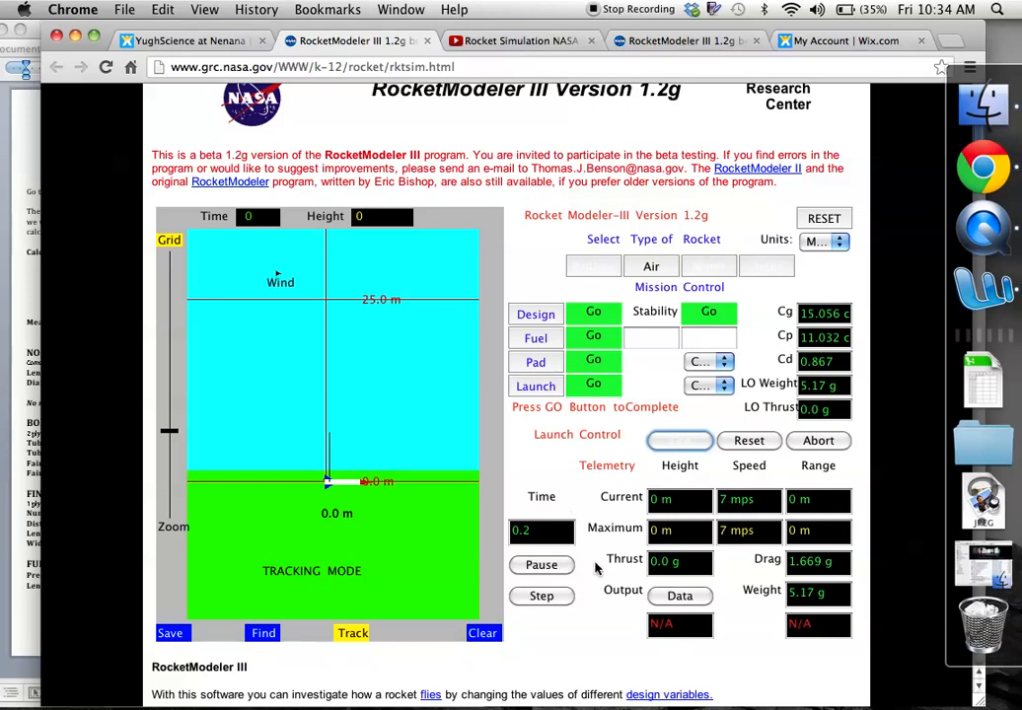
{"action": "mouse_move", "coordinate": [619, 484]}
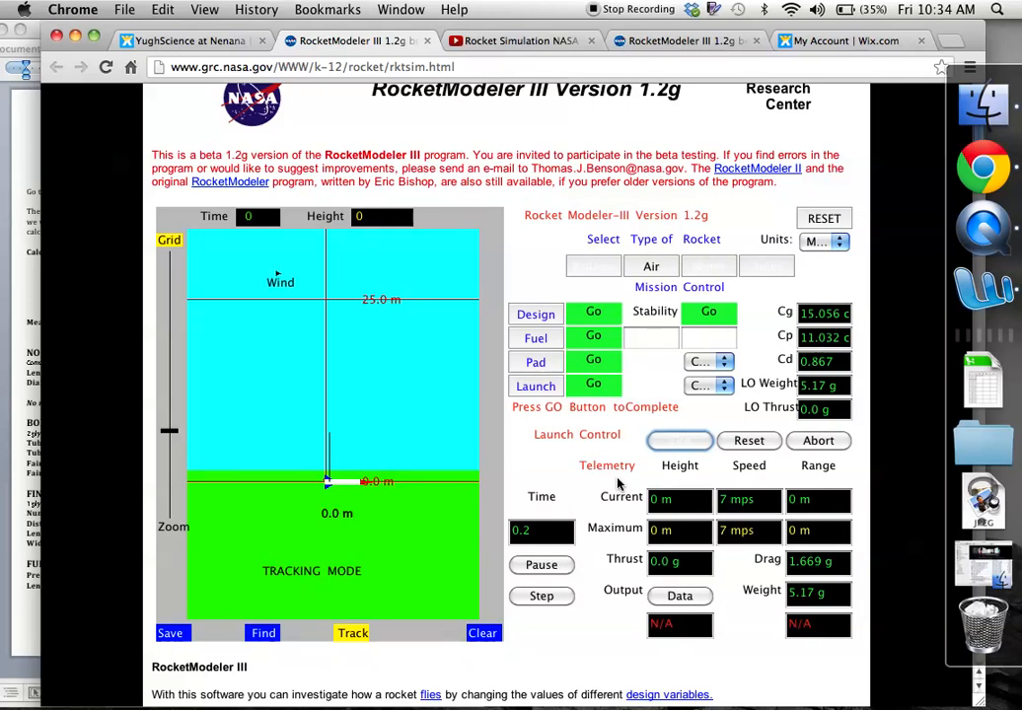
{"action": "mouse_move", "coordinate": [594, 453]}
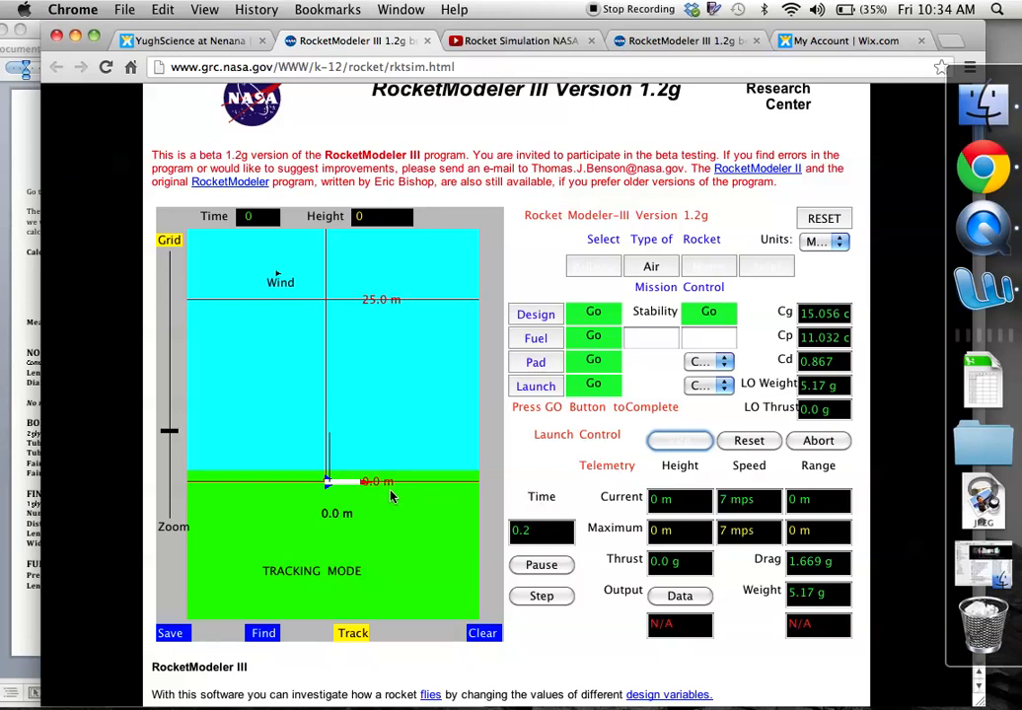
{"action": "mouse_move", "coordinate": [335, 272]}
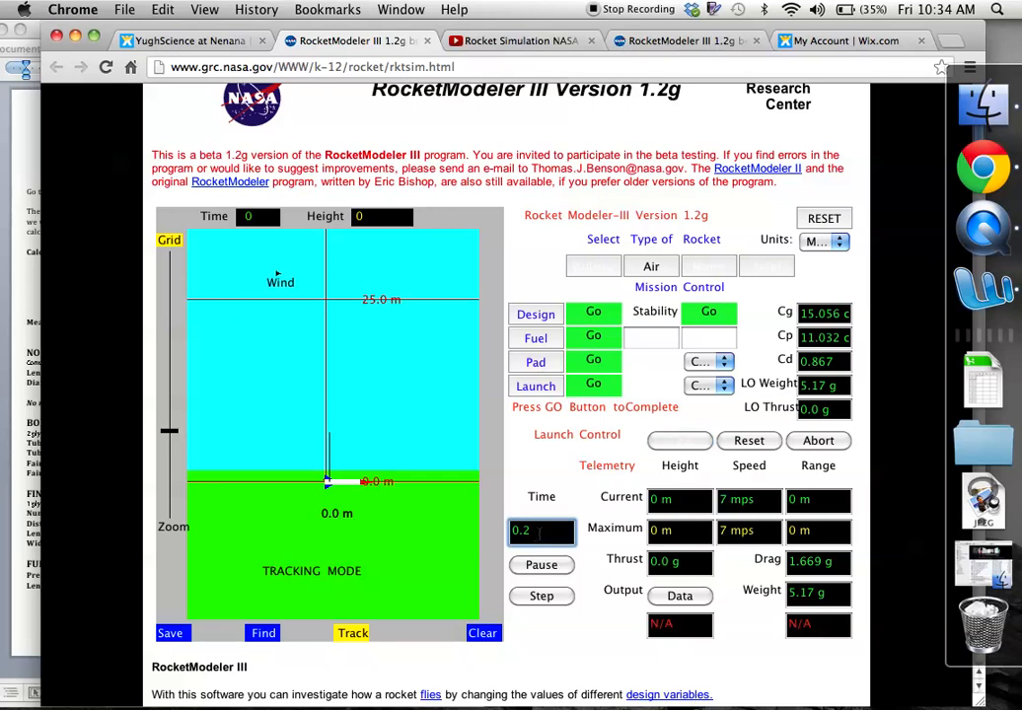
{"action": "triple_click", "coordinate": [541, 532]}
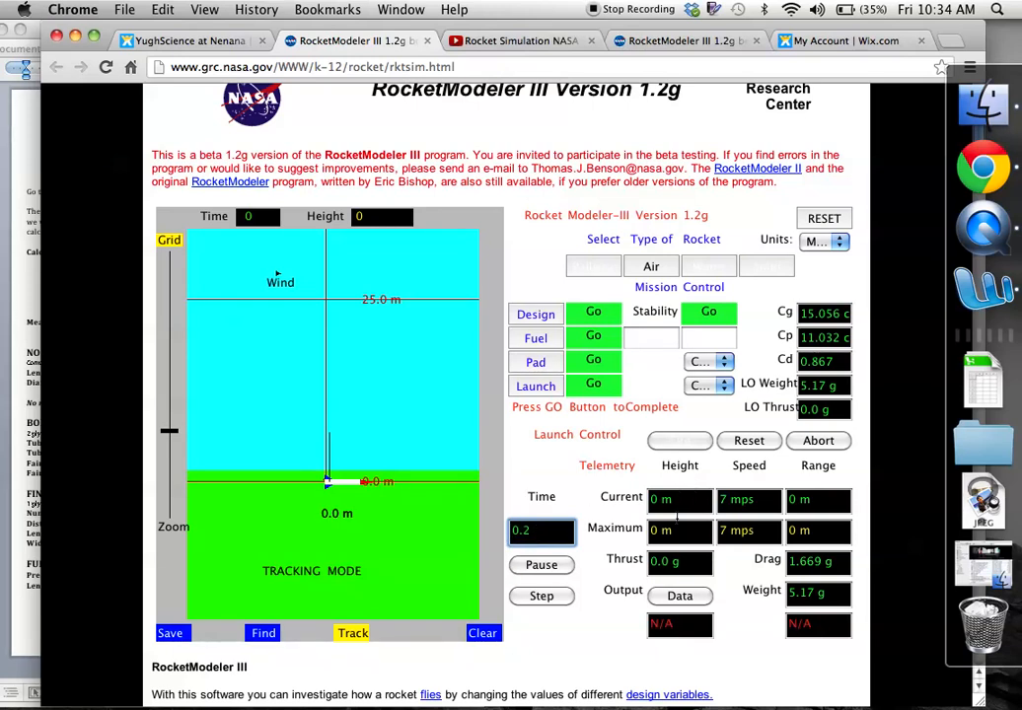
{"action": "left_click", "coordinate": [680, 530]}
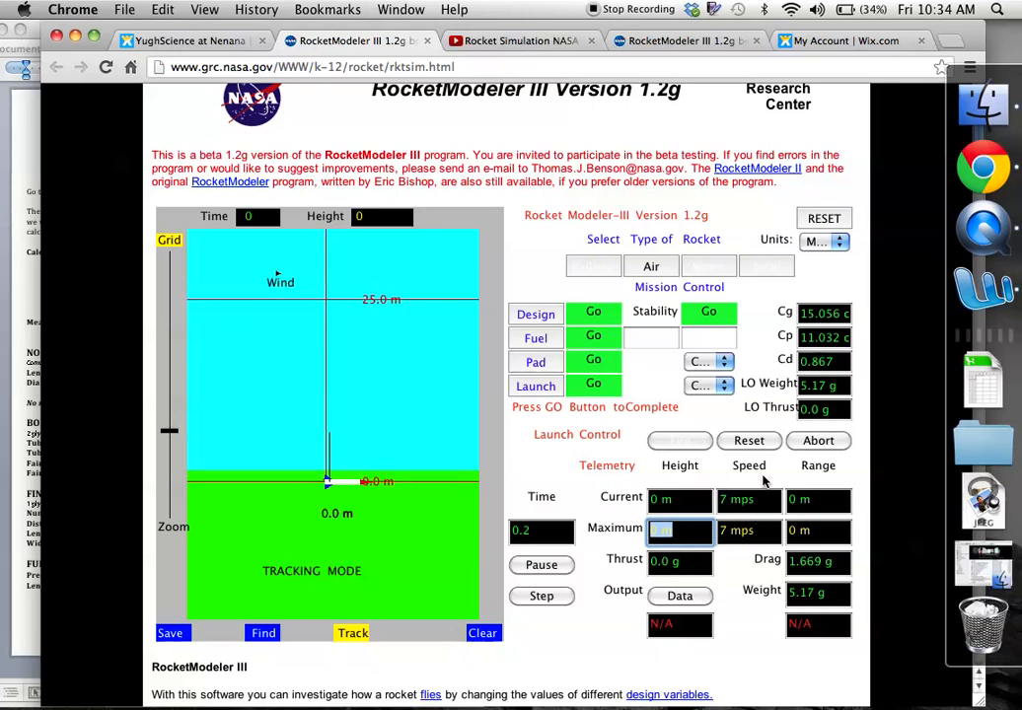
{"action": "left_click", "coordinate": [749, 530]}
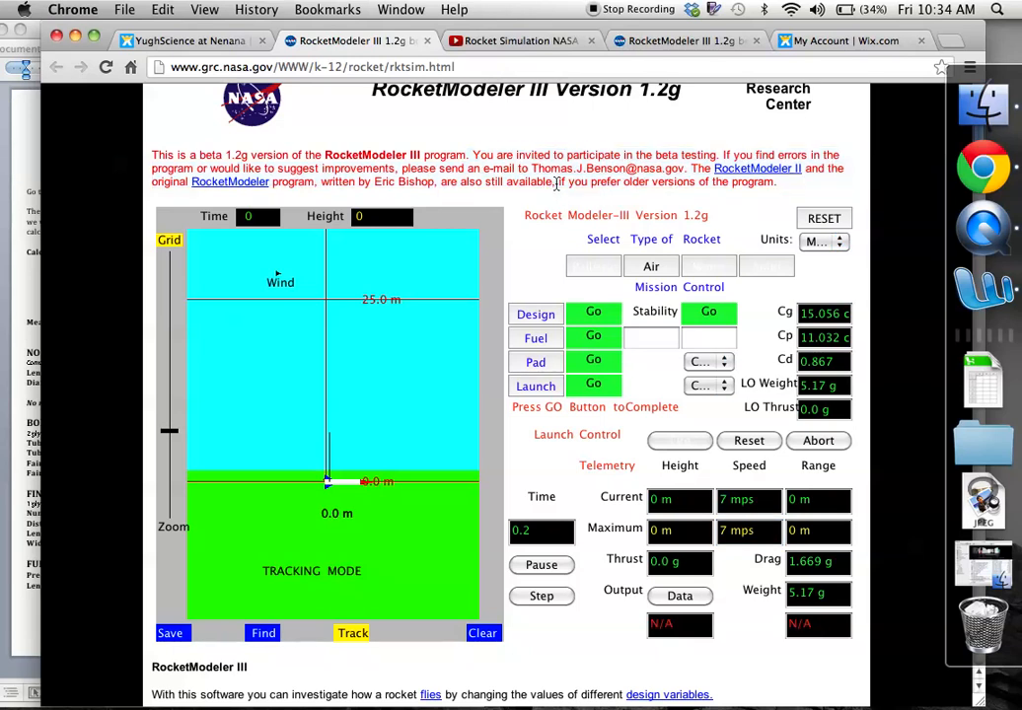
{"action": "mouse_move", "coordinate": [580, 506]}
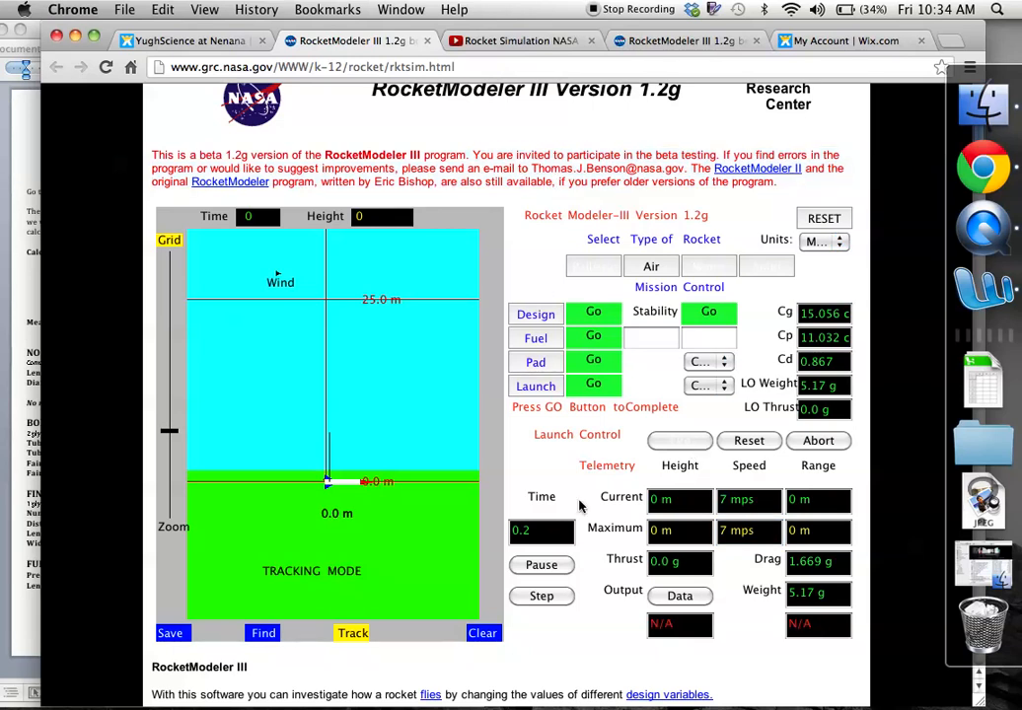
{"action": "mouse_move", "coordinate": [380, 358]}
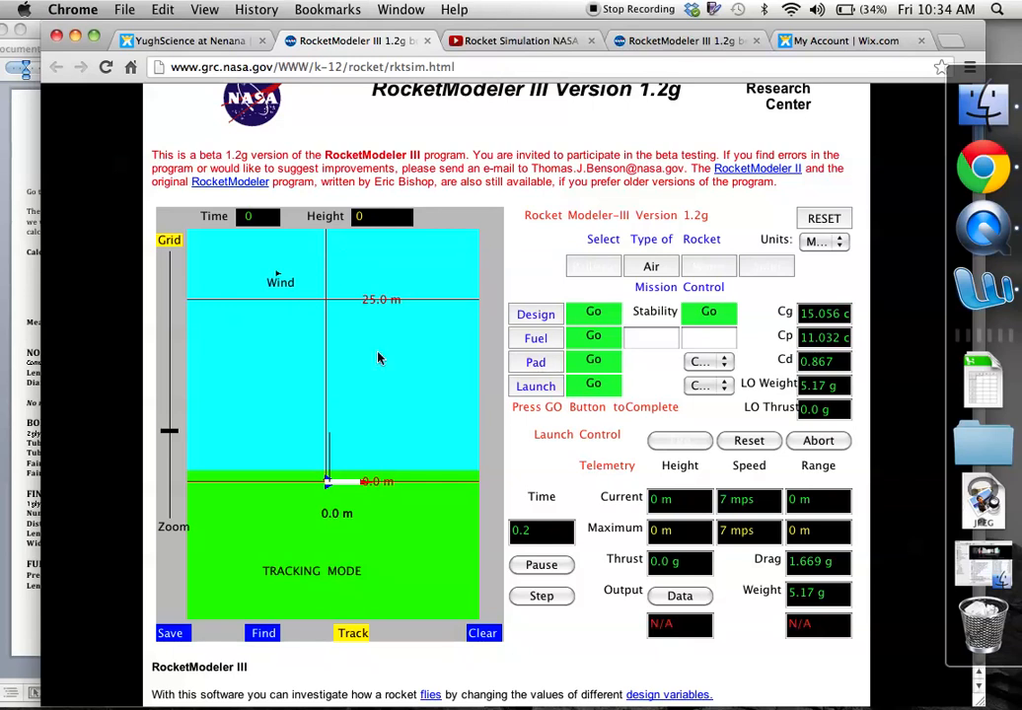
{"action": "mouse_move", "coordinate": [357, 476]}
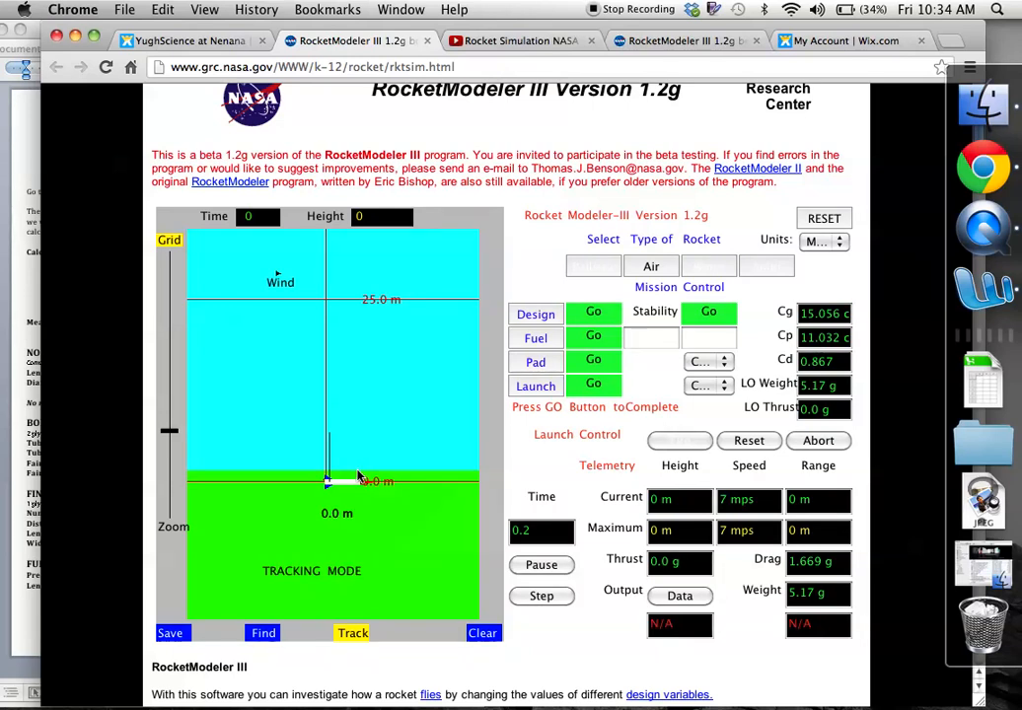